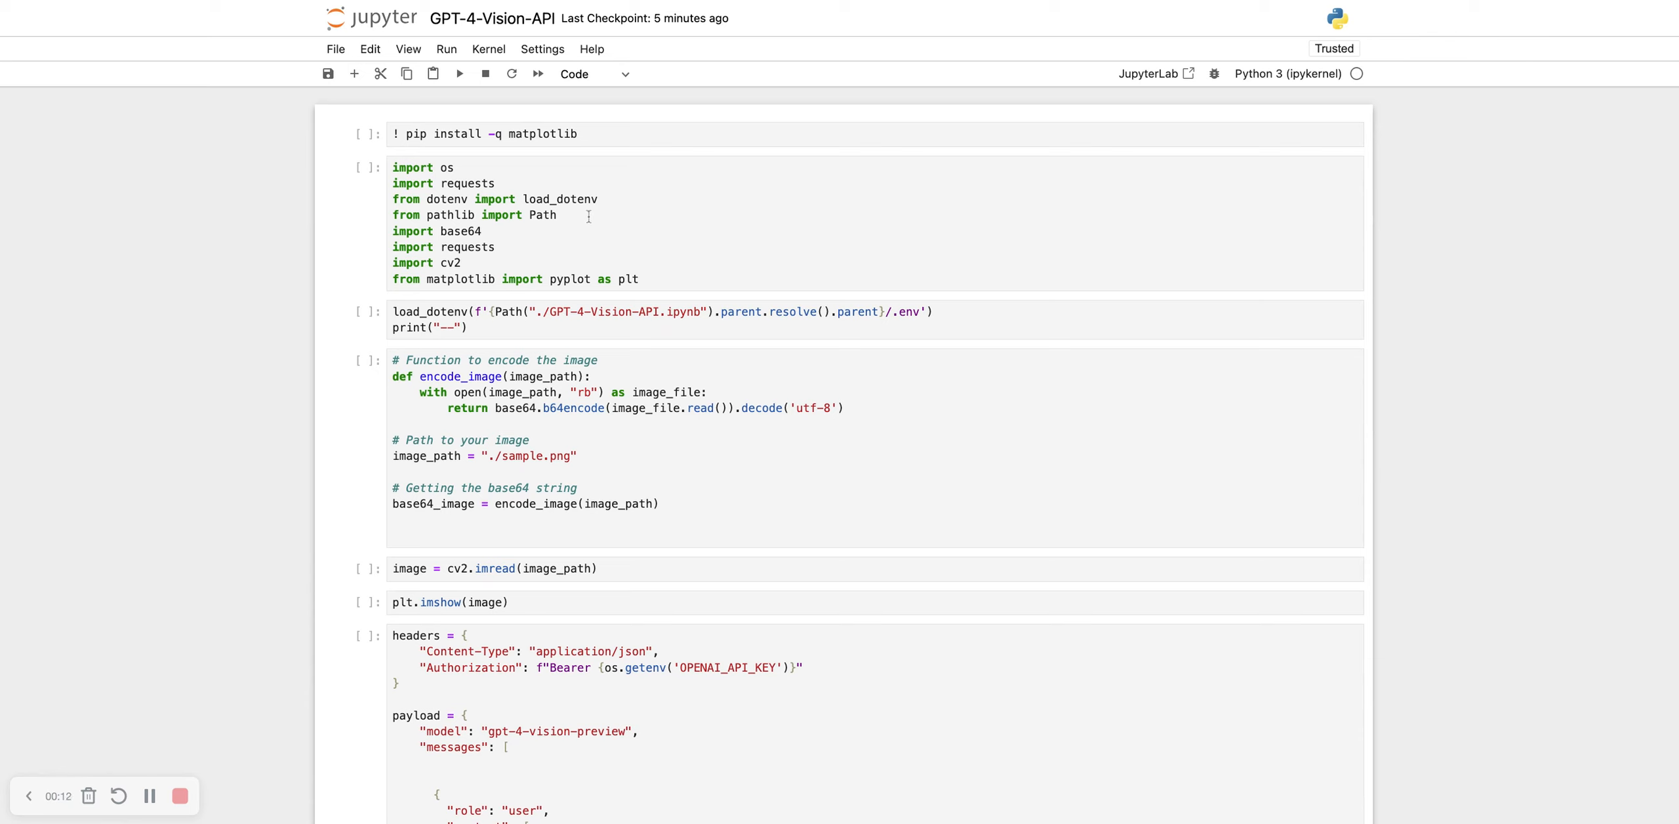
{"action": "mouse_move", "coordinate": [637, 210]}
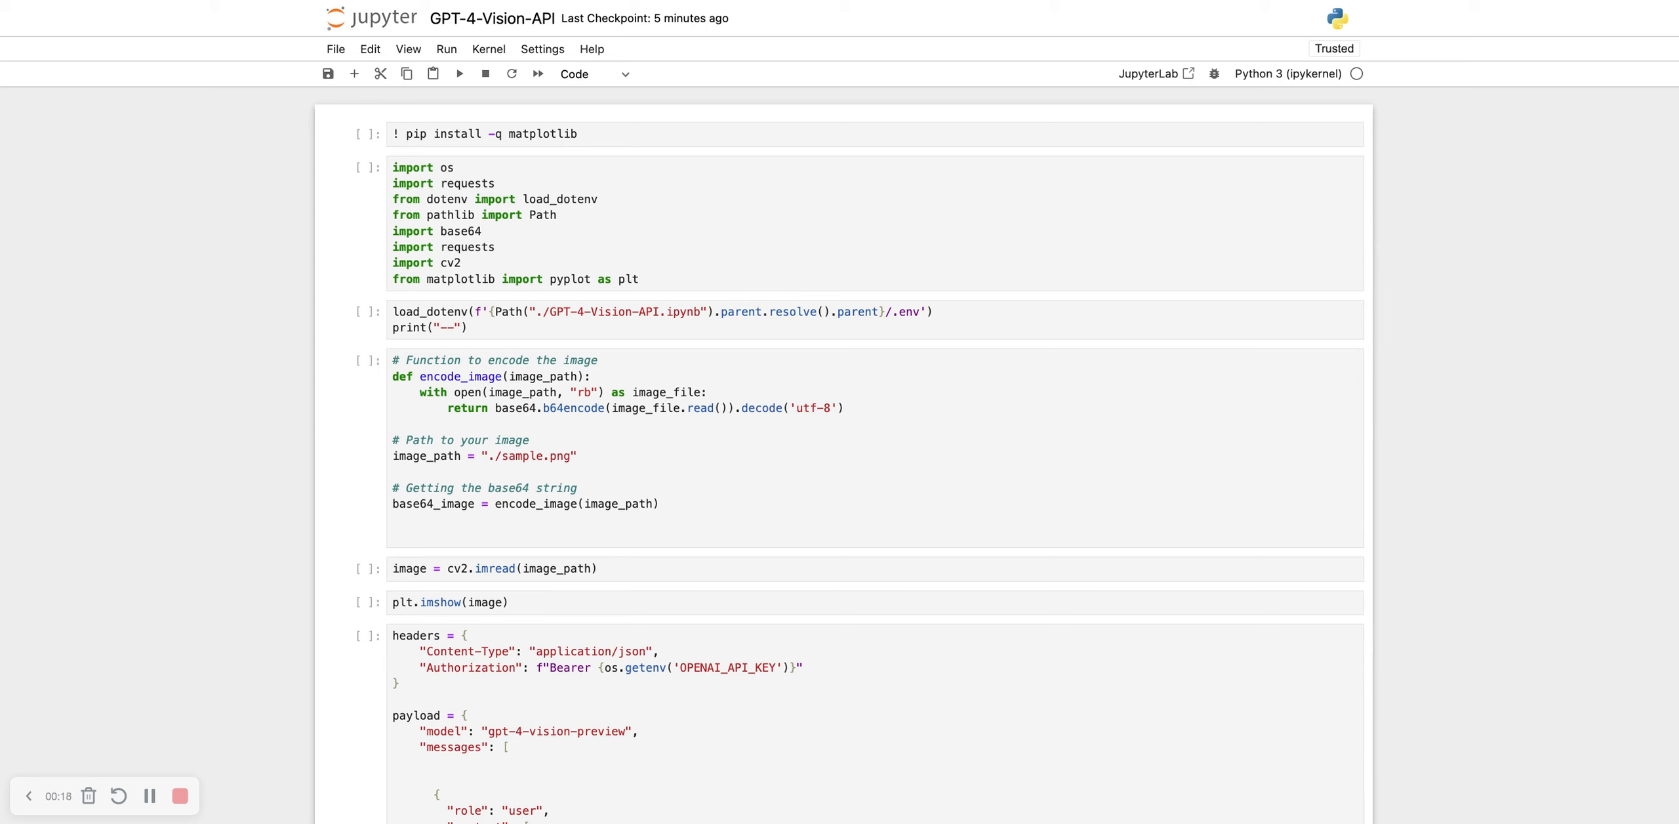
Step: Run the pip install matplotlib, imports and load_dotenv cells
{"action": "left_click", "coordinate": [504, 134]}
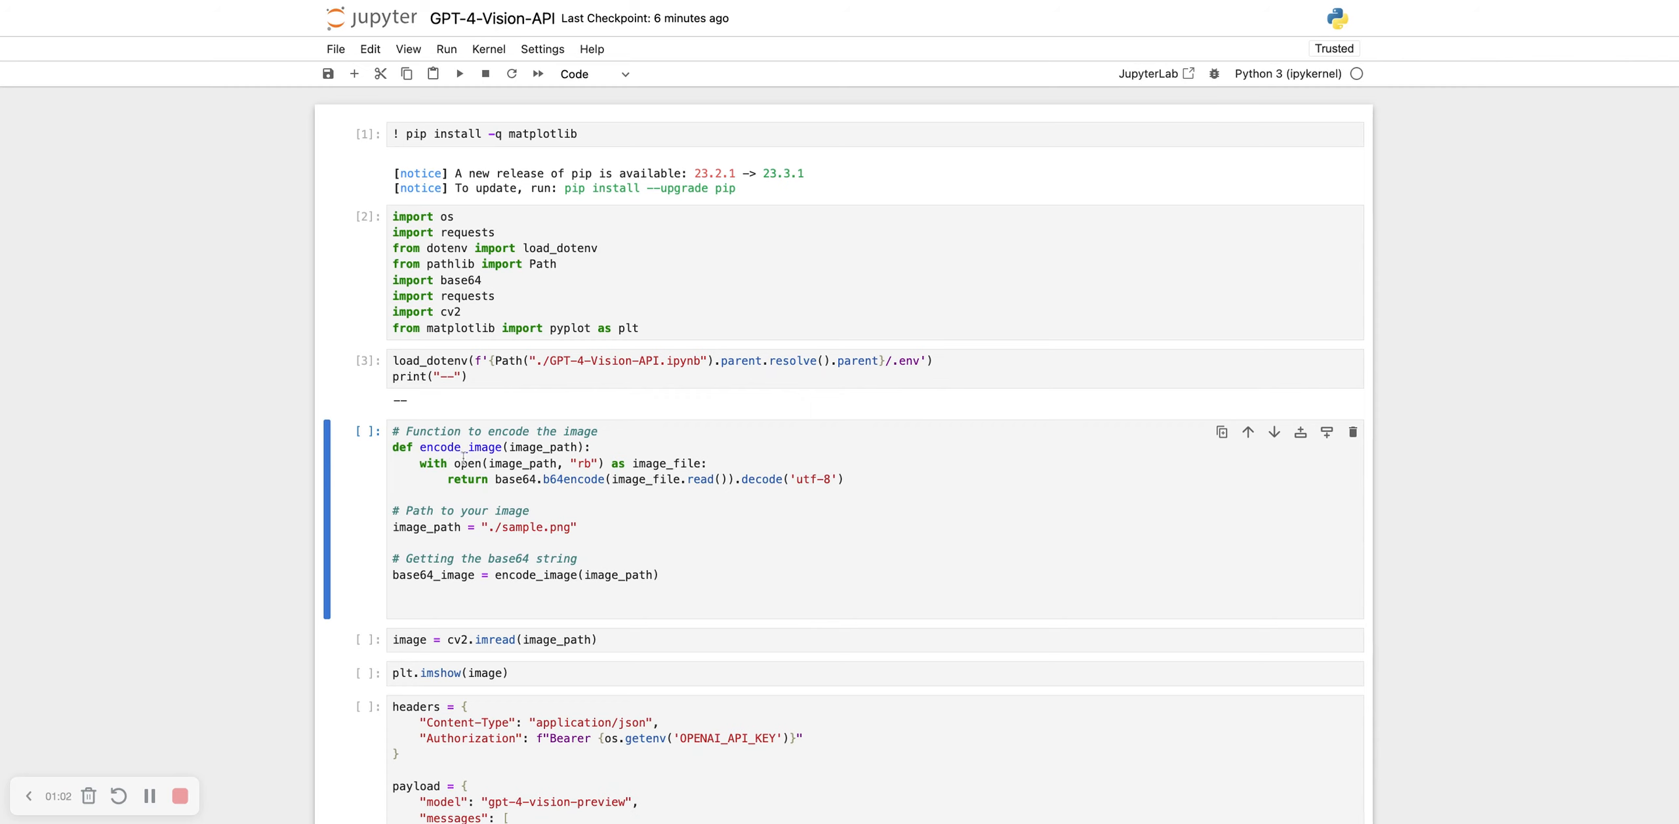
Step: Run the encode_image, cv2.imread and plt.imshow cells to show the report card drawing
{"action": "left_click", "coordinate": [519, 504]}
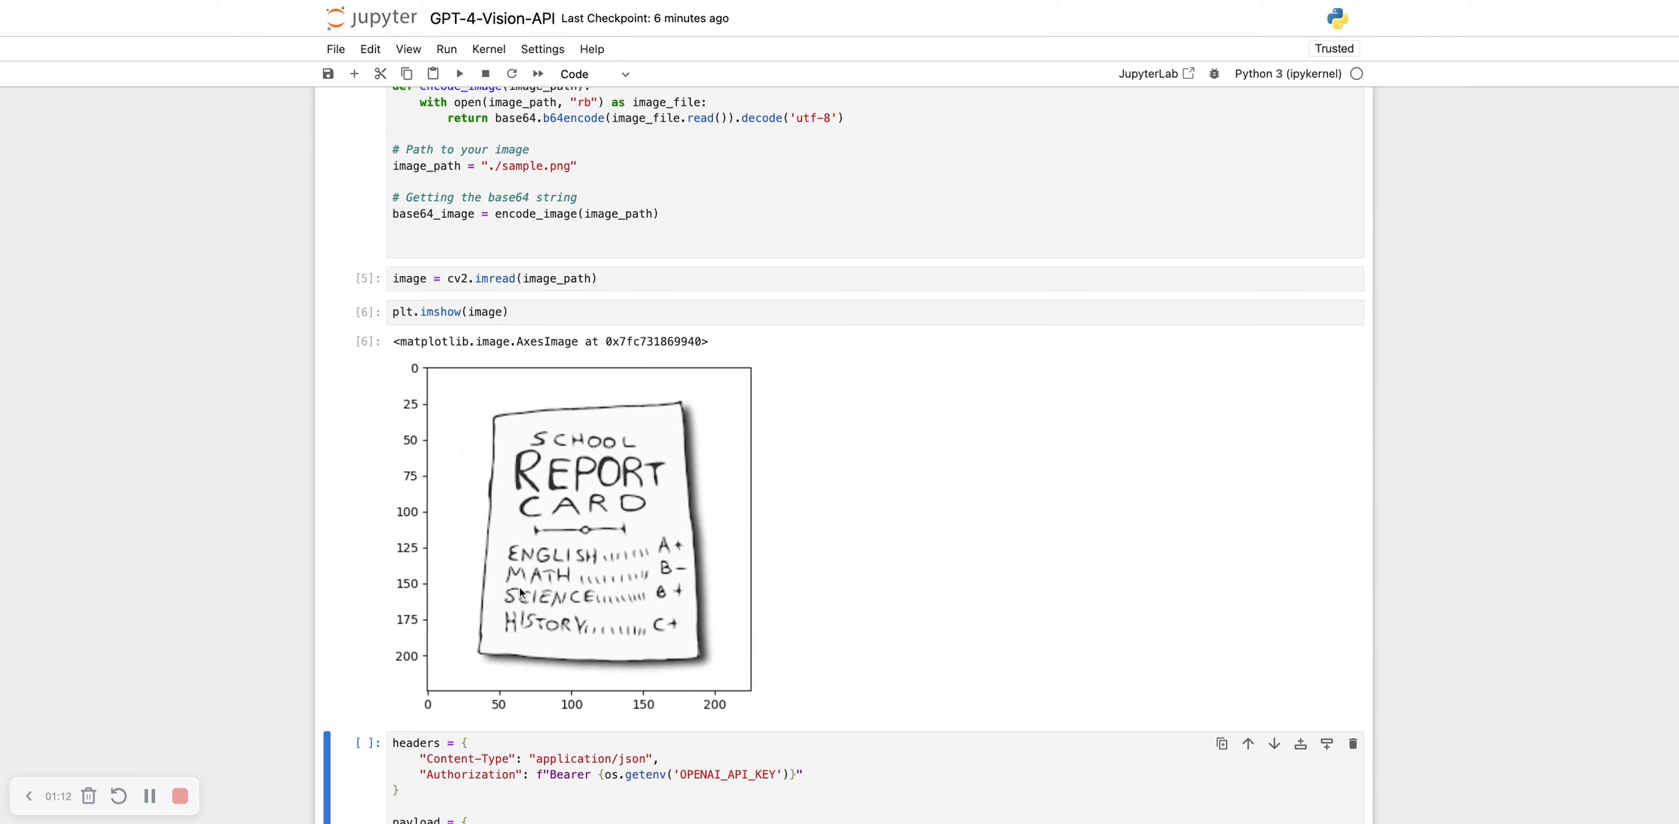
Step: Review the headers and vision payload asking 'What's in this image?' and run the POST request
{"action": "scroll", "scroll_direction": "down", "scroll_amount": 3}
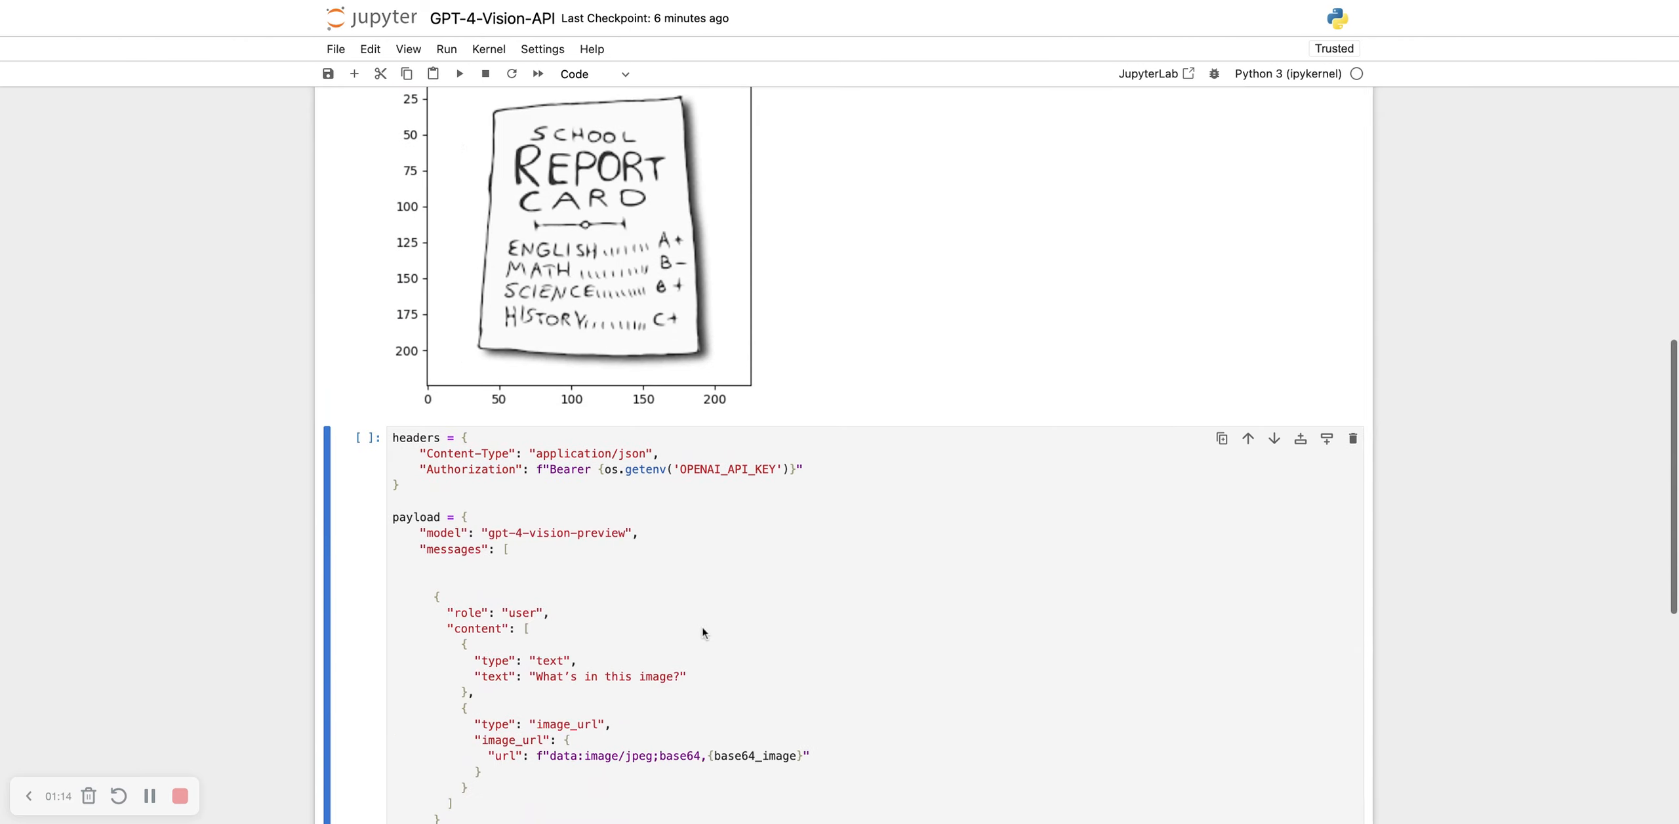
{"action": "scroll", "scroll_direction": "down", "scroll_amount": 3}
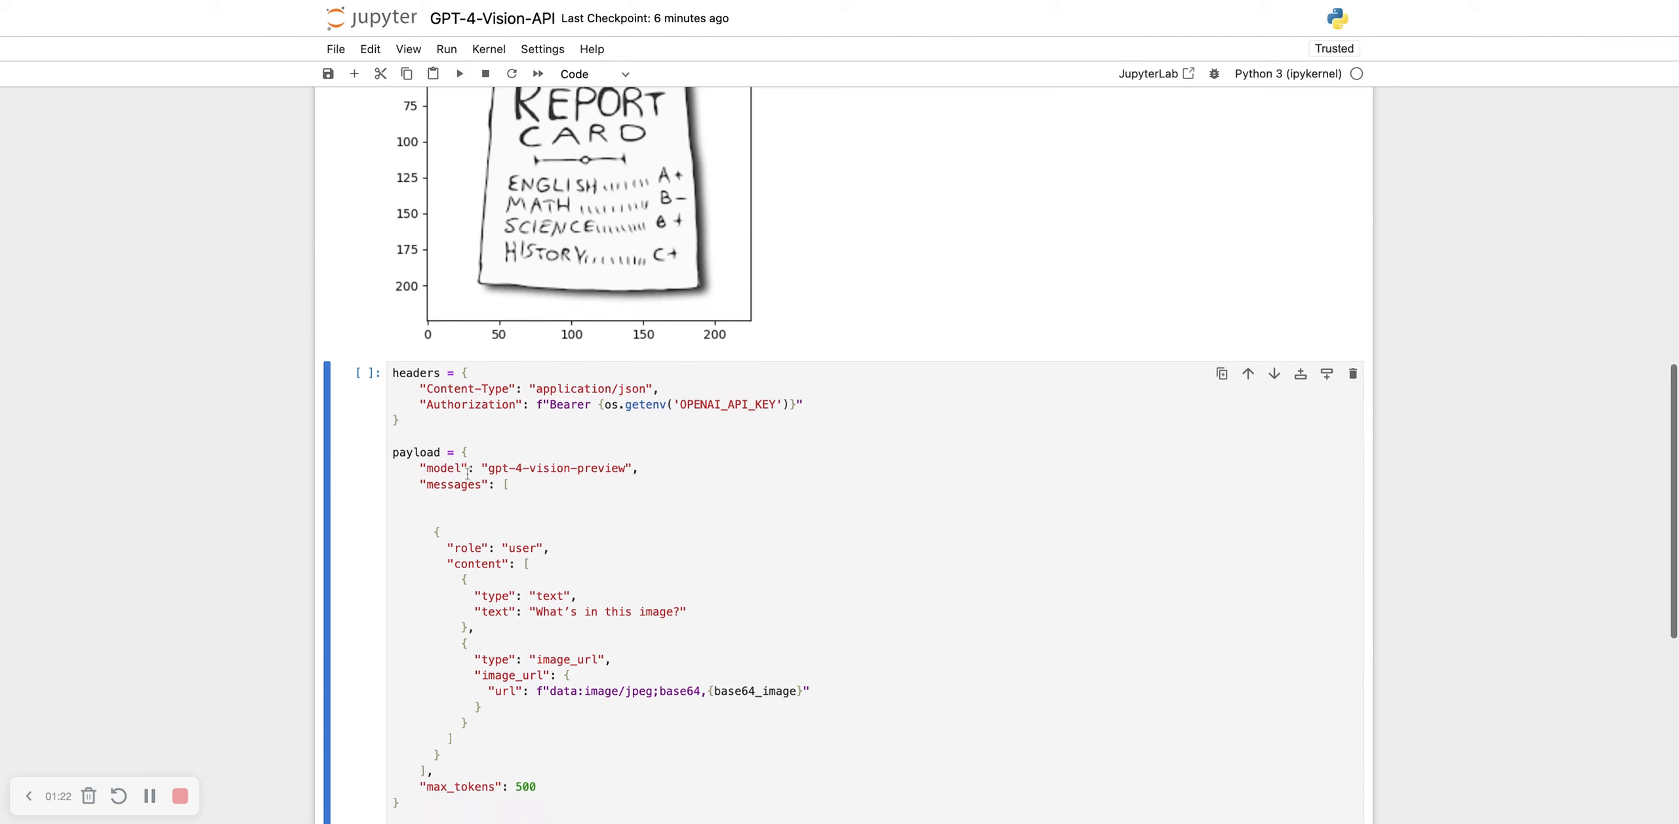
{"action": "scroll", "scroll_direction": "down", "scroll_amount": 3}
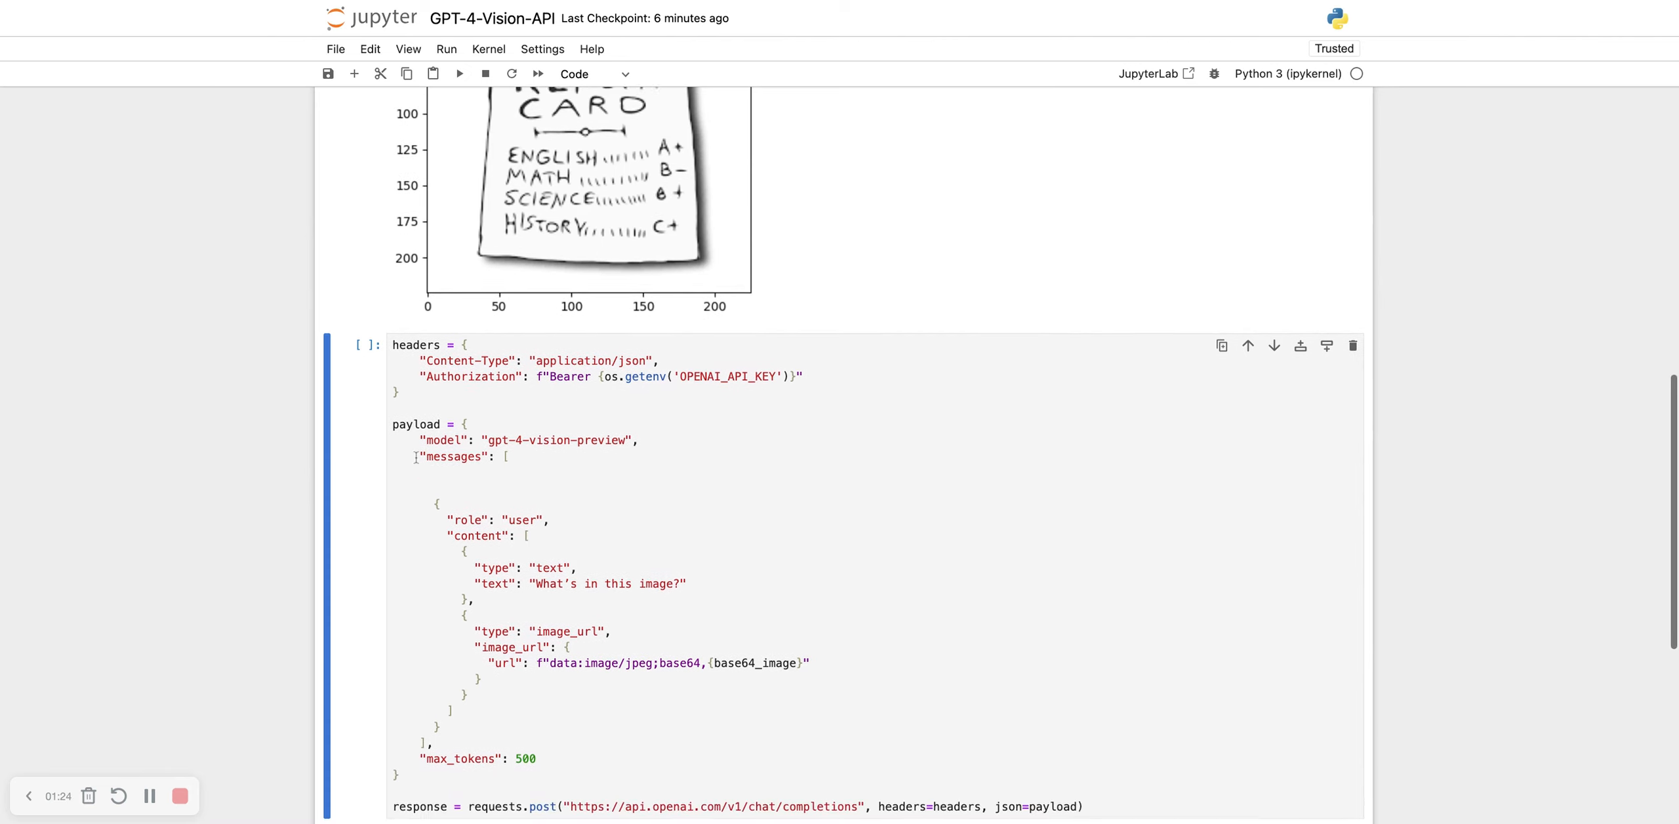
{"action": "scroll", "scroll_direction": "down", "scroll_amount": 3}
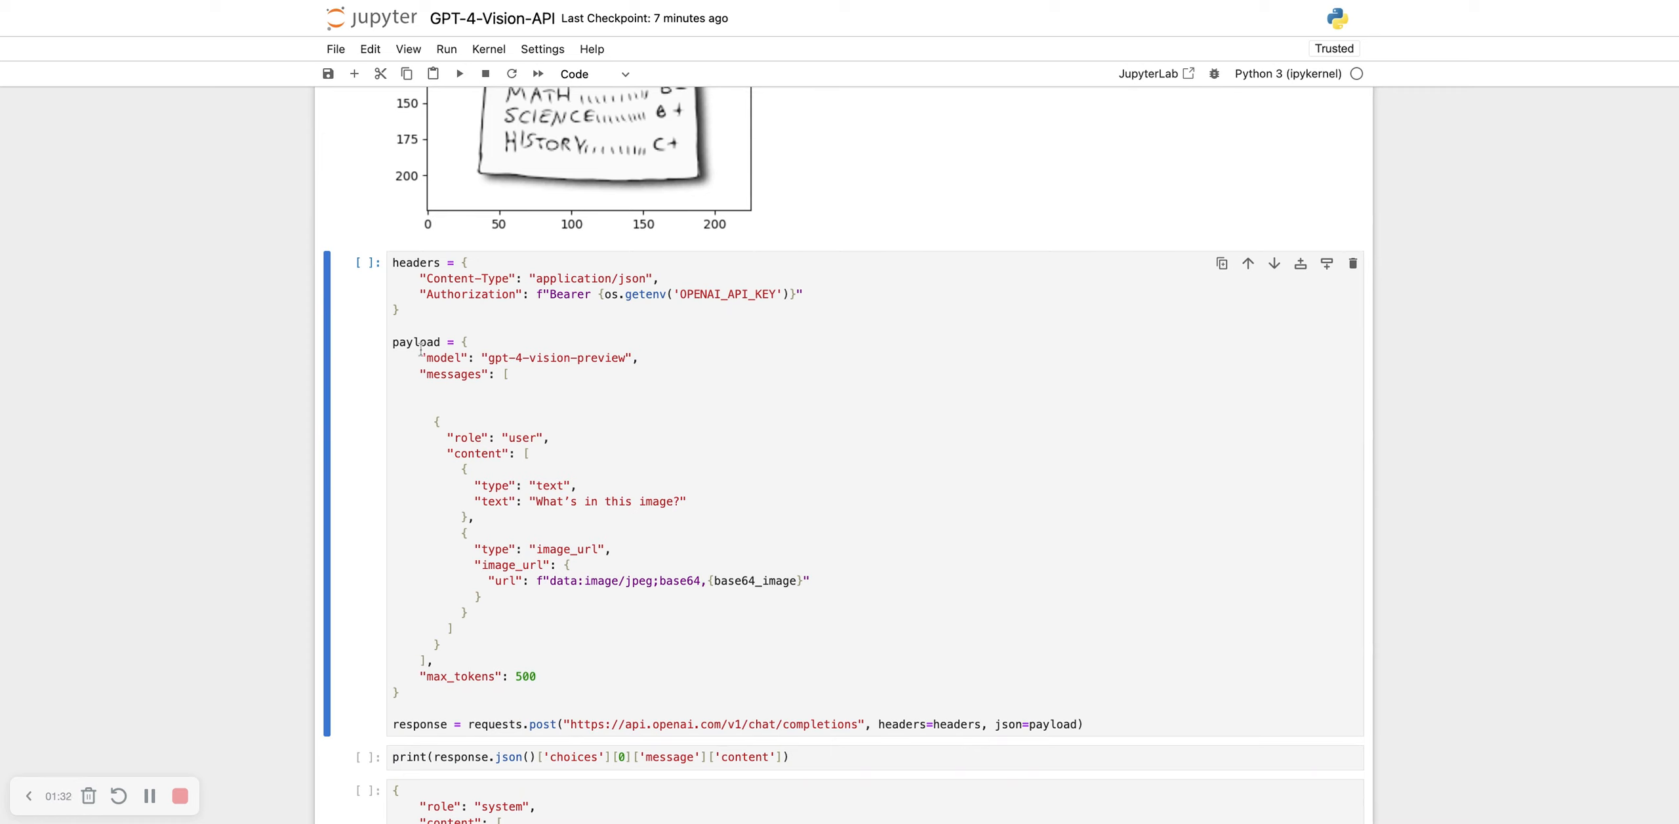
{"action": "mouse_move", "coordinate": [552, 362]}
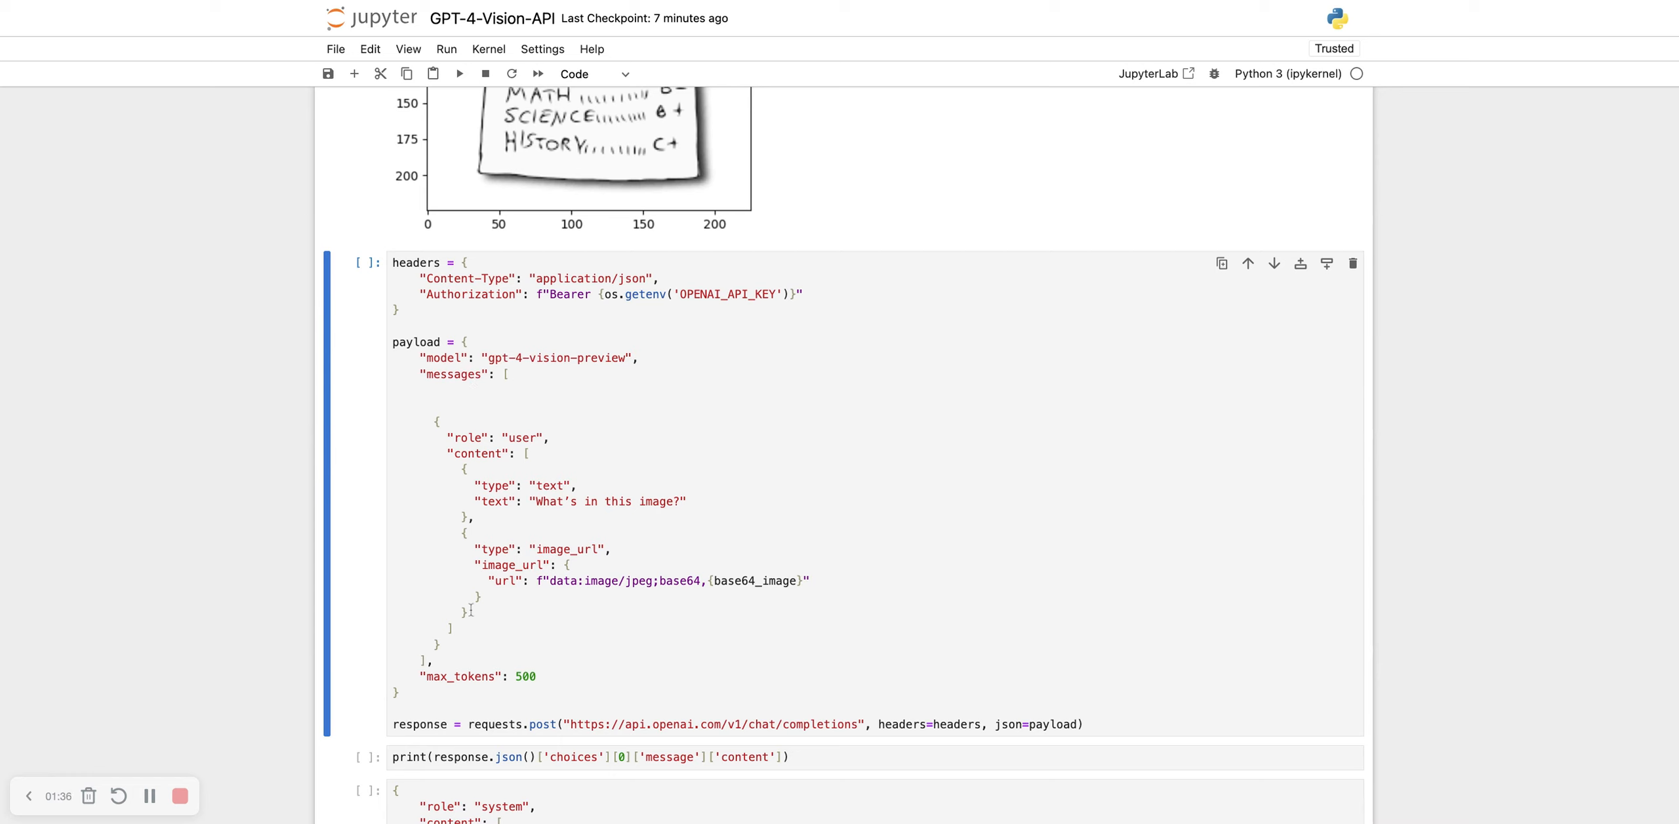
{"action": "mouse_move", "coordinate": [535, 681]}
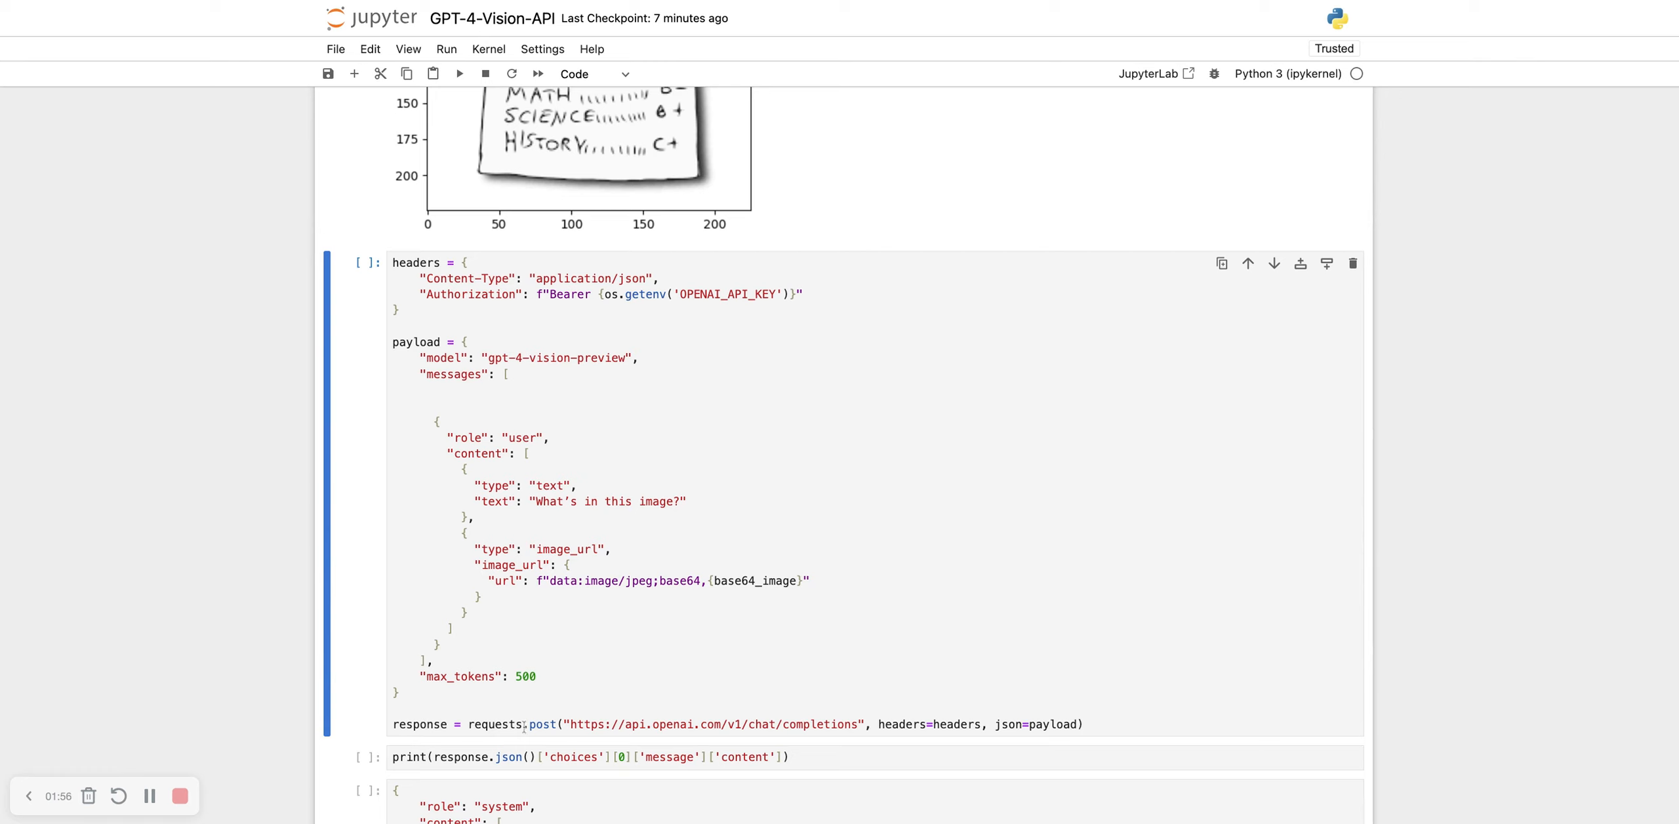
{"action": "mouse_move", "coordinate": [1018, 722]}
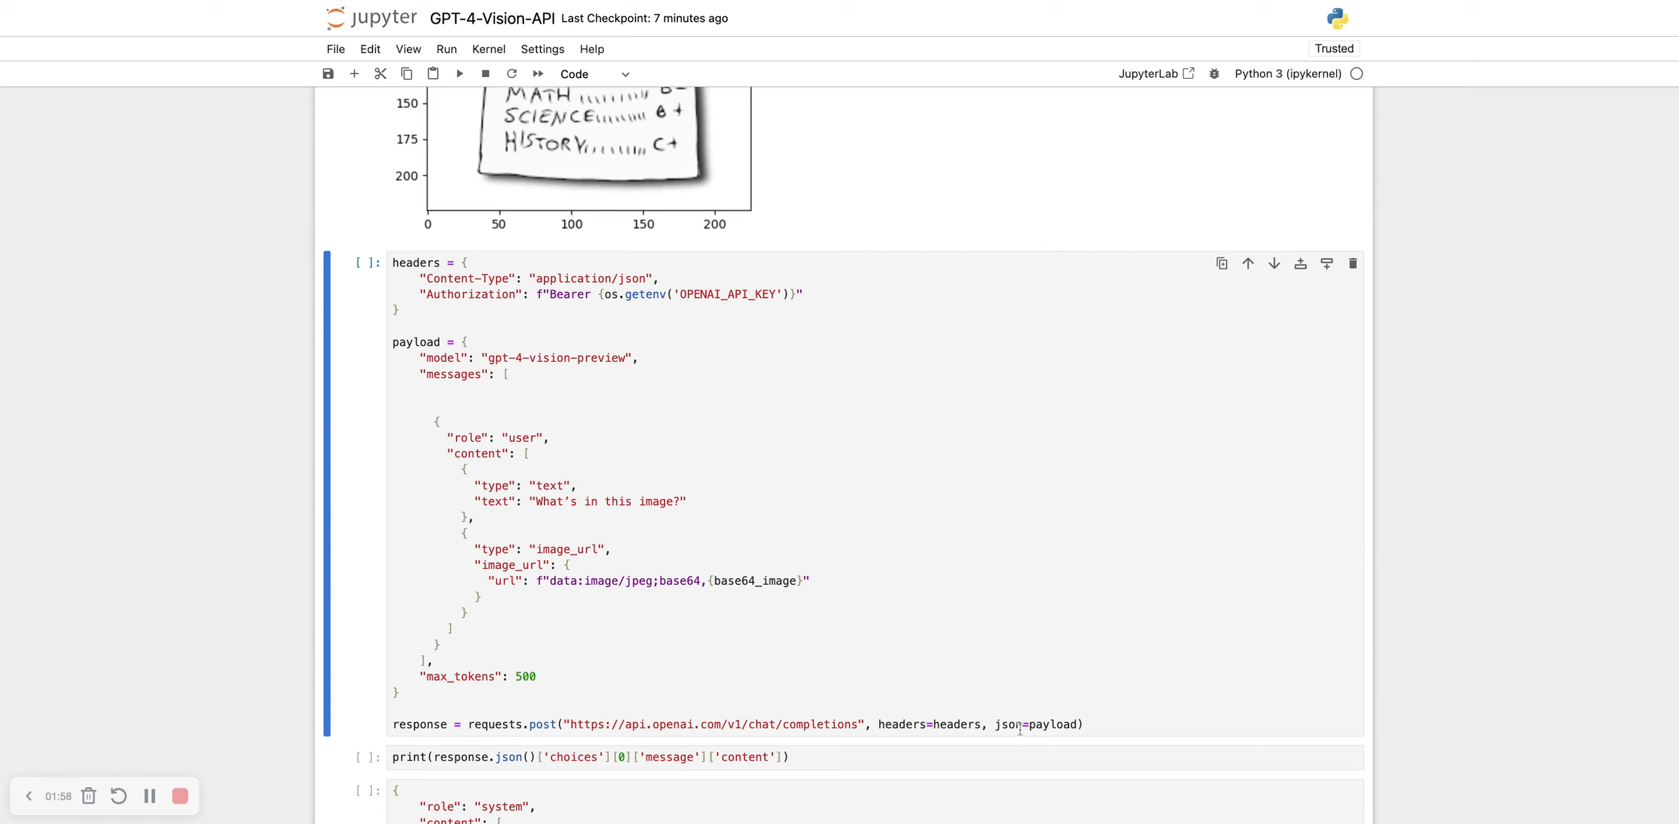
{"action": "mouse_move", "coordinate": [580, 341]}
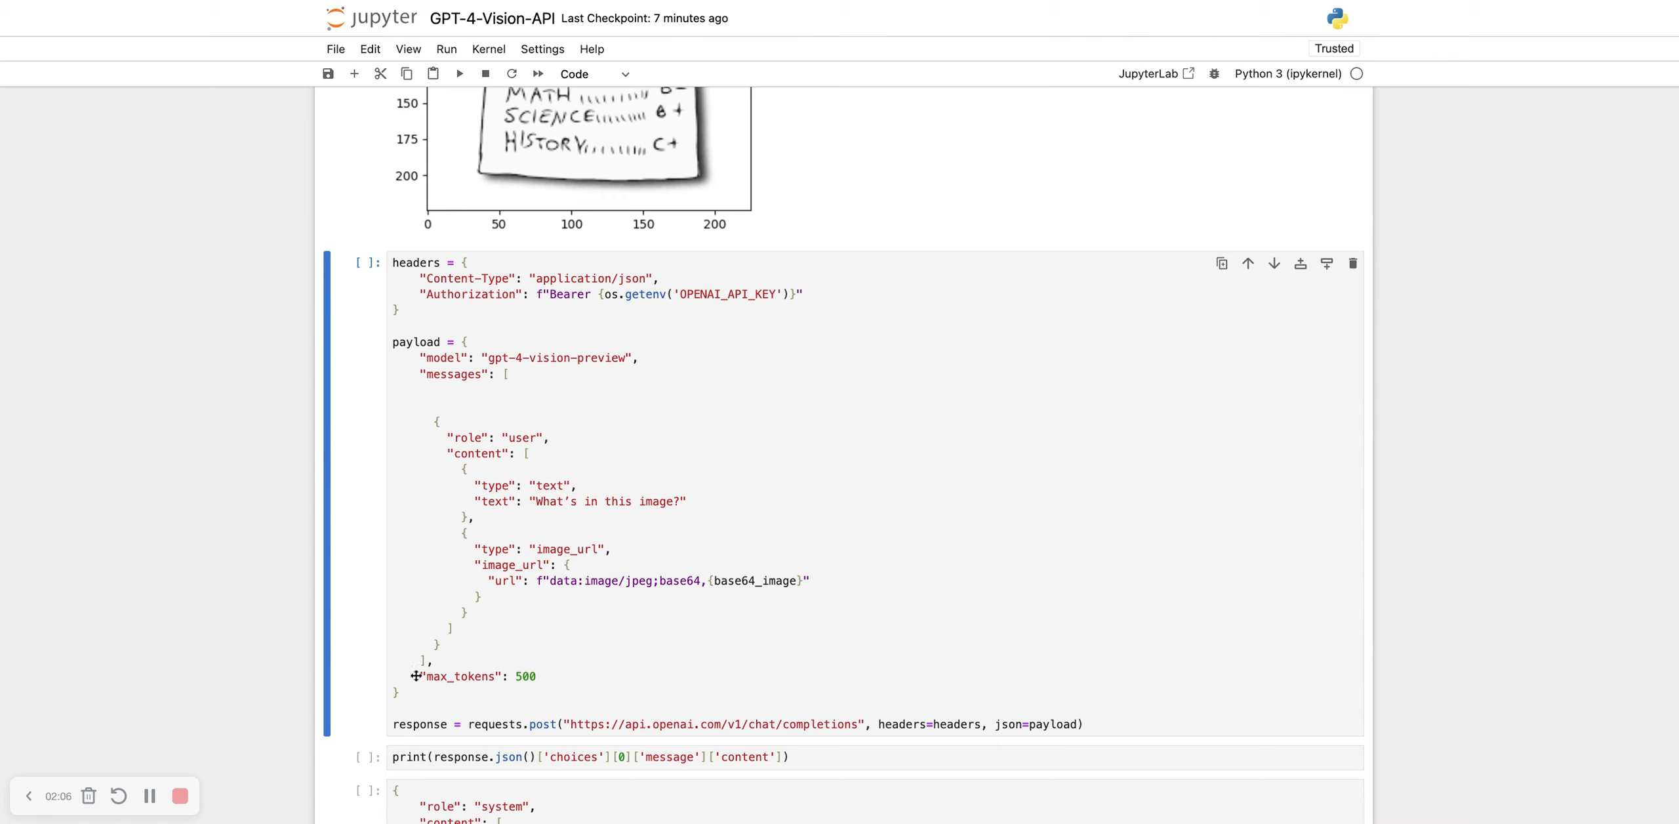
{"action": "mouse_move", "coordinate": [639, 501]}
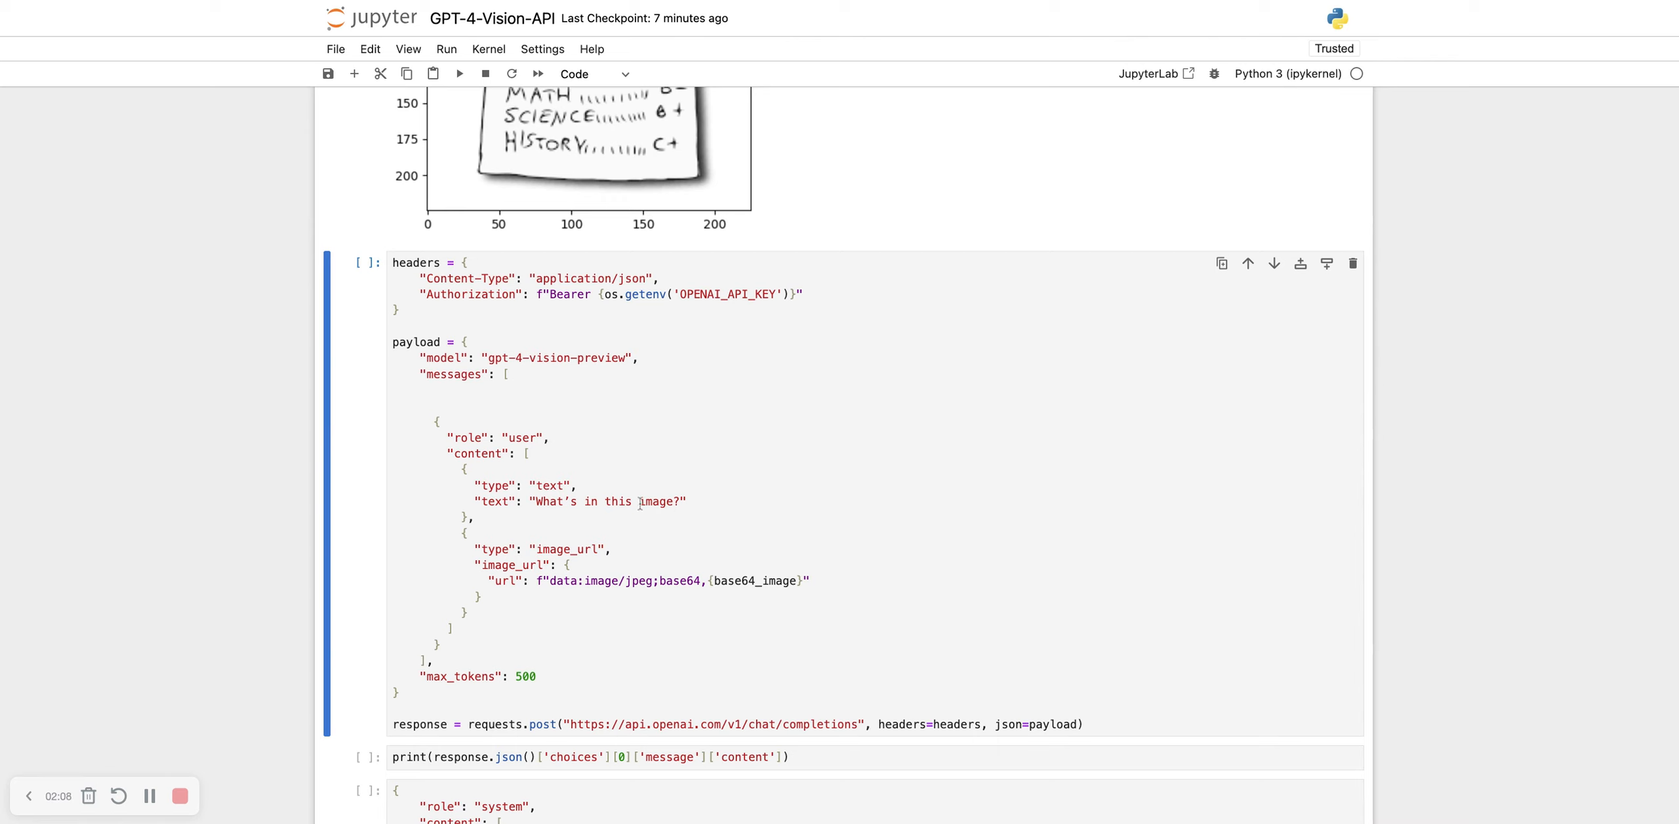
{"action": "mouse_move", "coordinate": [640, 501]}
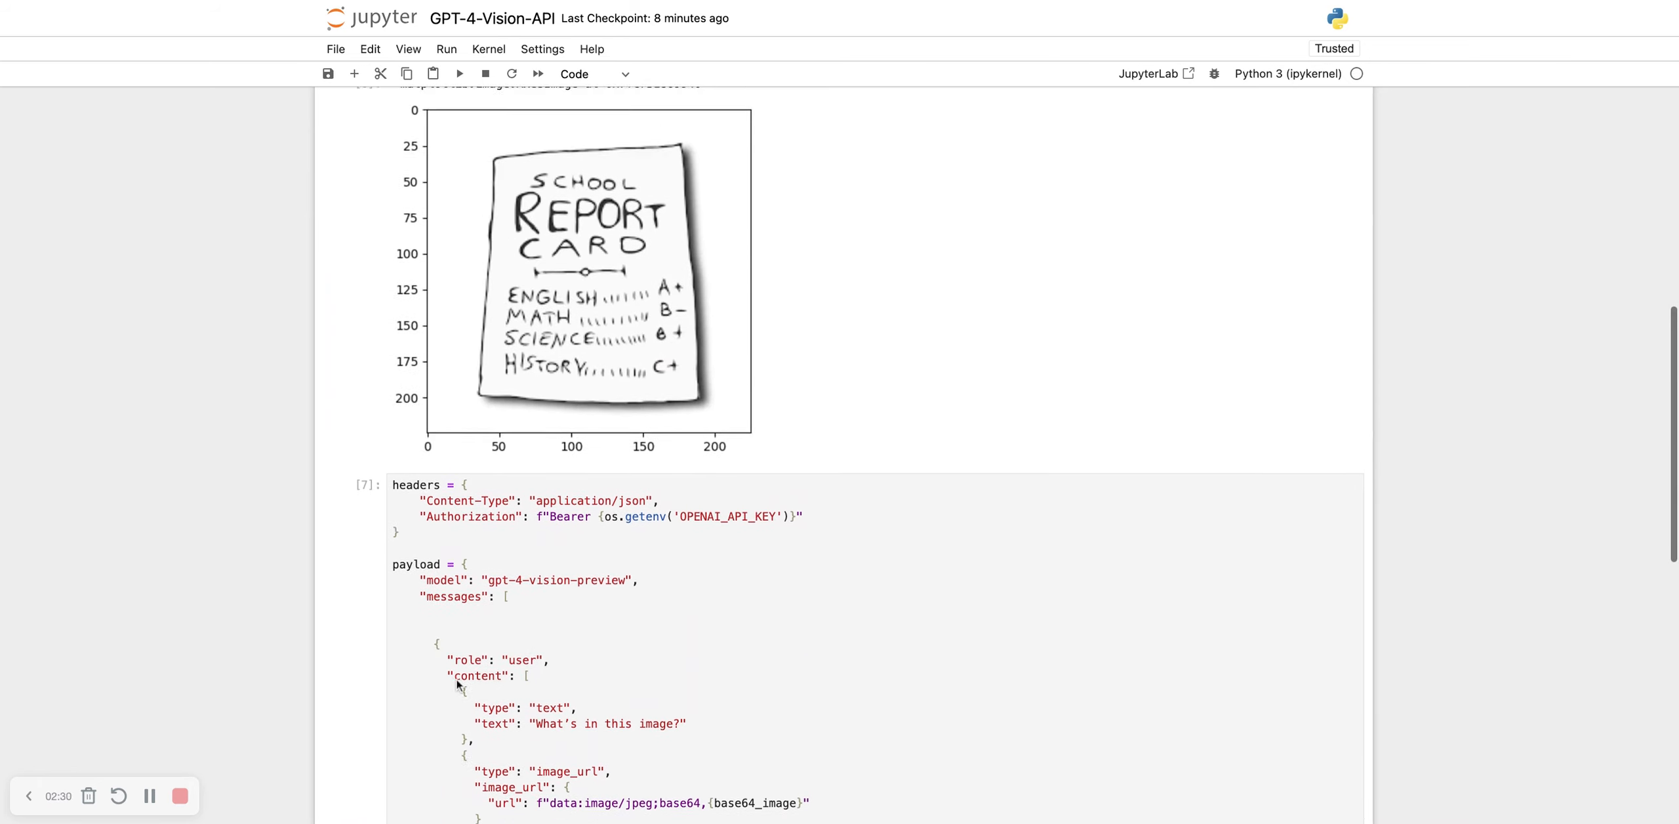
Step: Print the model reply listing ENGLISH A+, MATH B-, SCIENCE B+, HISTORY C+
{"action": "scroll", "scroll_direction": "down", "scroll_amount": 3}
{"action": "type", "text": "print(response.json()['choices'][0]['message']['content'])"}
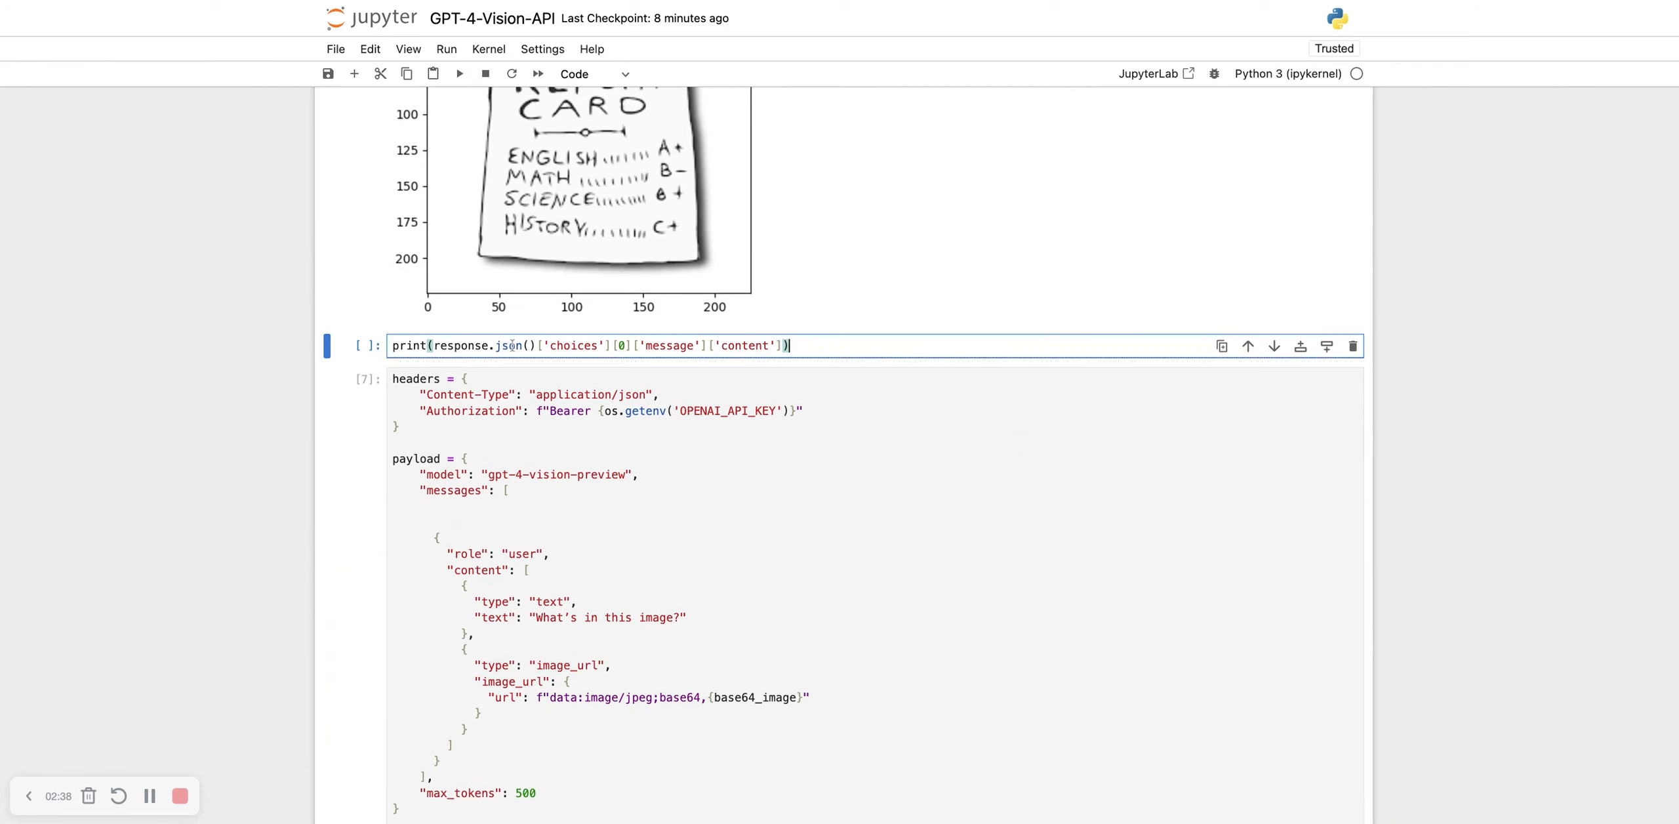
{"action": "left_click", "coordinate": [459, 73]}
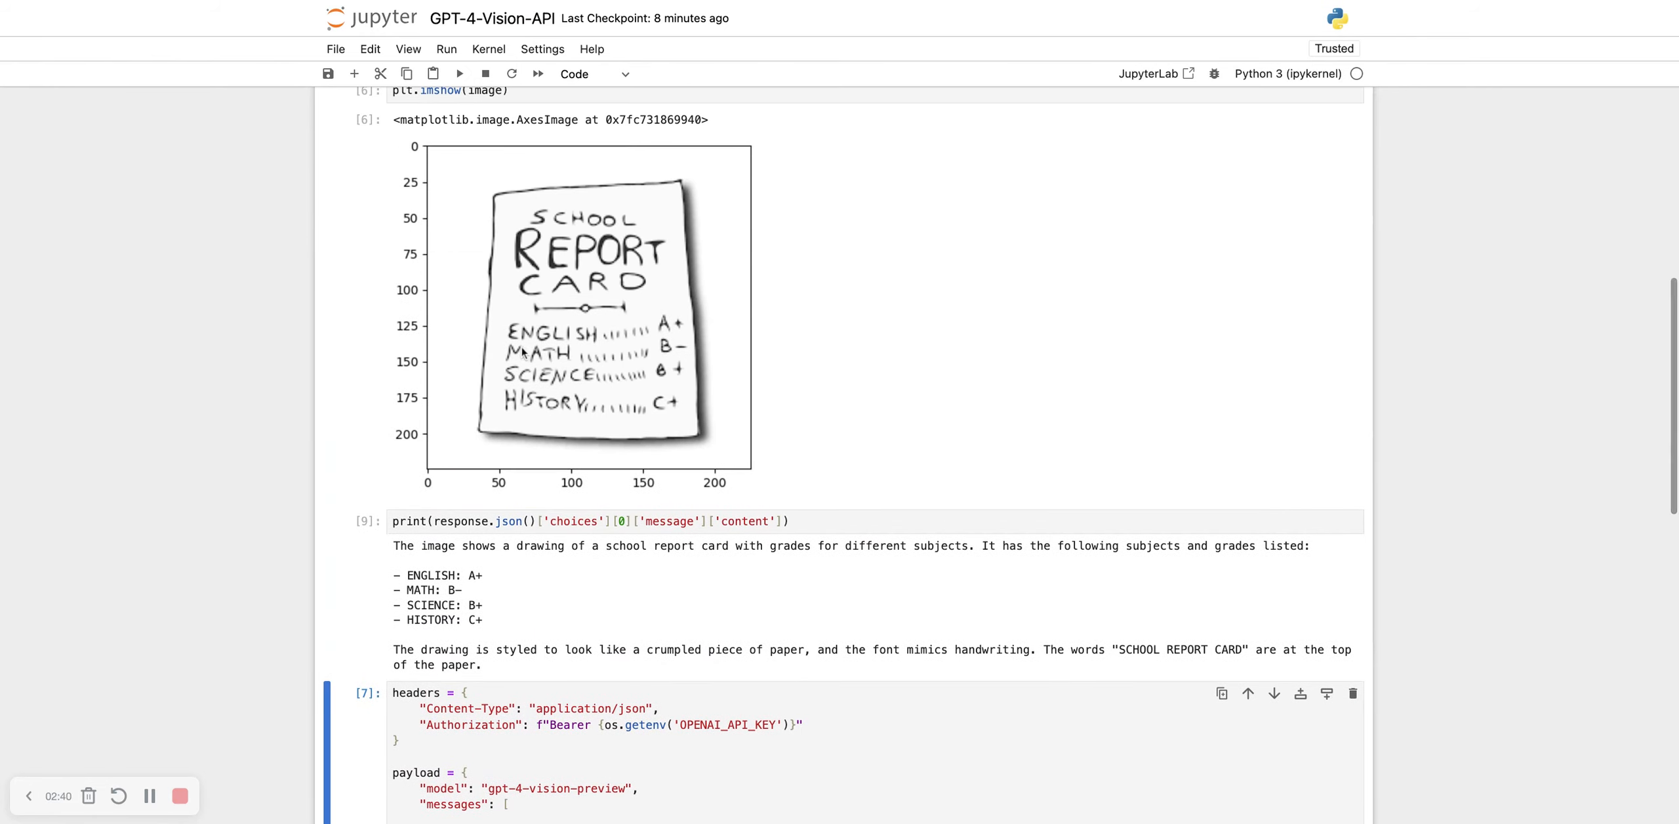
{"action": "mouse_move", "coordinate": [694, 564]}
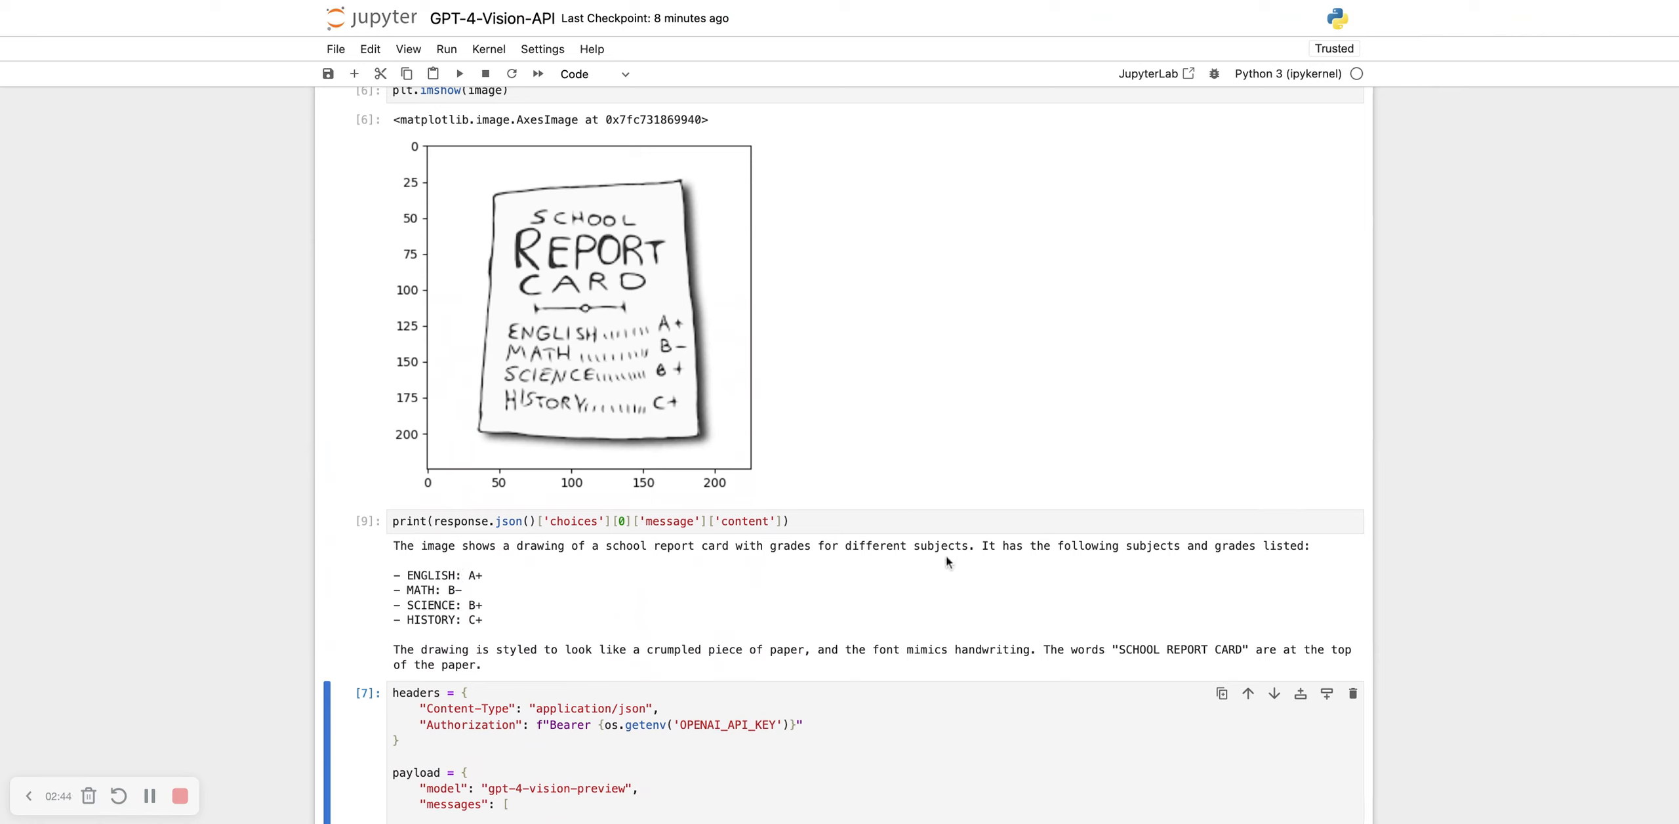
{"action": "mouse_move", "coordinate": [453, 592]}
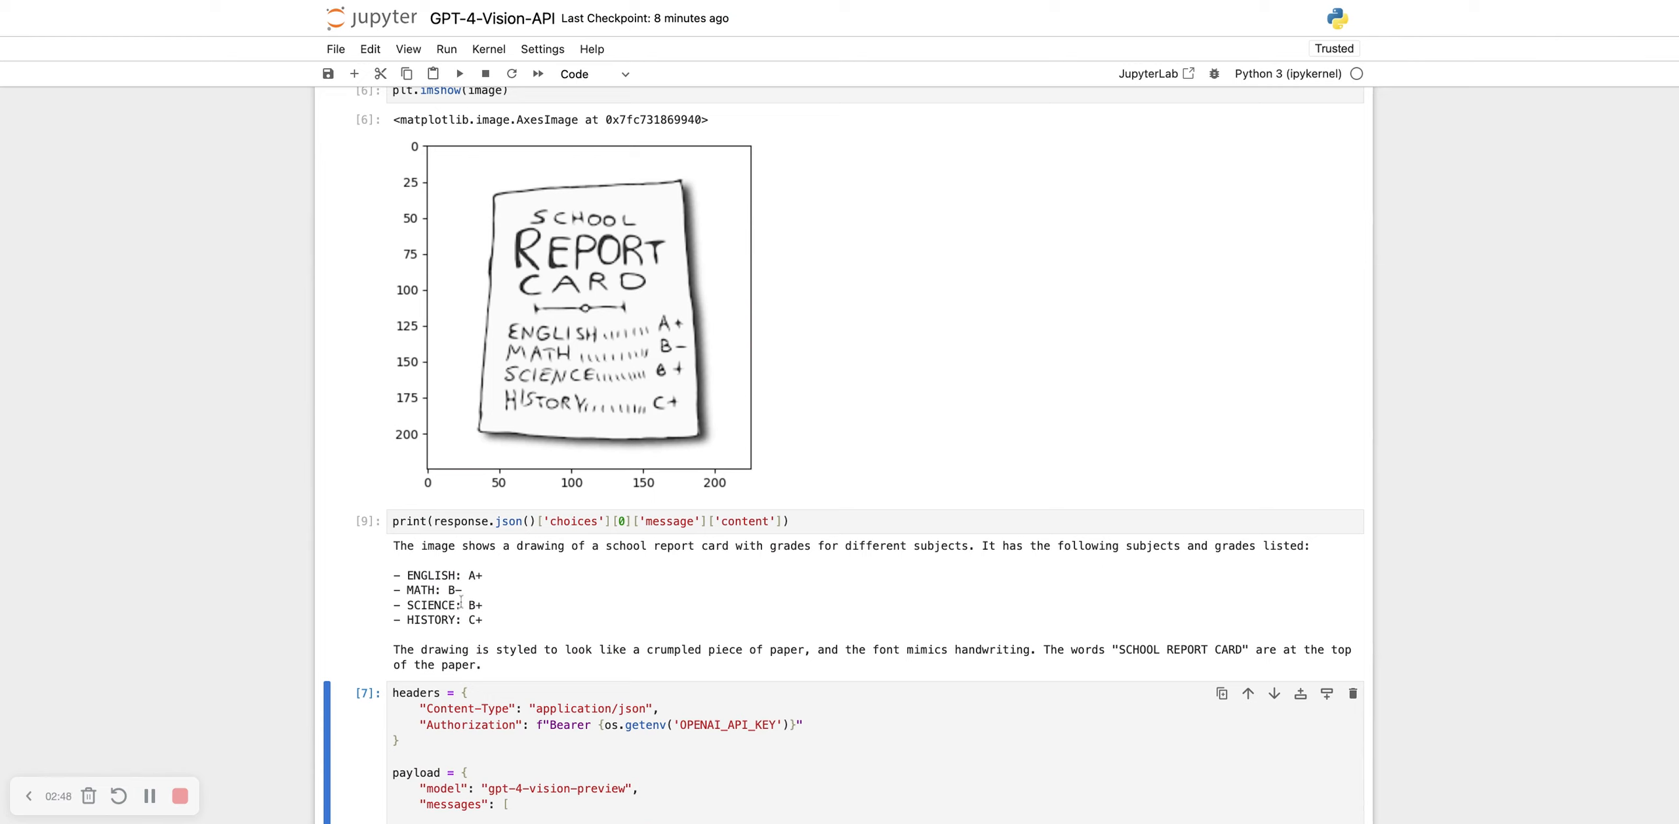
{"action": "mouse_move", "coordinate": [501, 634]}
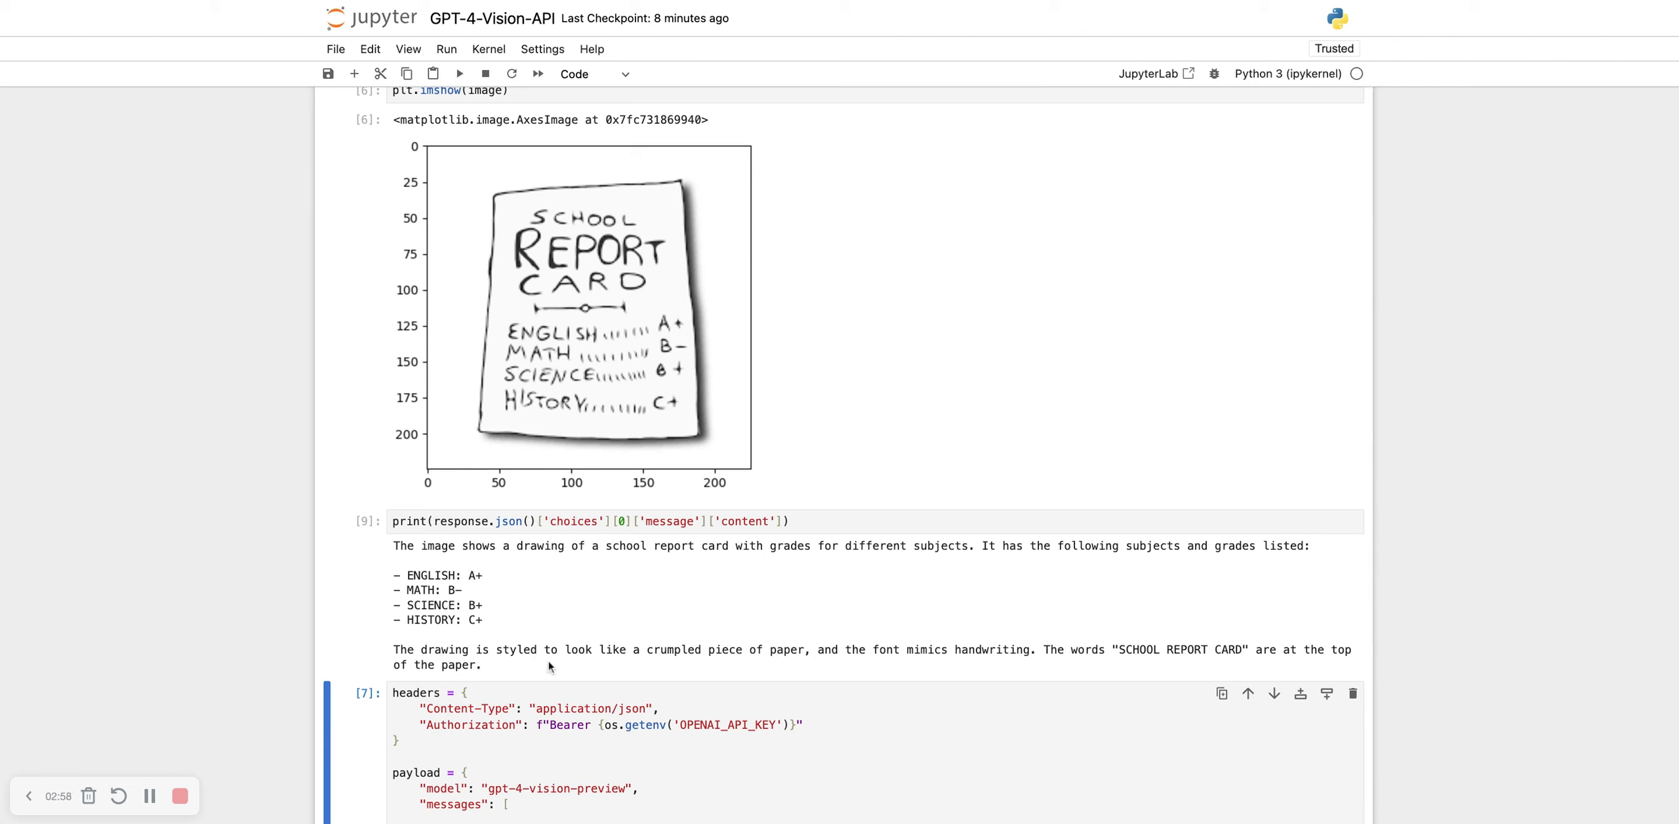
{"action": "mouse_move", "coordinate": [570, 395]}
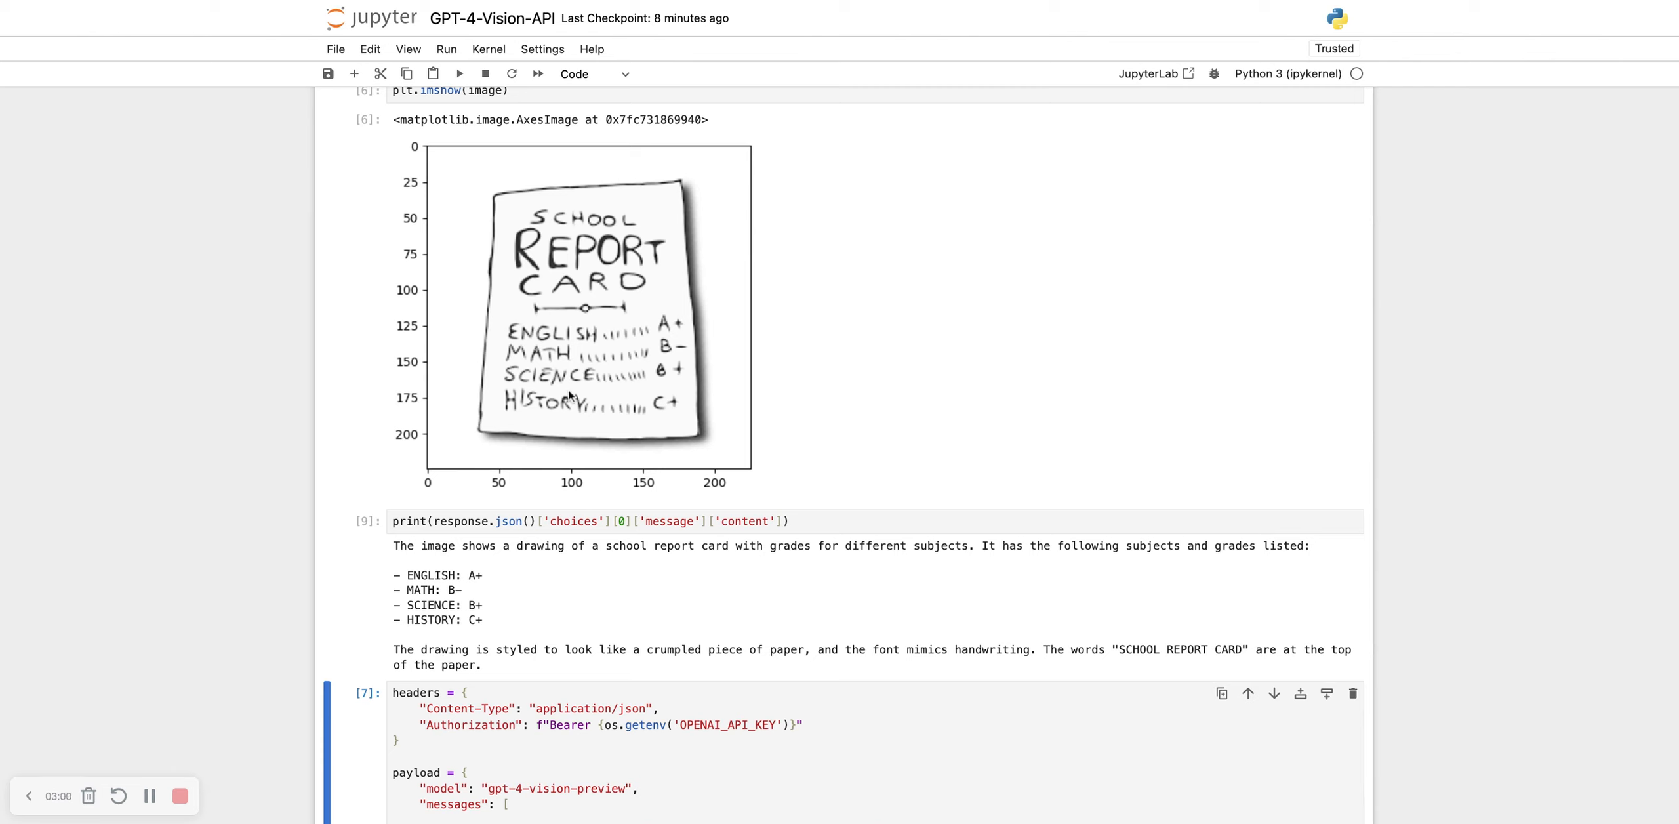
{"action": "mouse_move", "coordinate": [639, 368]}
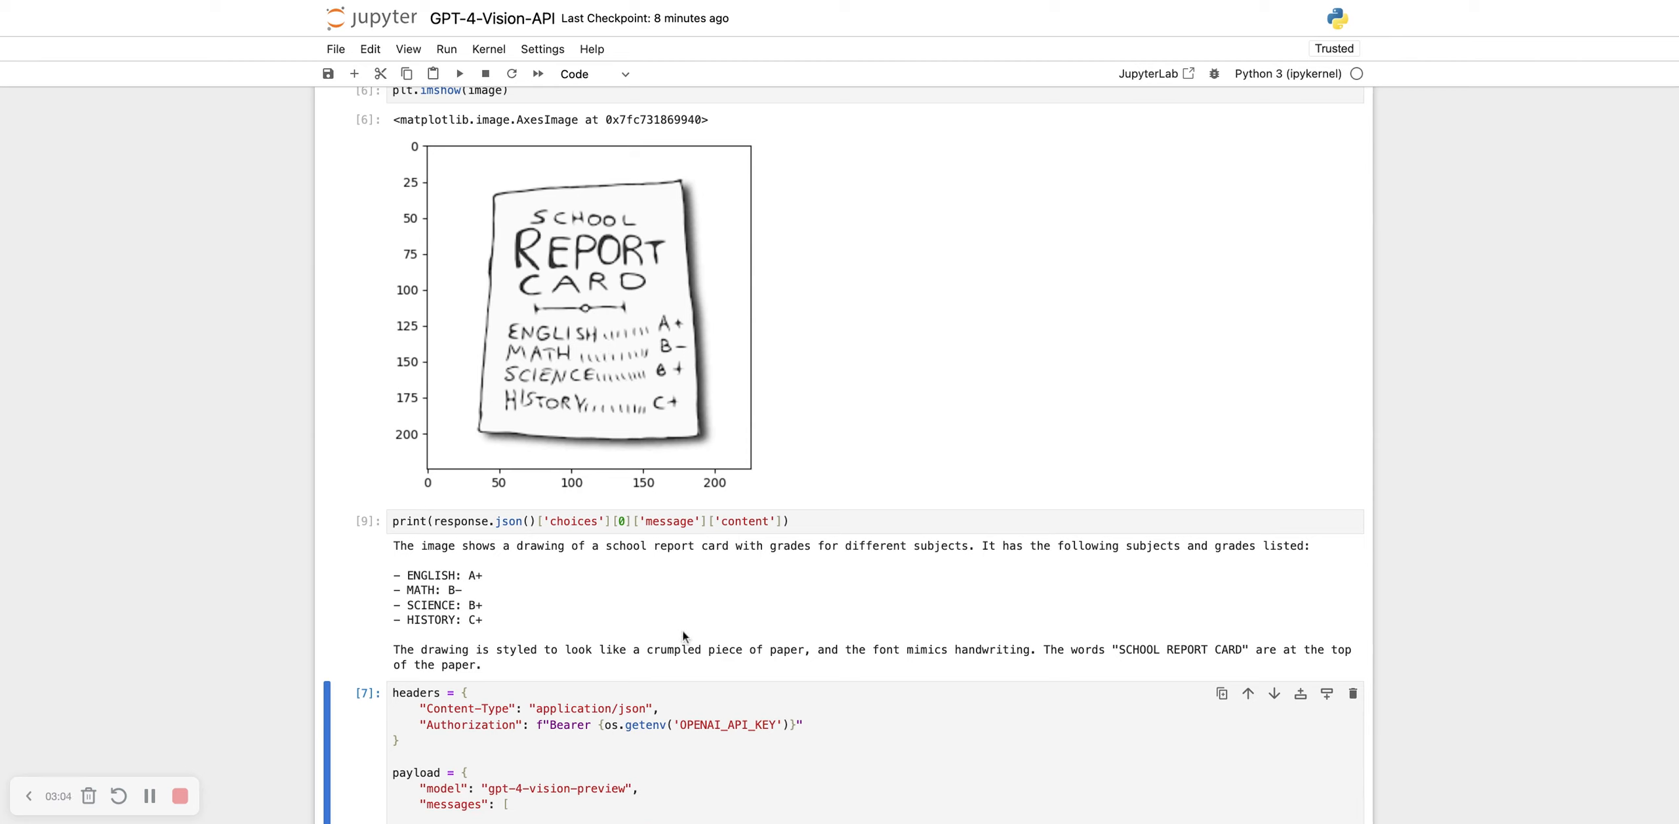
{"action": "mouse_move", "coordinate": [886, 668]}
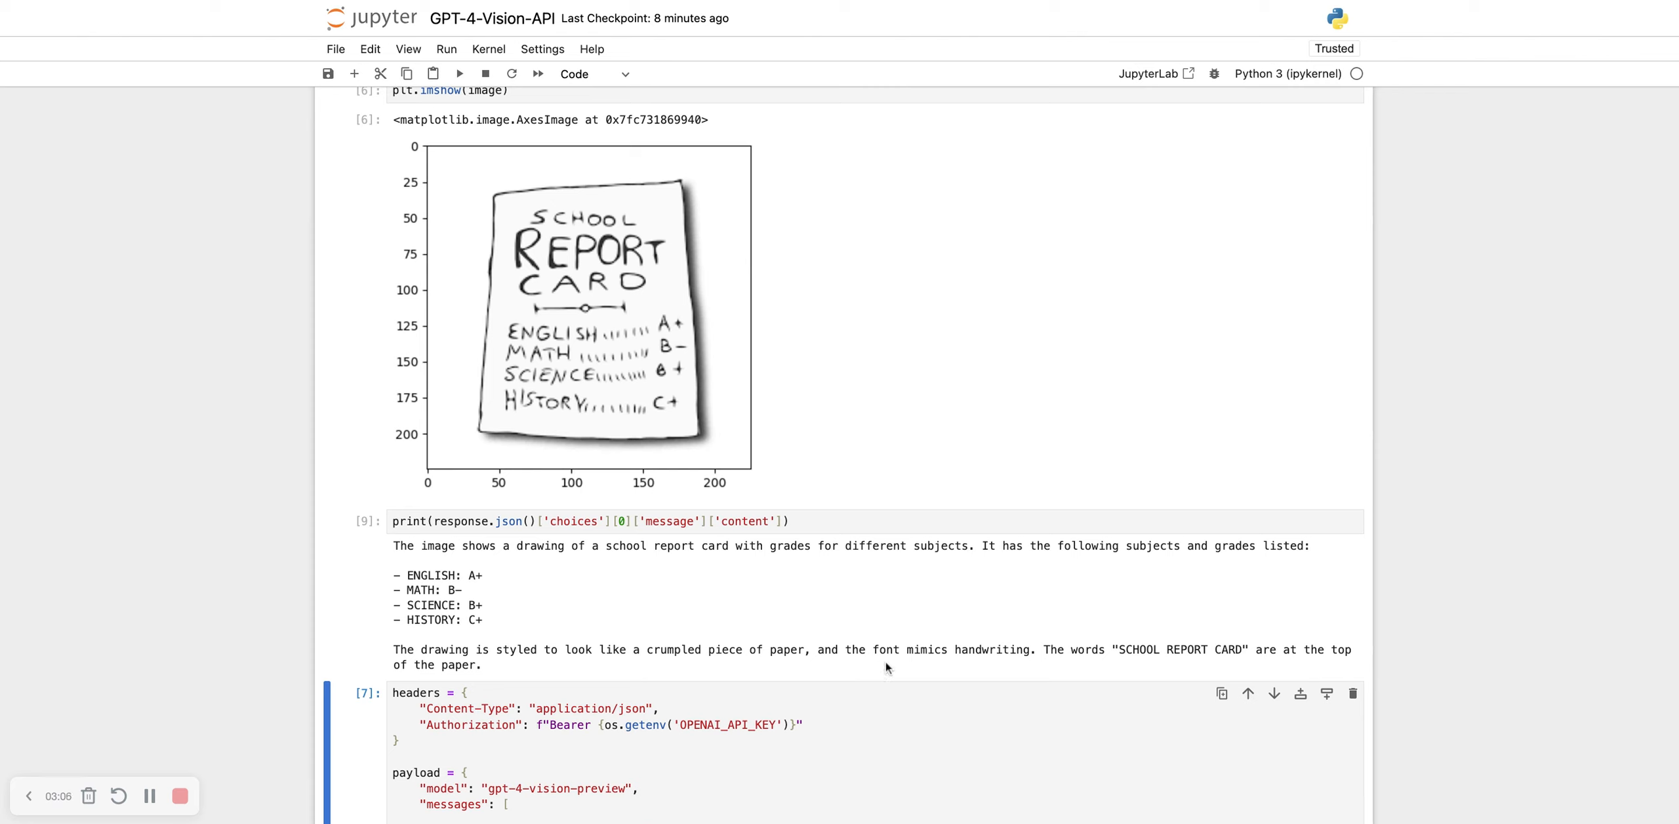
{"action": "mouse_move", "coordinate": [956, 656]}
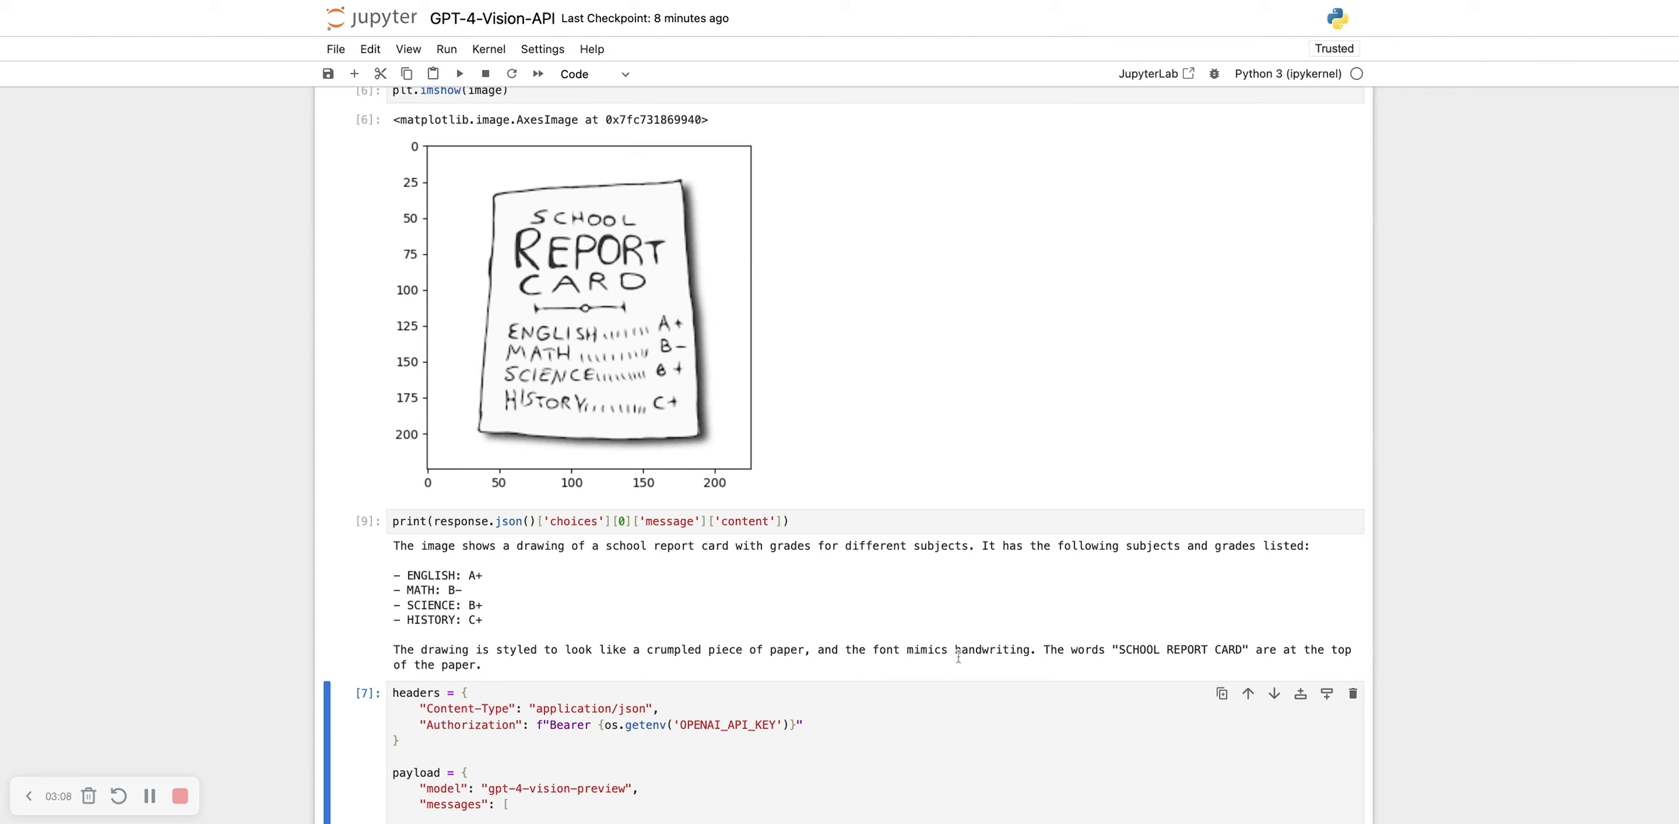
{"action": "mouse_move", "coordinate": [1268, 664]}
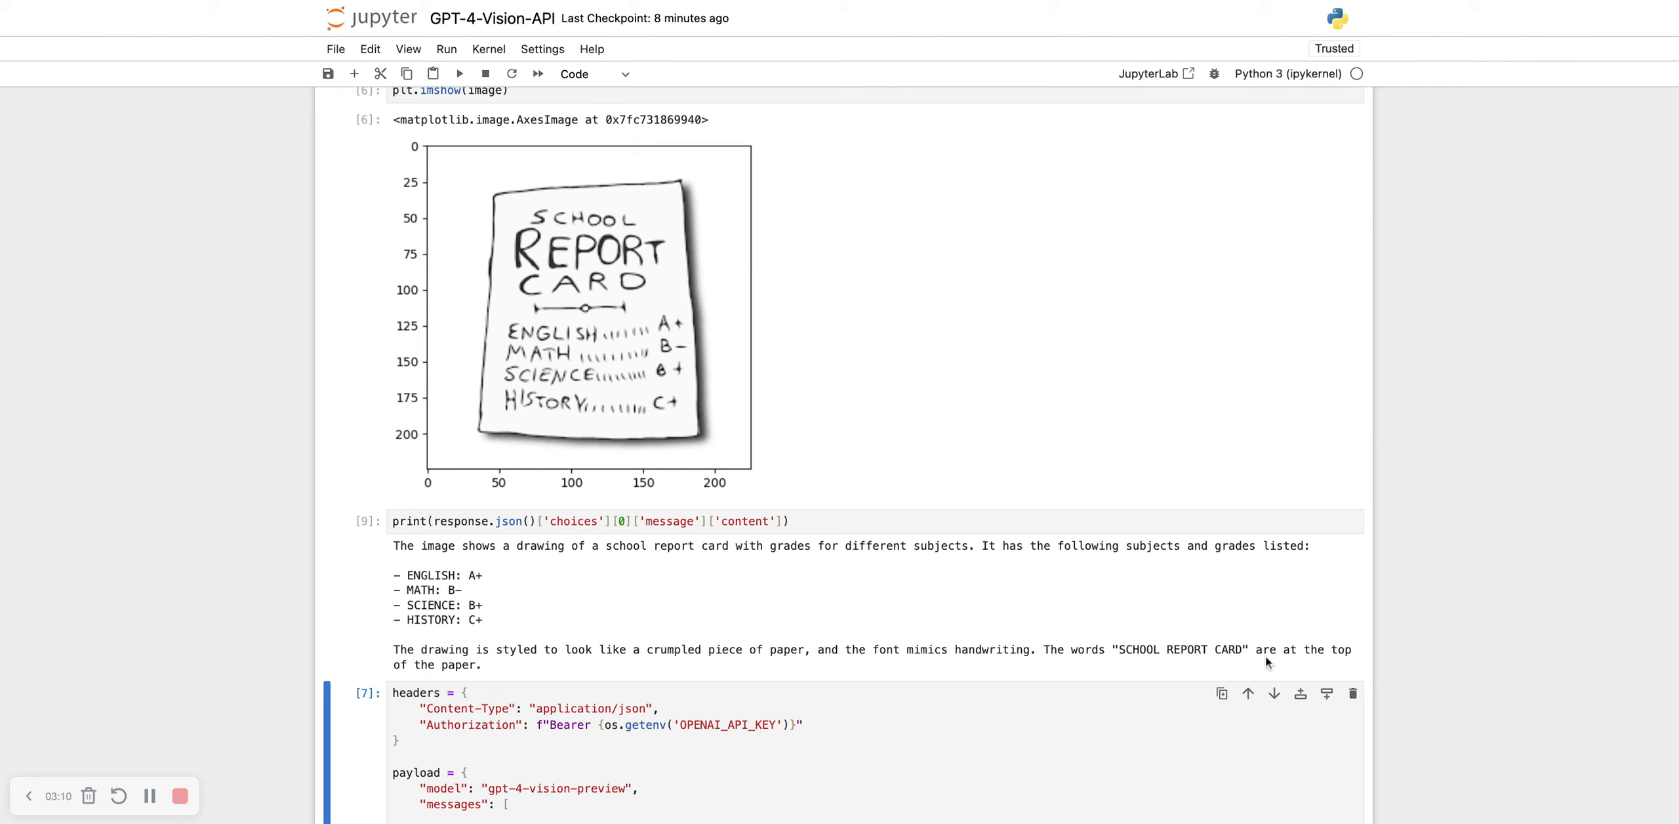
{"action": "mouse_move", "coordinate": [482, 680]}
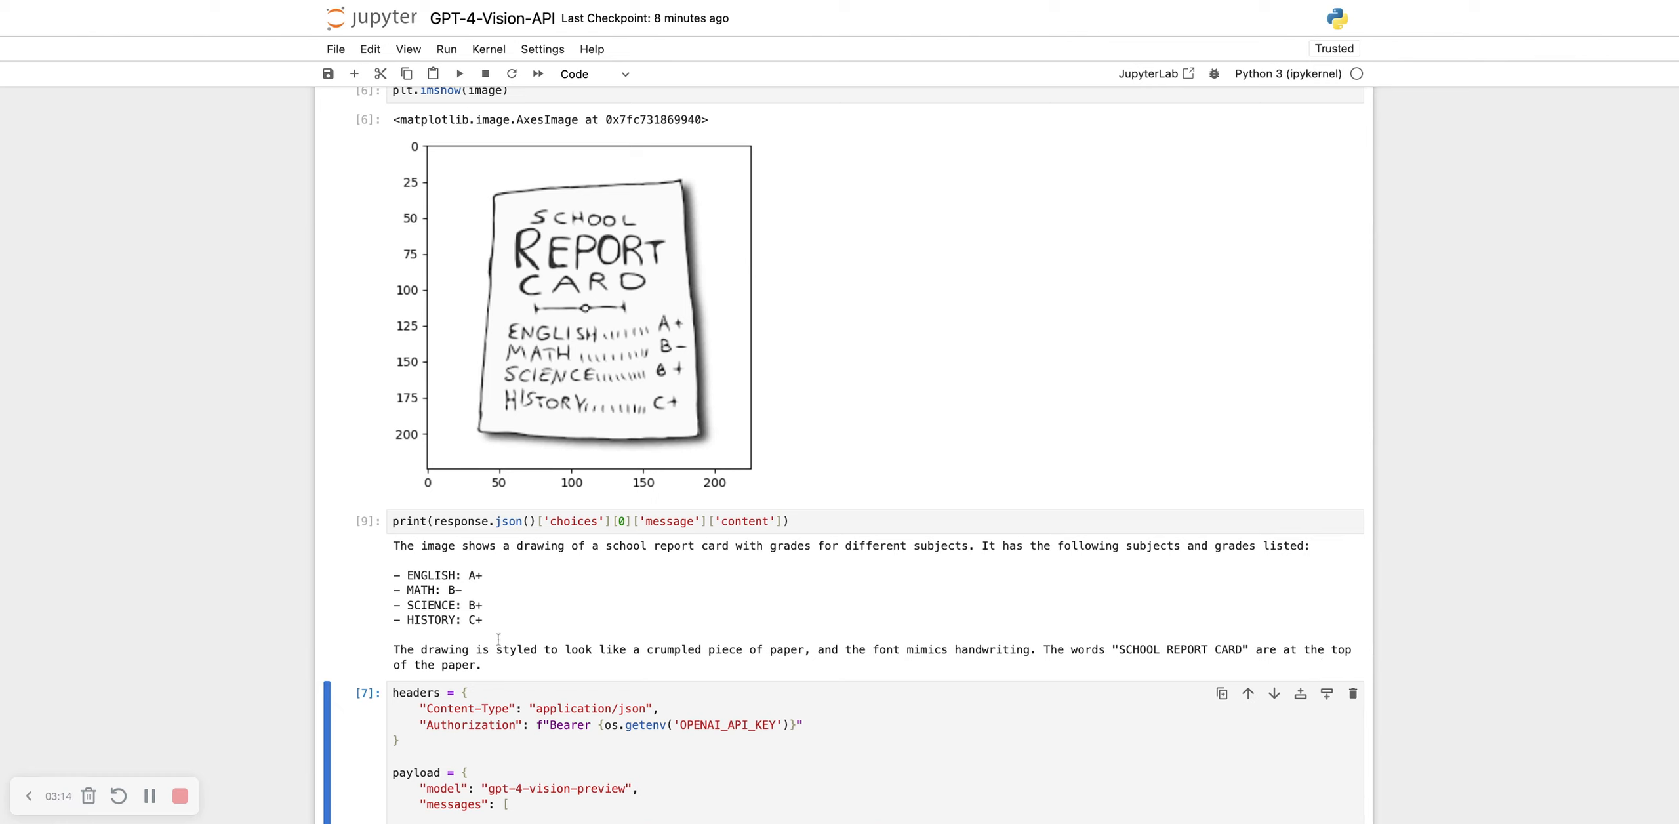
{"action": "mouse_move", "coordinate": [503, 632]}
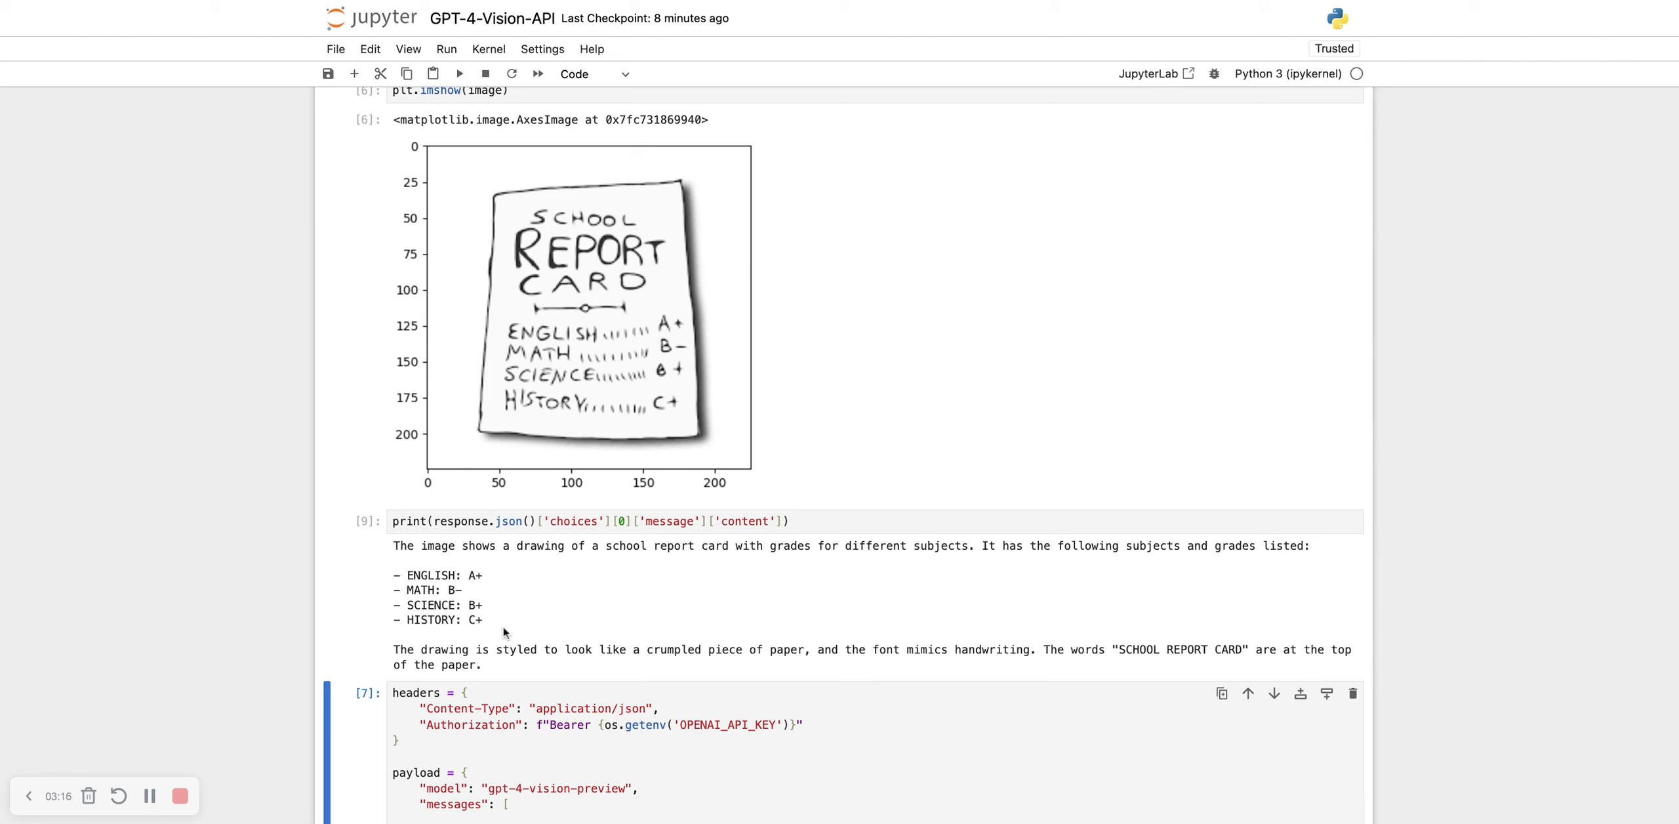
{"action": "mouse_move", "coordinate": [522, 622]}
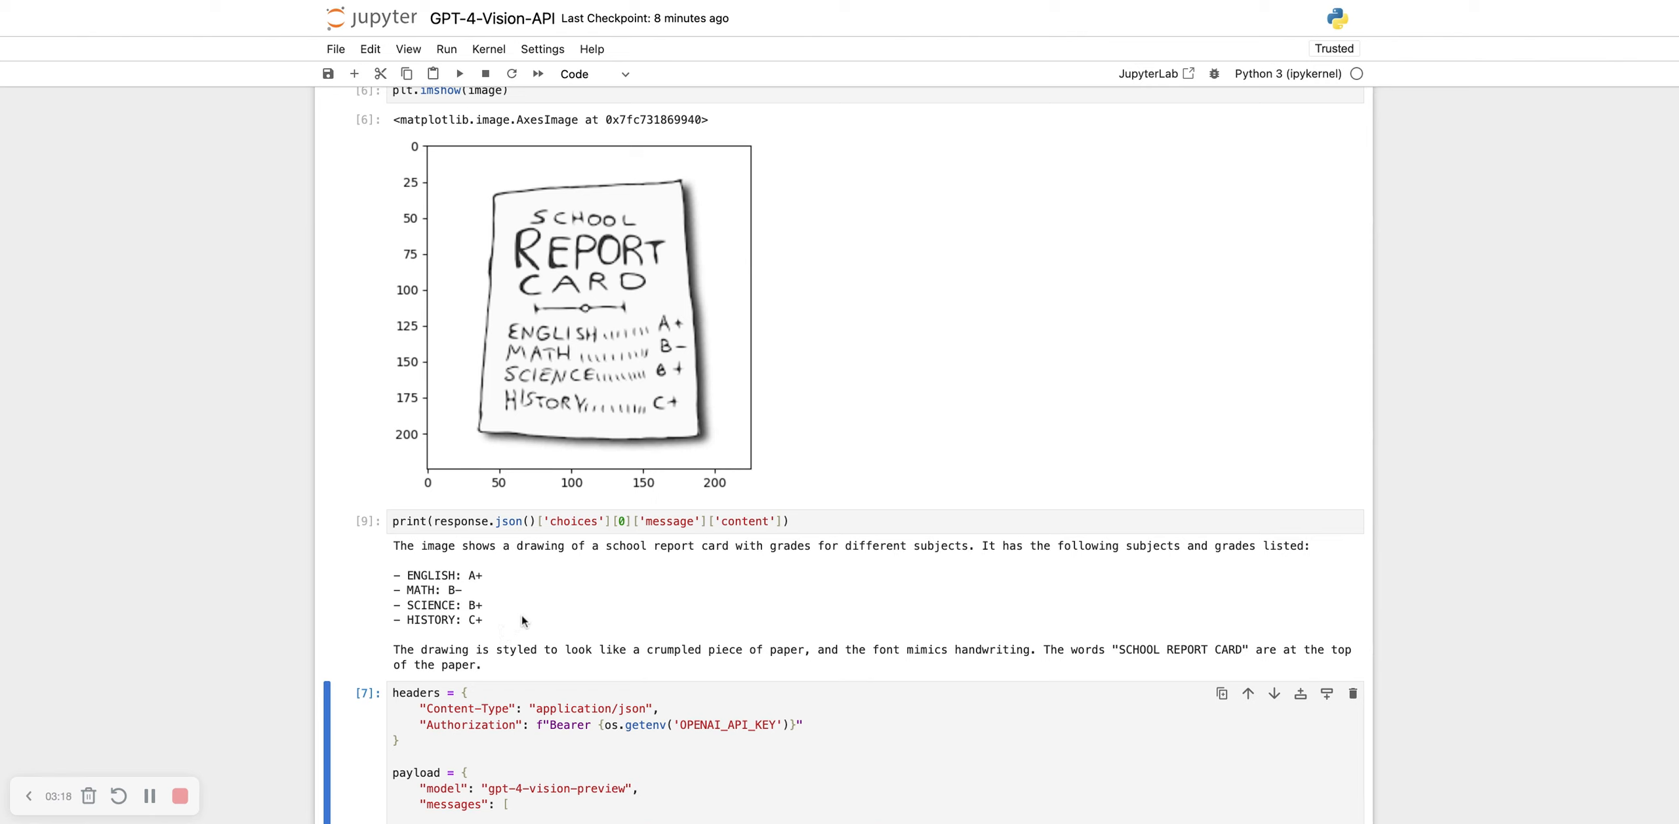
{"action": "mouse_move", "coordinate": [527, 615]}
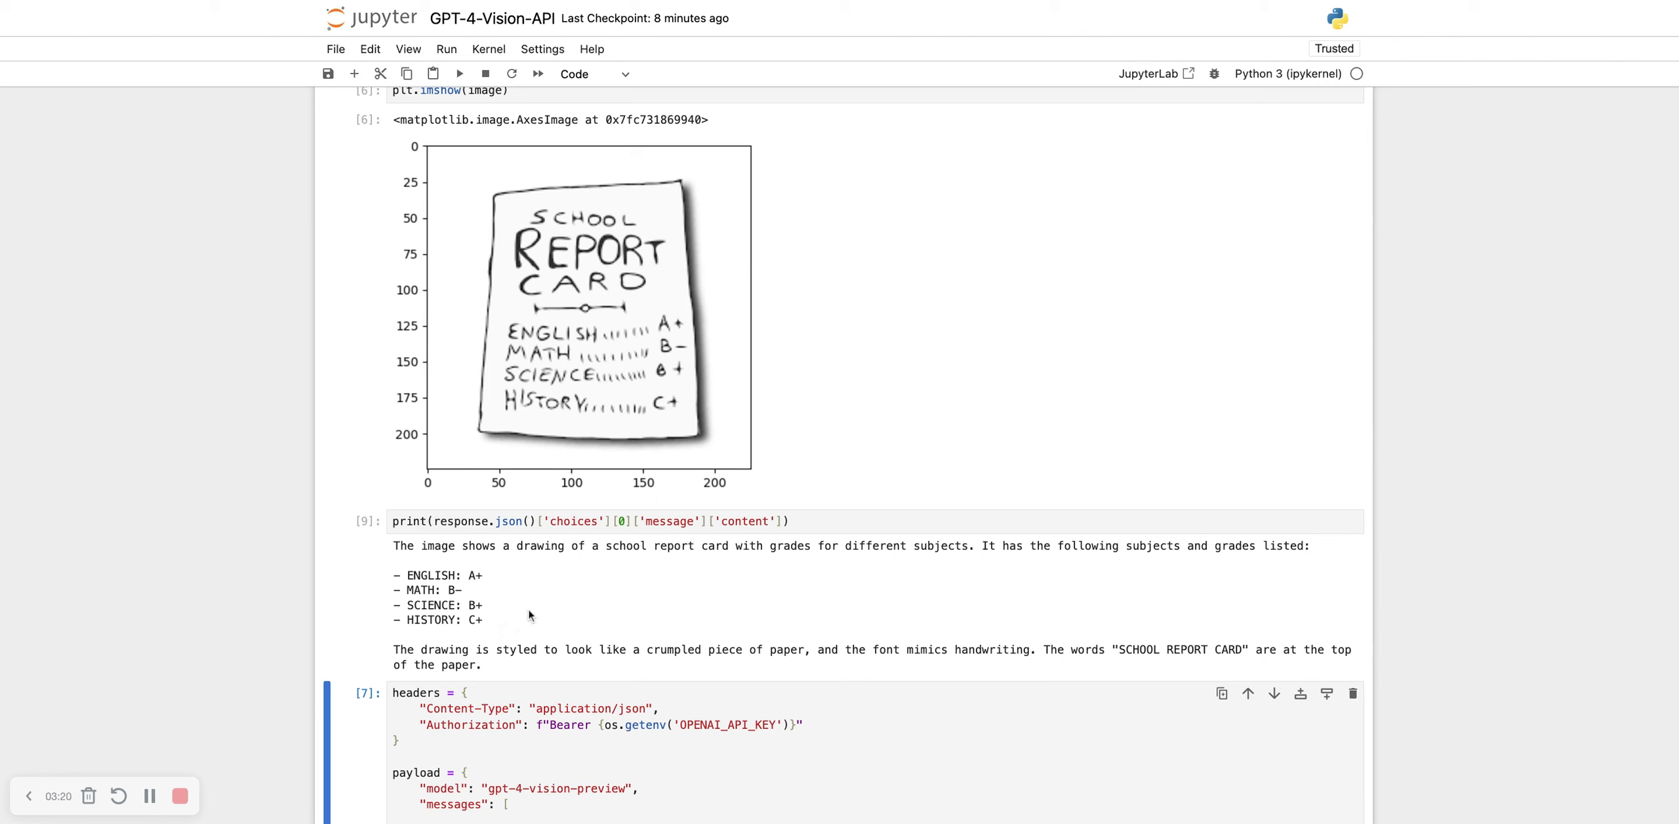
{"action": "scroll", "scroll_direction": "down", "scroll_amount": 3}
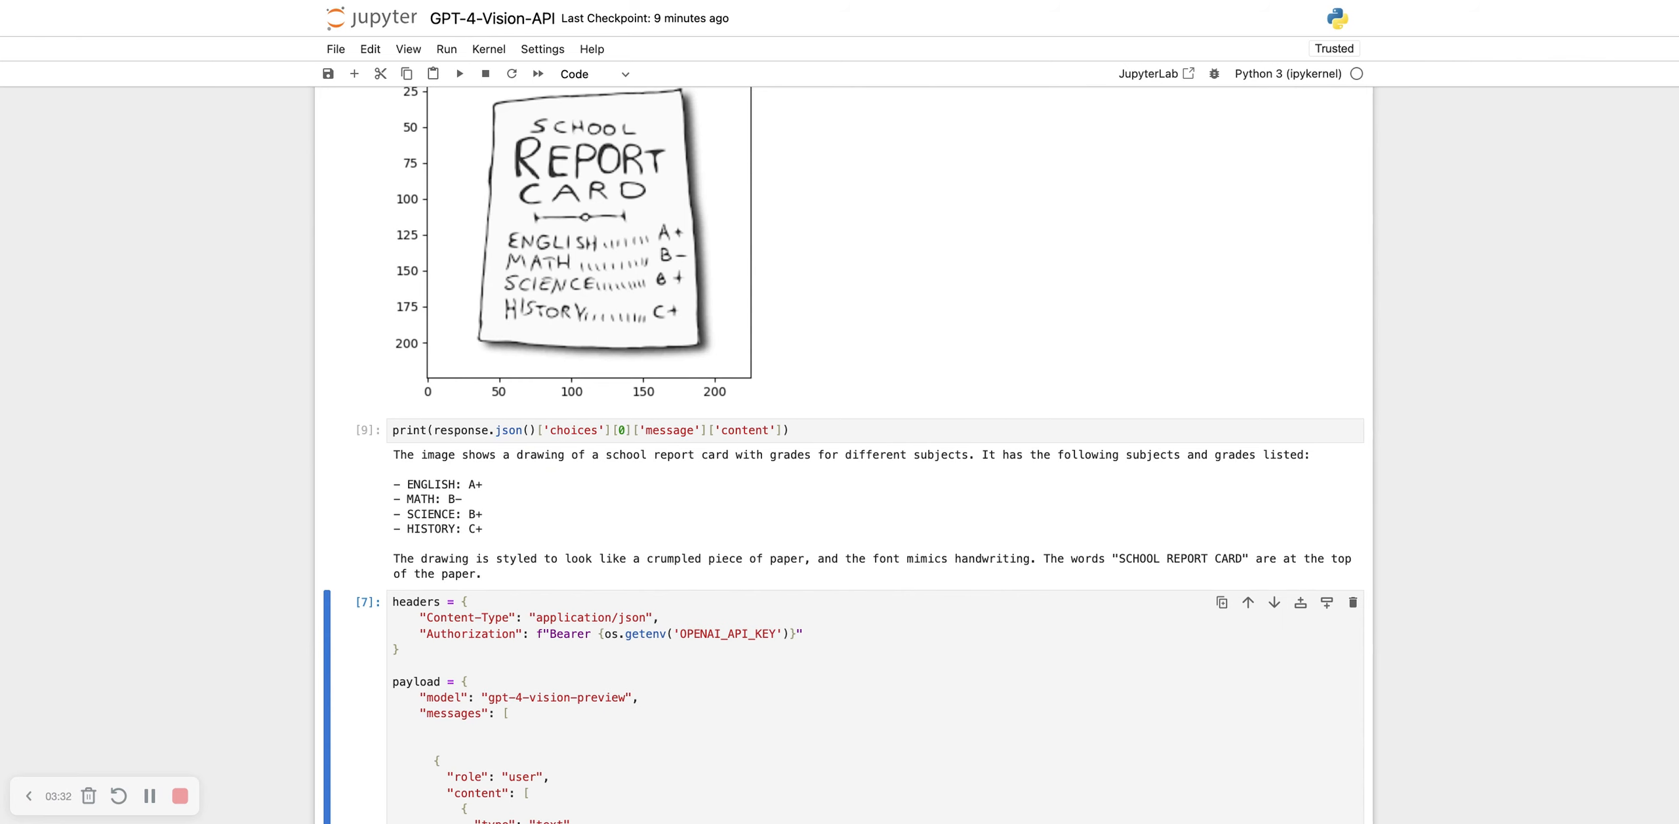
{"action": "scroll", "scroll_direction": "down", "scroll_amount": 3}
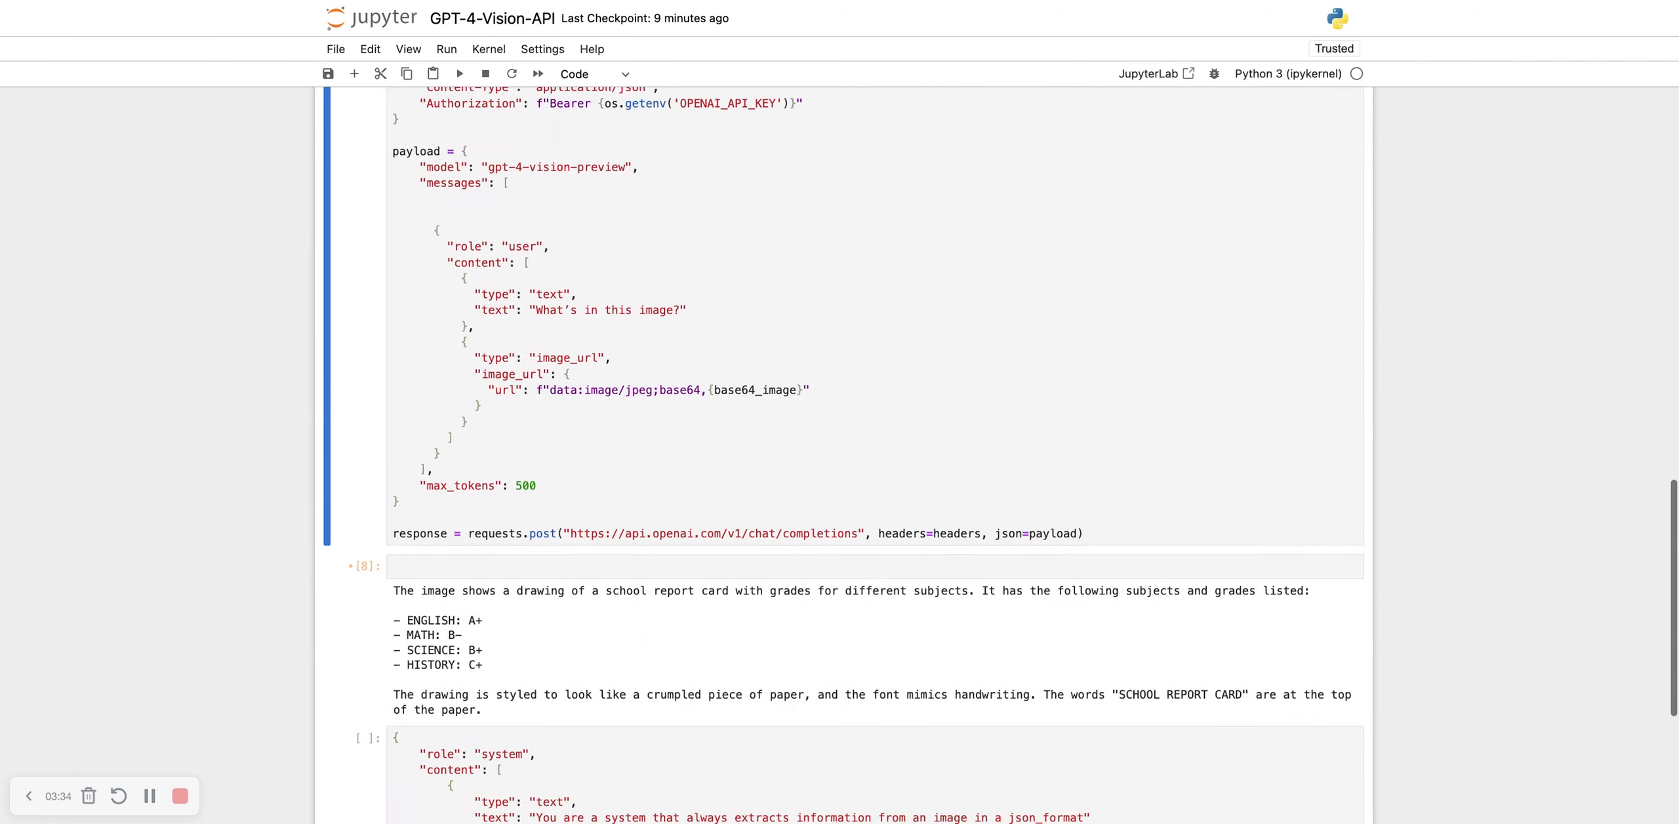
{"action": "scroll", "scroll_direction": "down", "scroll_amount": 3}
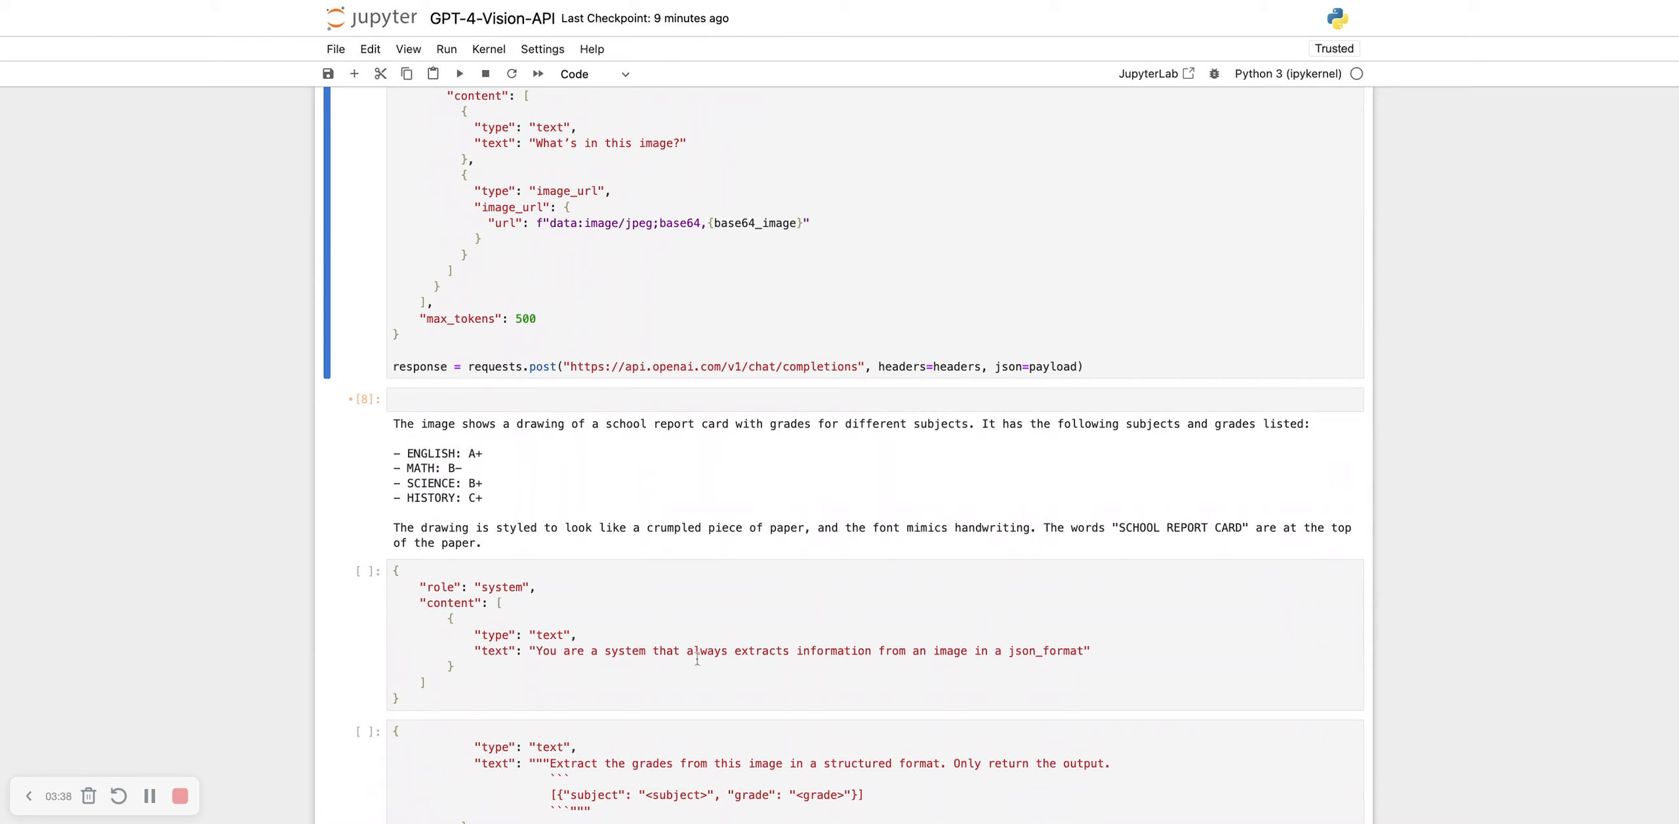
{"action": "mouse_move", "coordinate": [947, 657]}
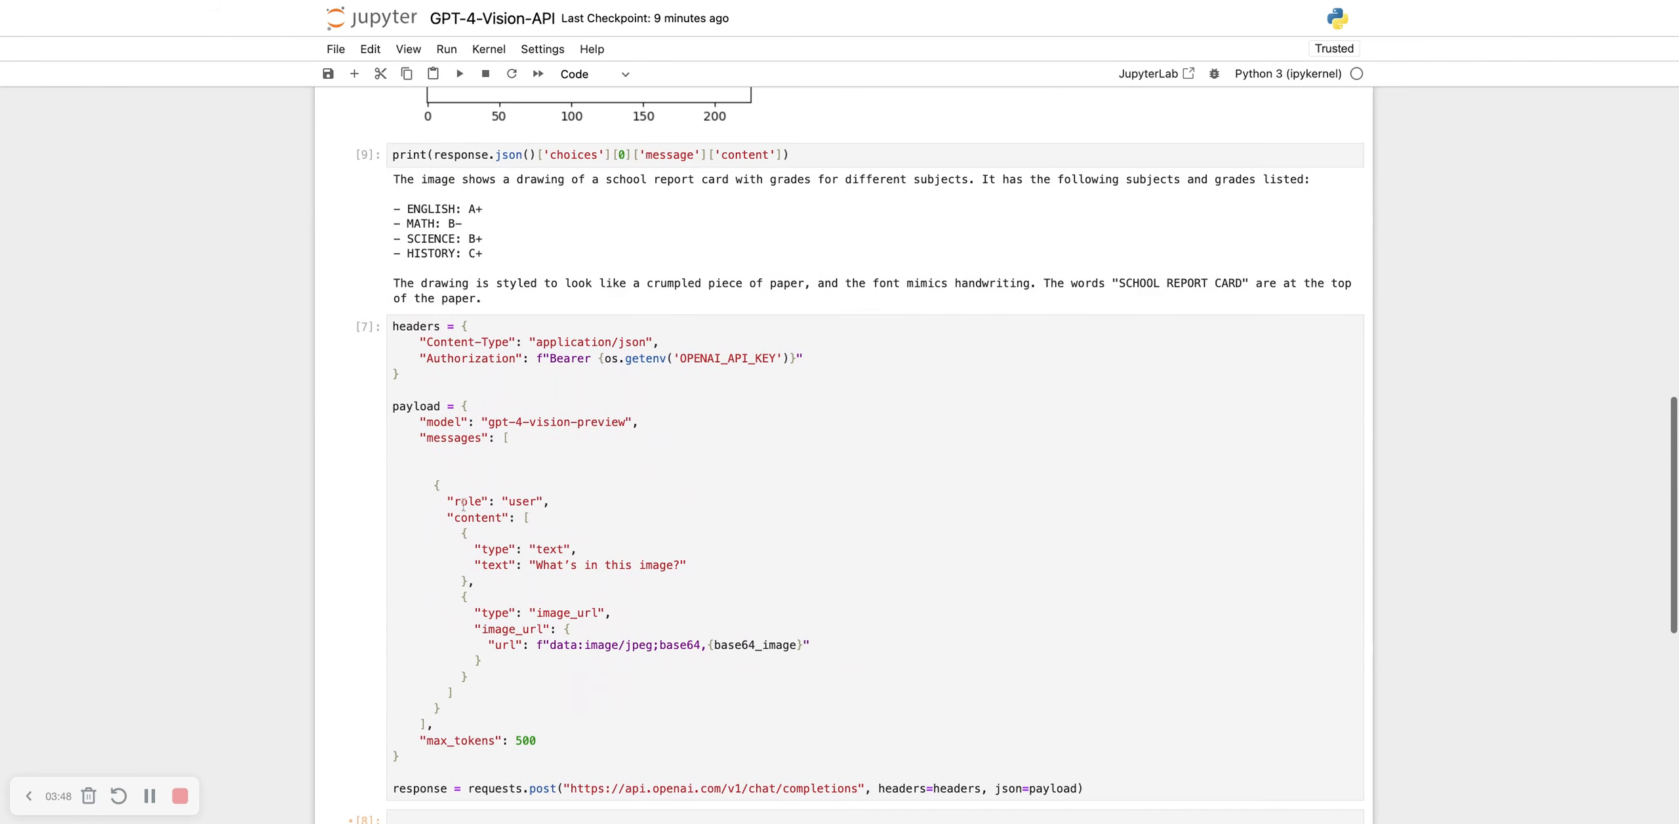
Step: Insert a system message saying image information is always extracted as JSON, with trailing comma
{"action": "left_click", "coordinate": [644, 454]}
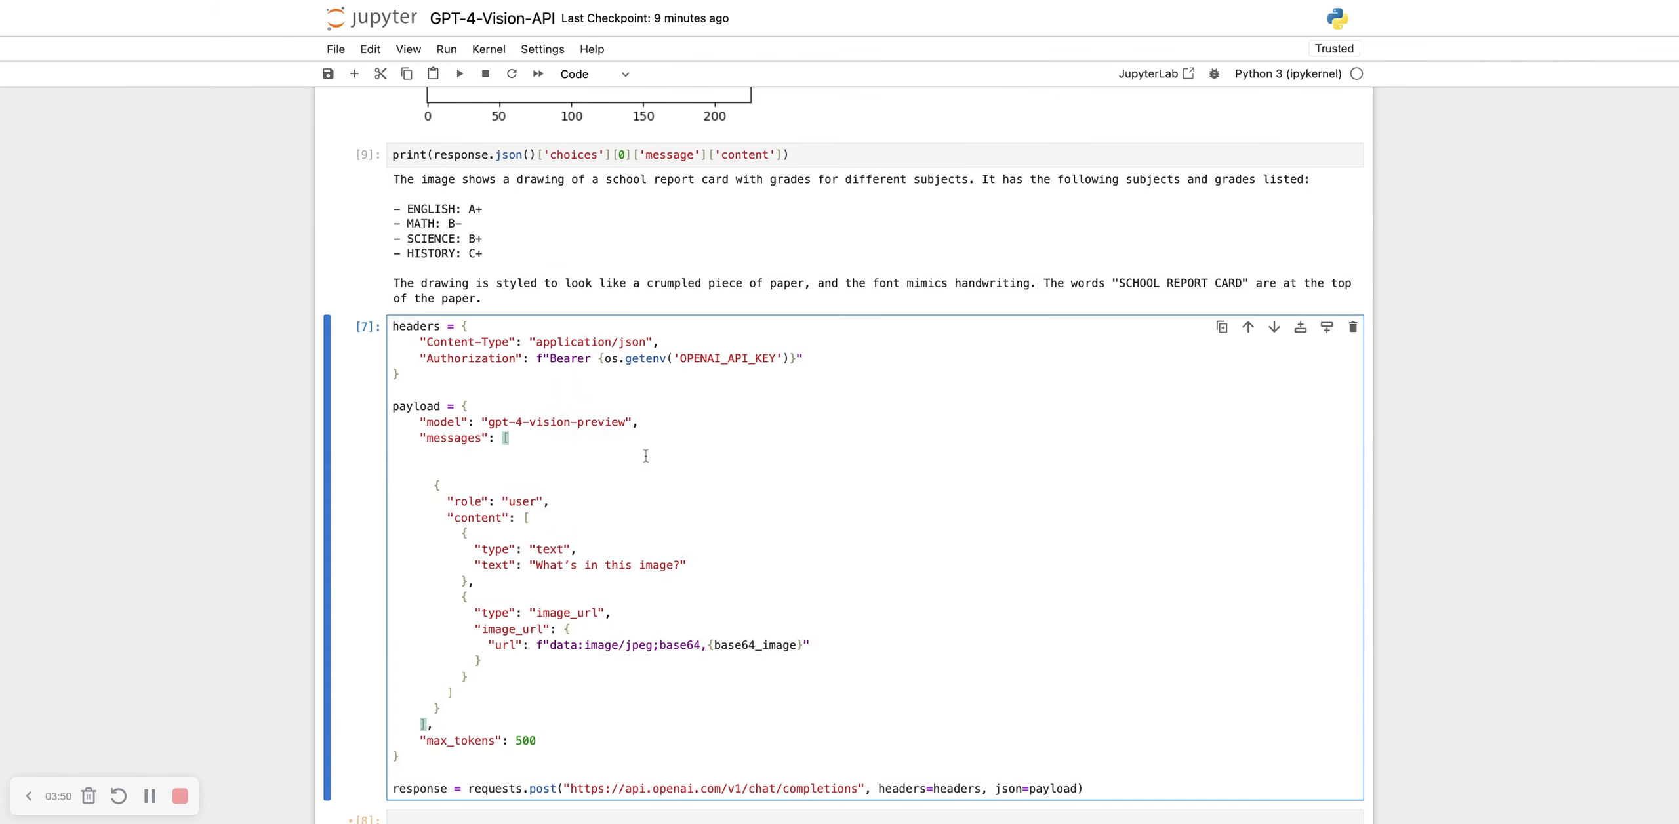
{"action": "key", "text": "enter"}
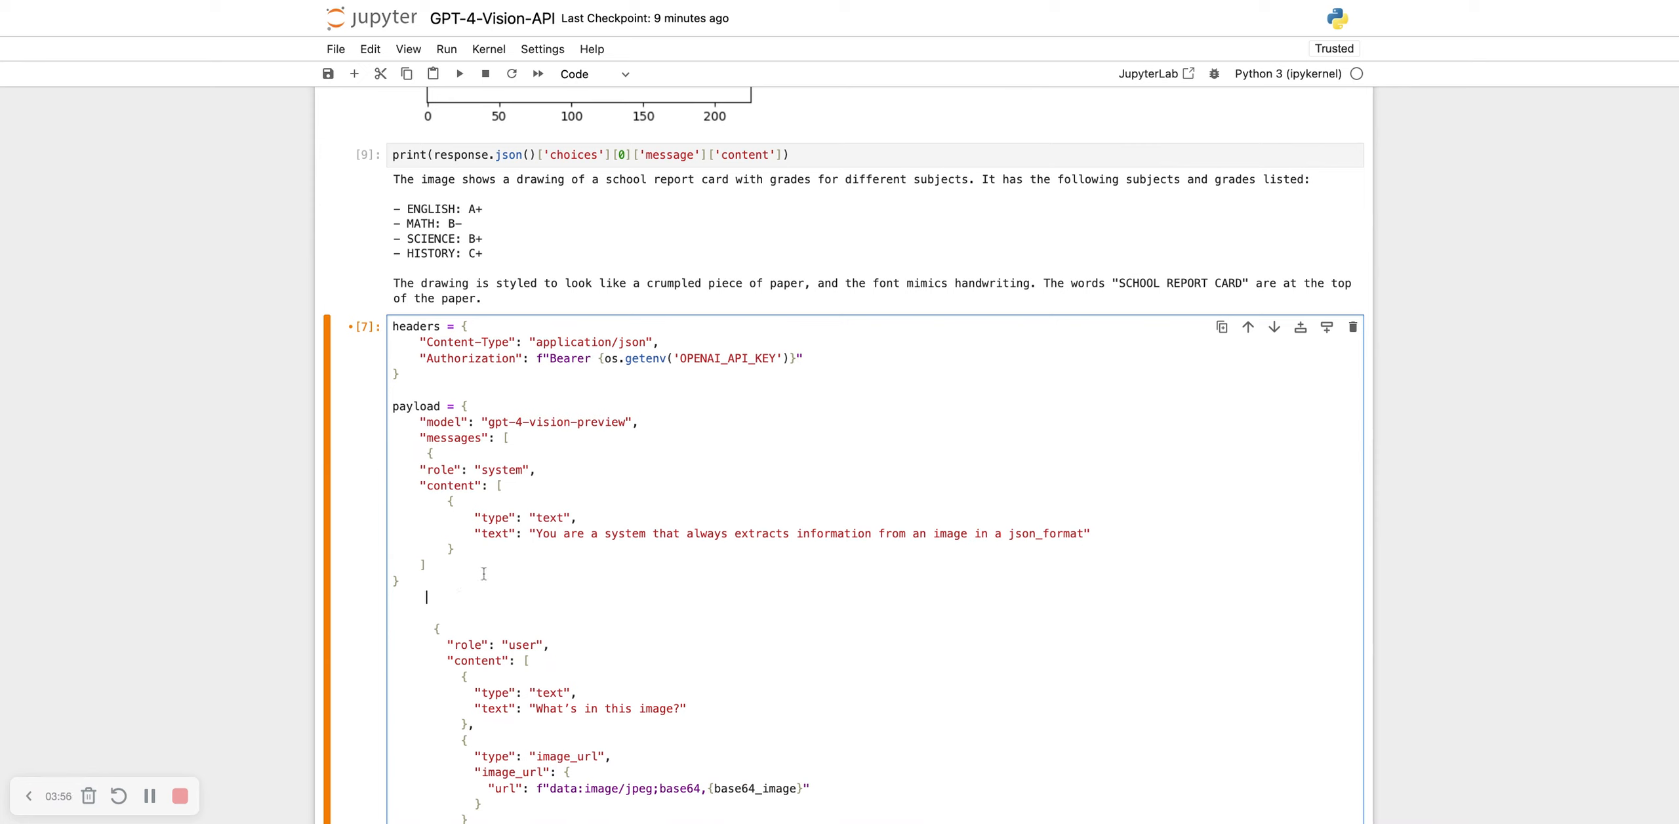
{"action": "type", "text": ","}
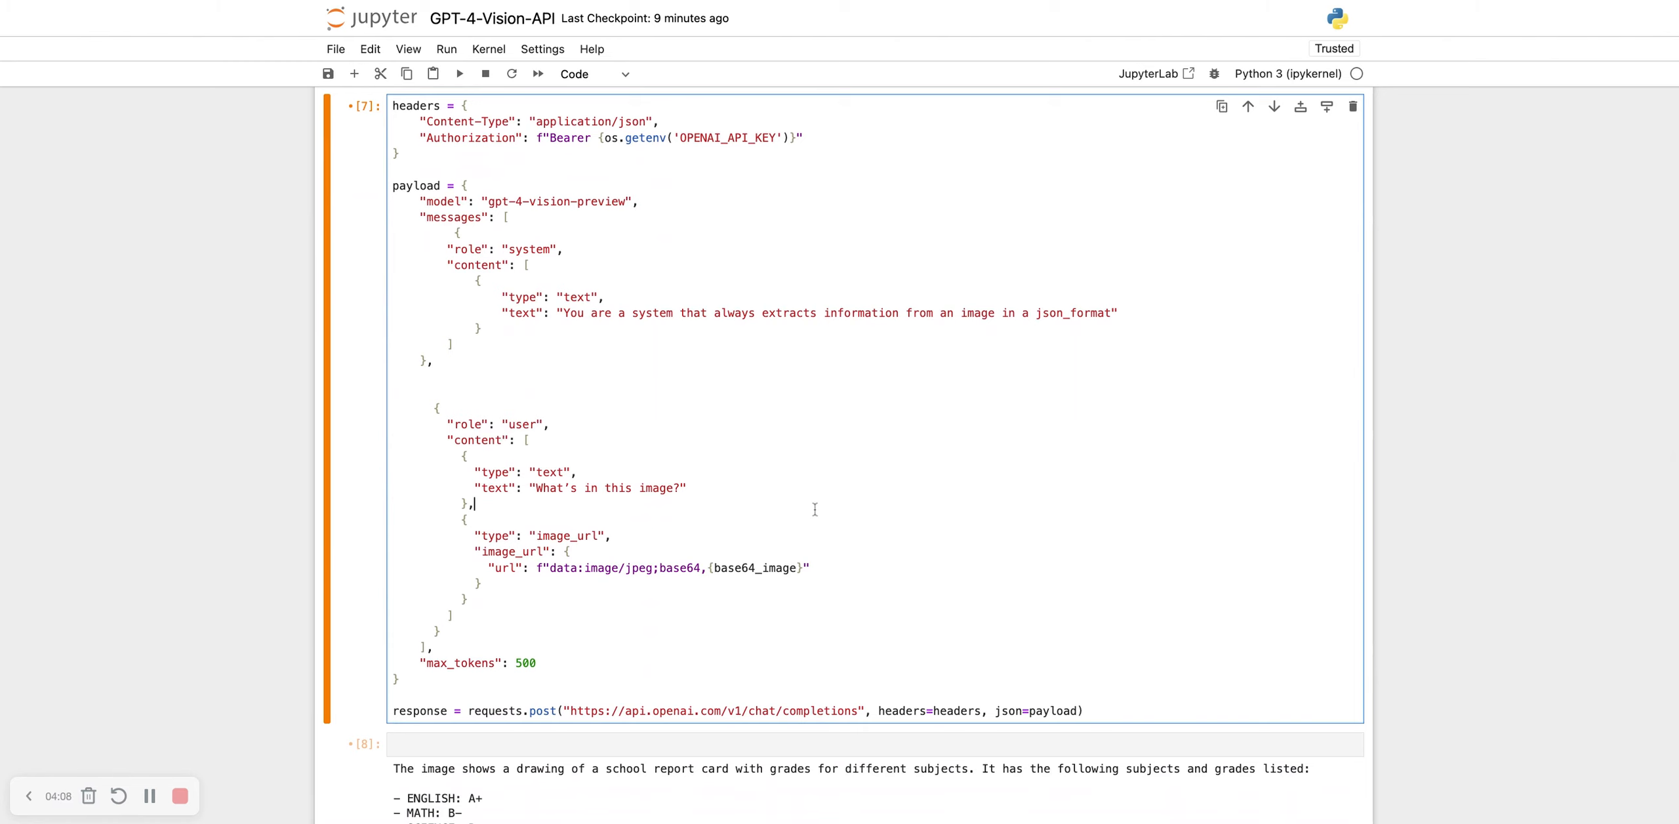
{"action": "scroll", "scroll_direction": "down", "scroll_amount": 3}
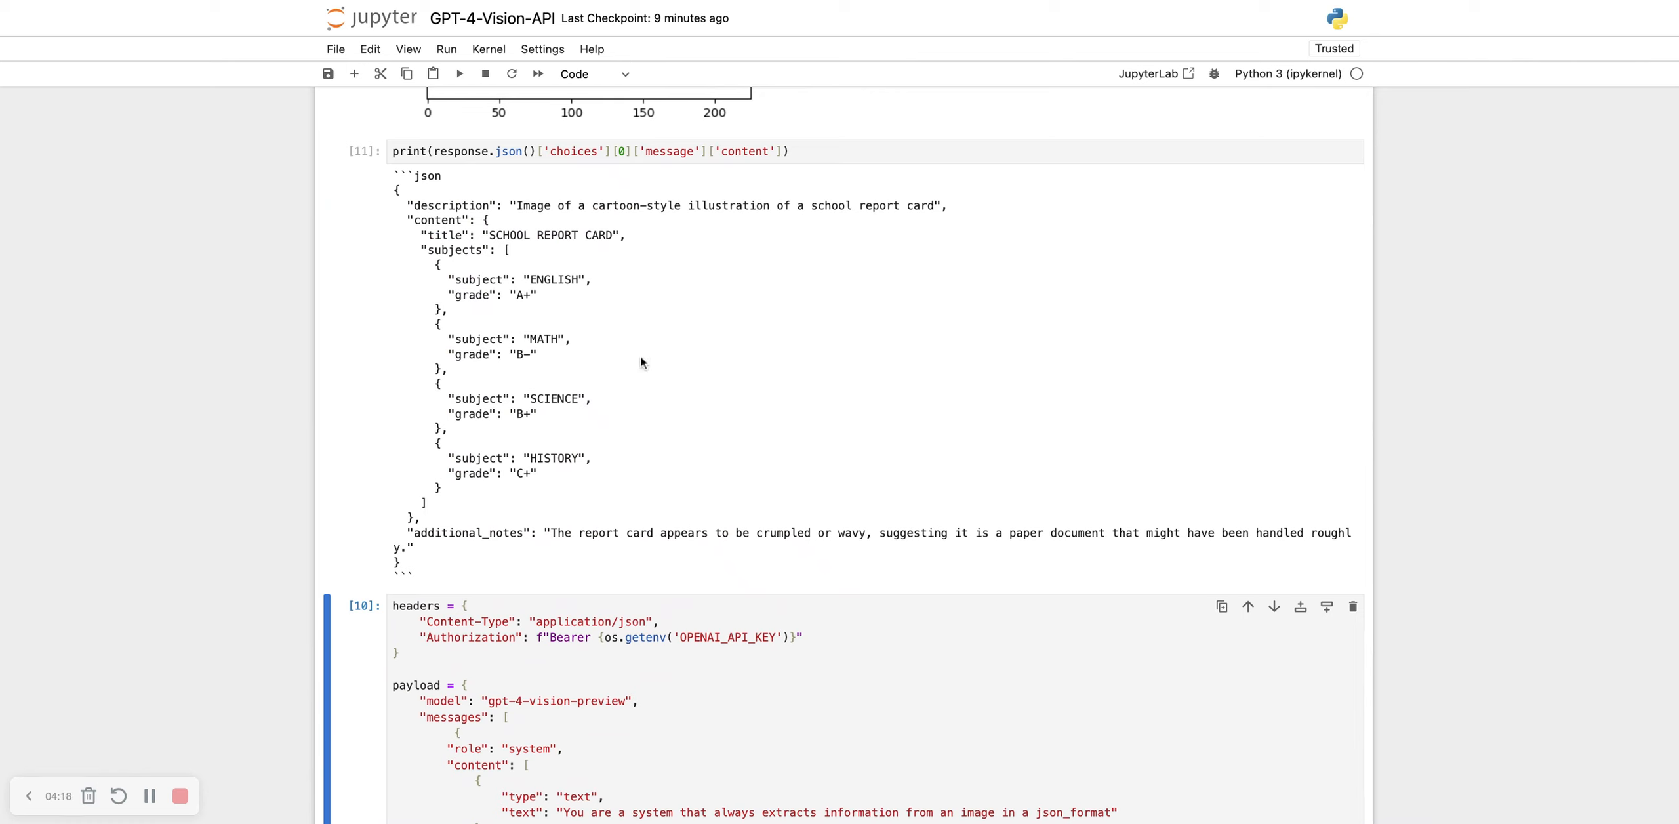
{"action": "mouse_move", "coordinate": [432, 204]}
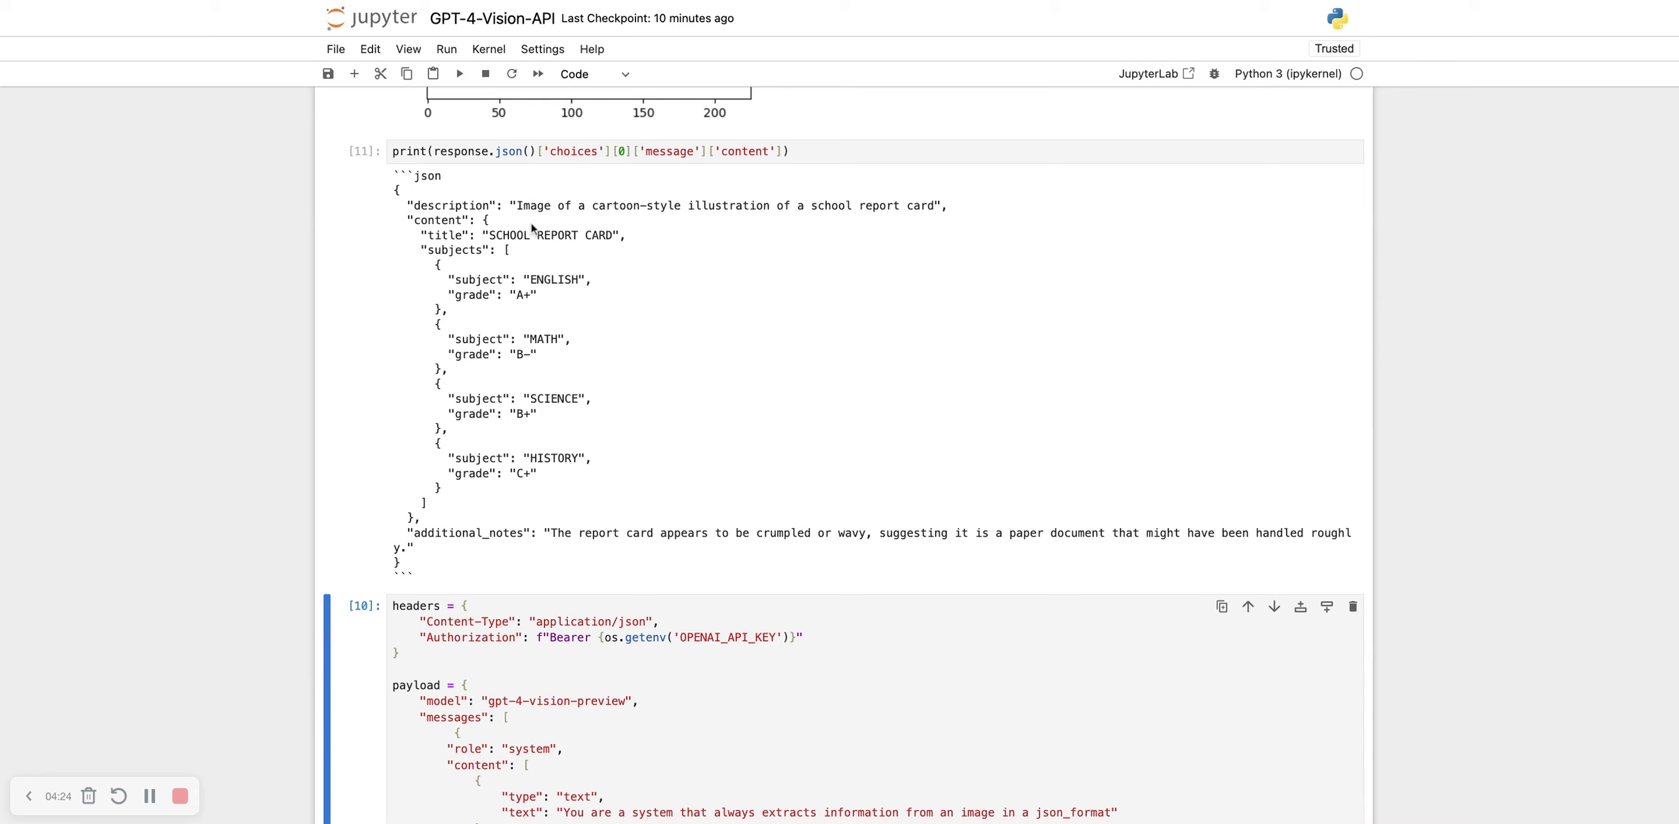
{"action": "mouse_move", "coordinate": [491, 255]}
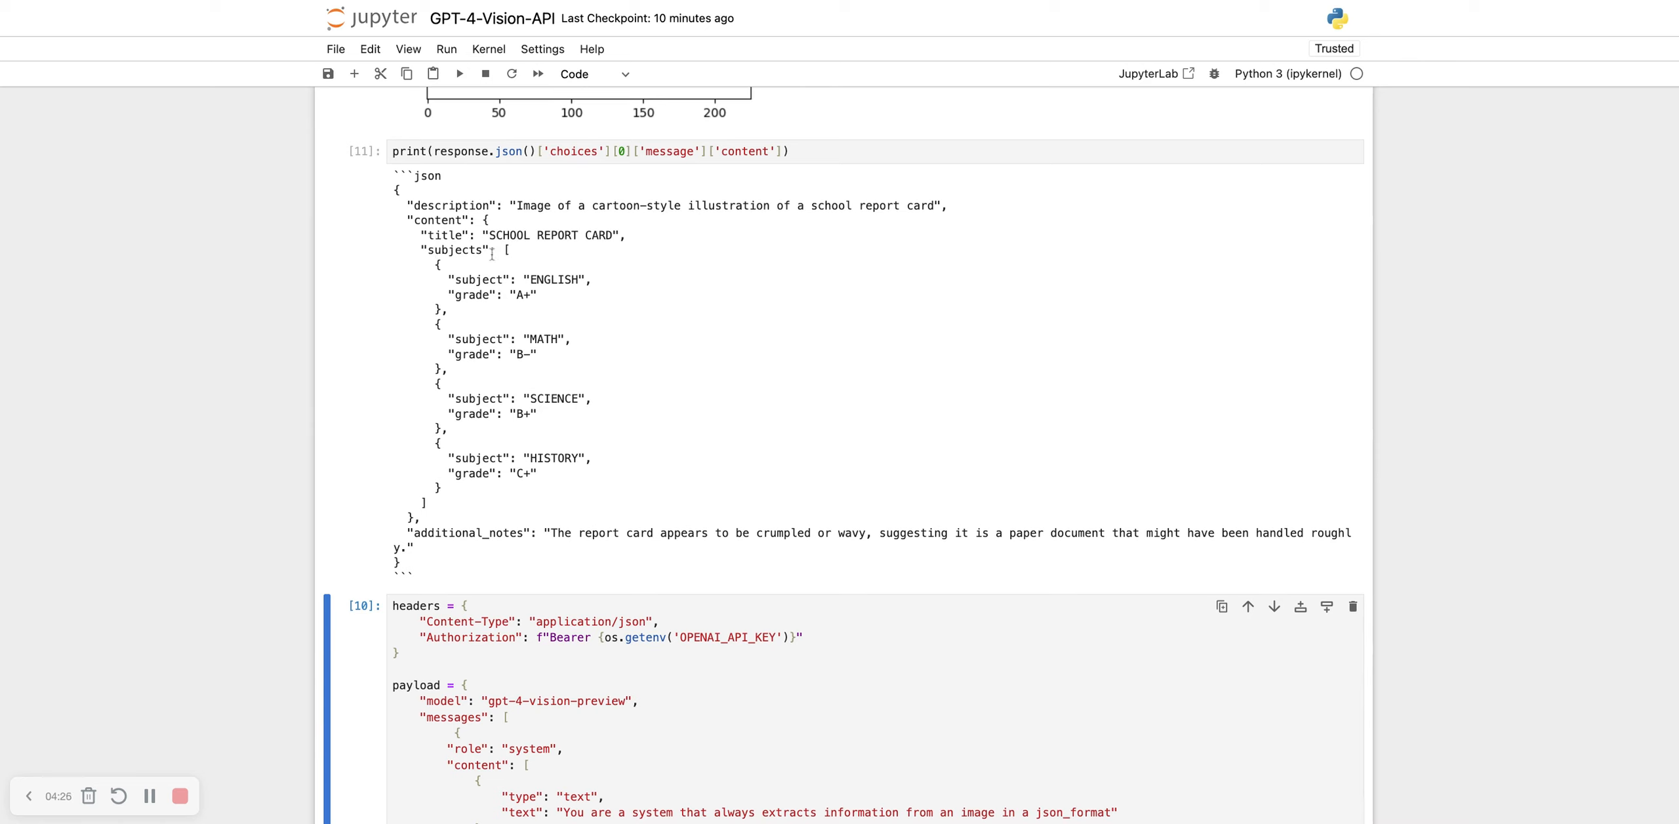
{"action": "mouse_move", "coordinate": [498, 311]}
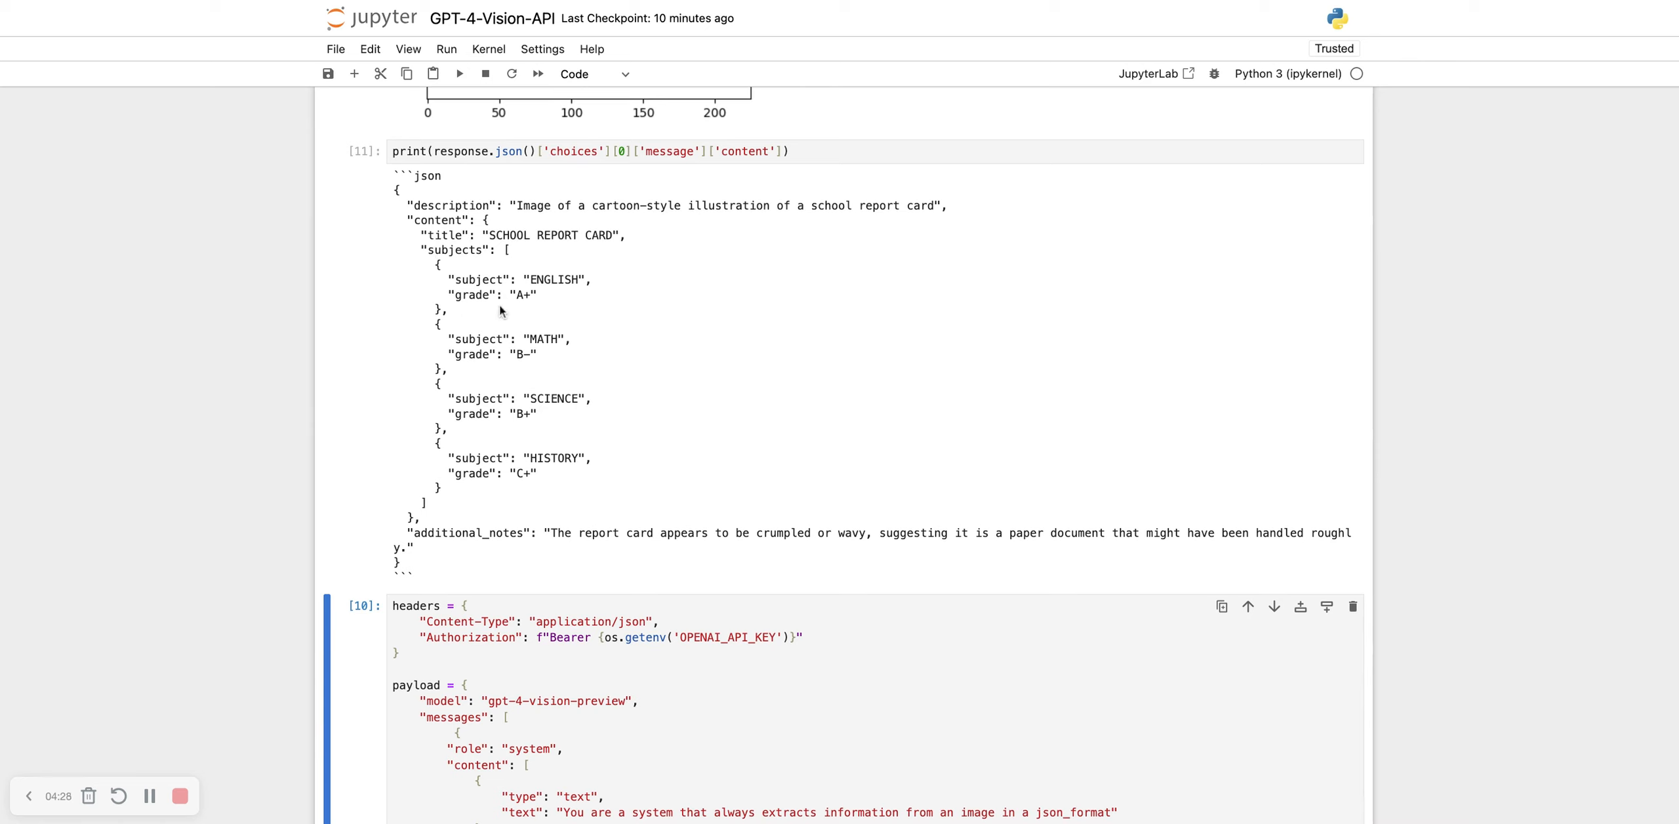
{"action": "mouse_move", "coordinate": [561, 413]}
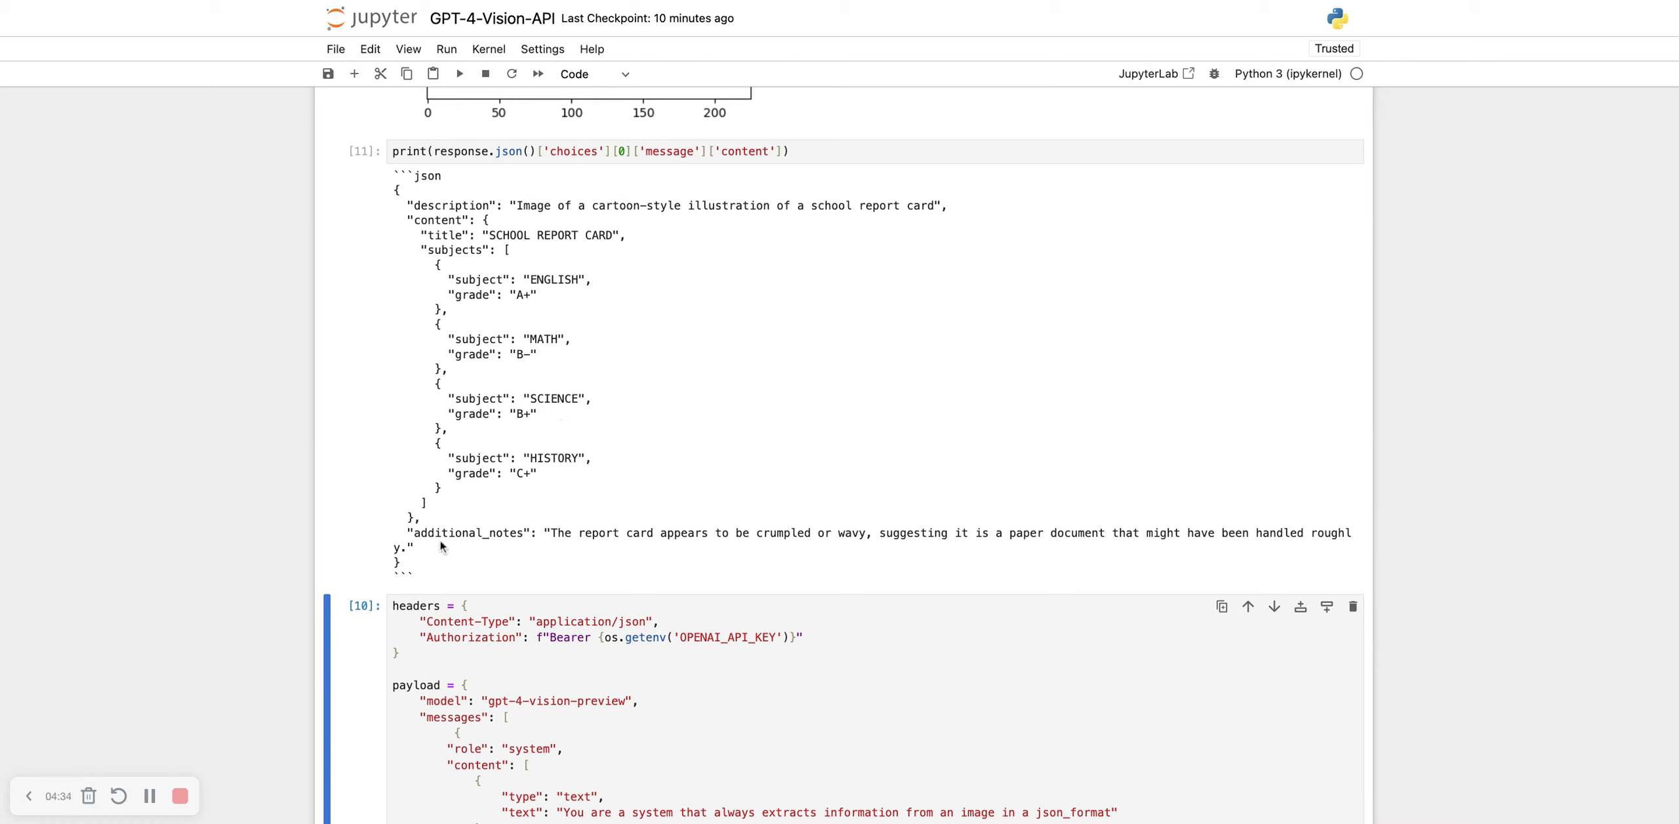
{"action": "mouse_move", "coordinate": [719, 546]}
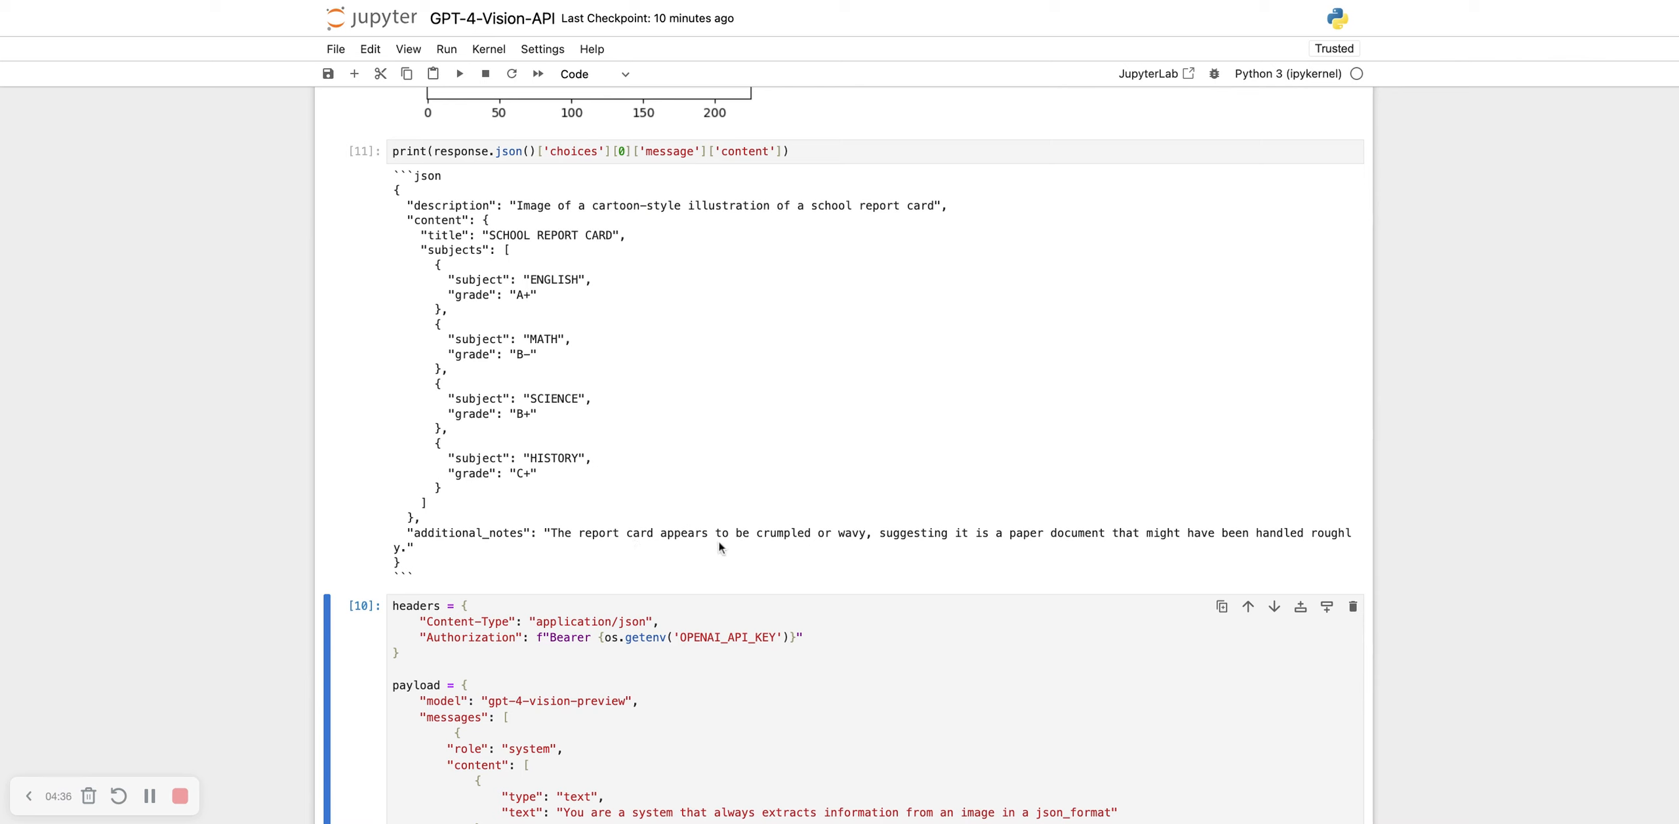
Step: Scroll through the printed JSON with description, subjects and grades, and back up to the image
{"action": "scroll", "scroll_direction": "down", "scroll_amount": 3}
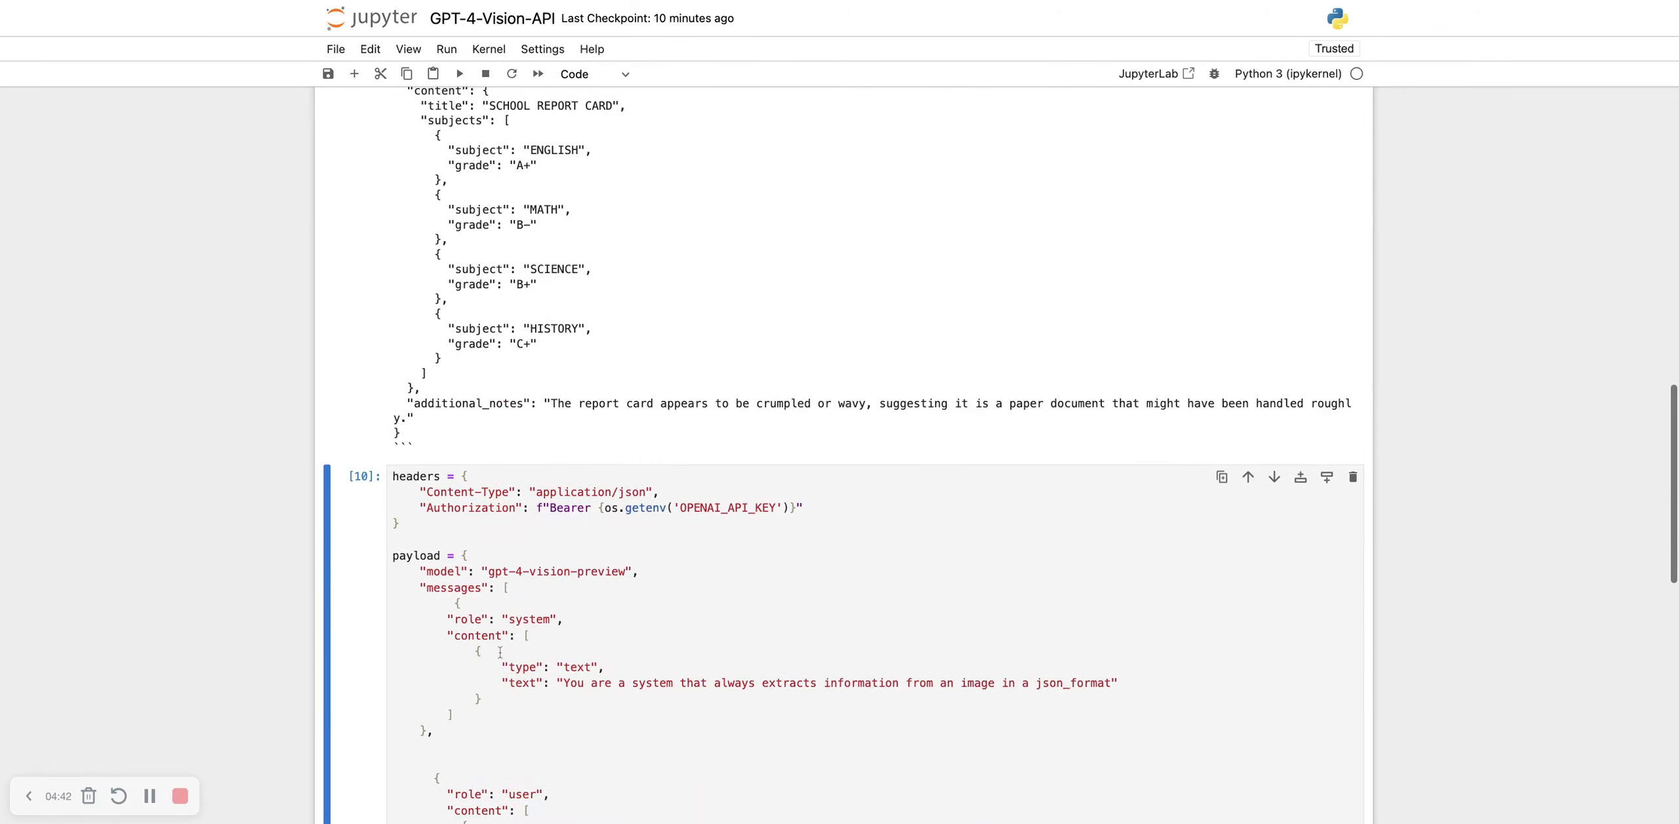
{"action": "scroll", "scroll_direction": "down", "scroll_amount": 3}
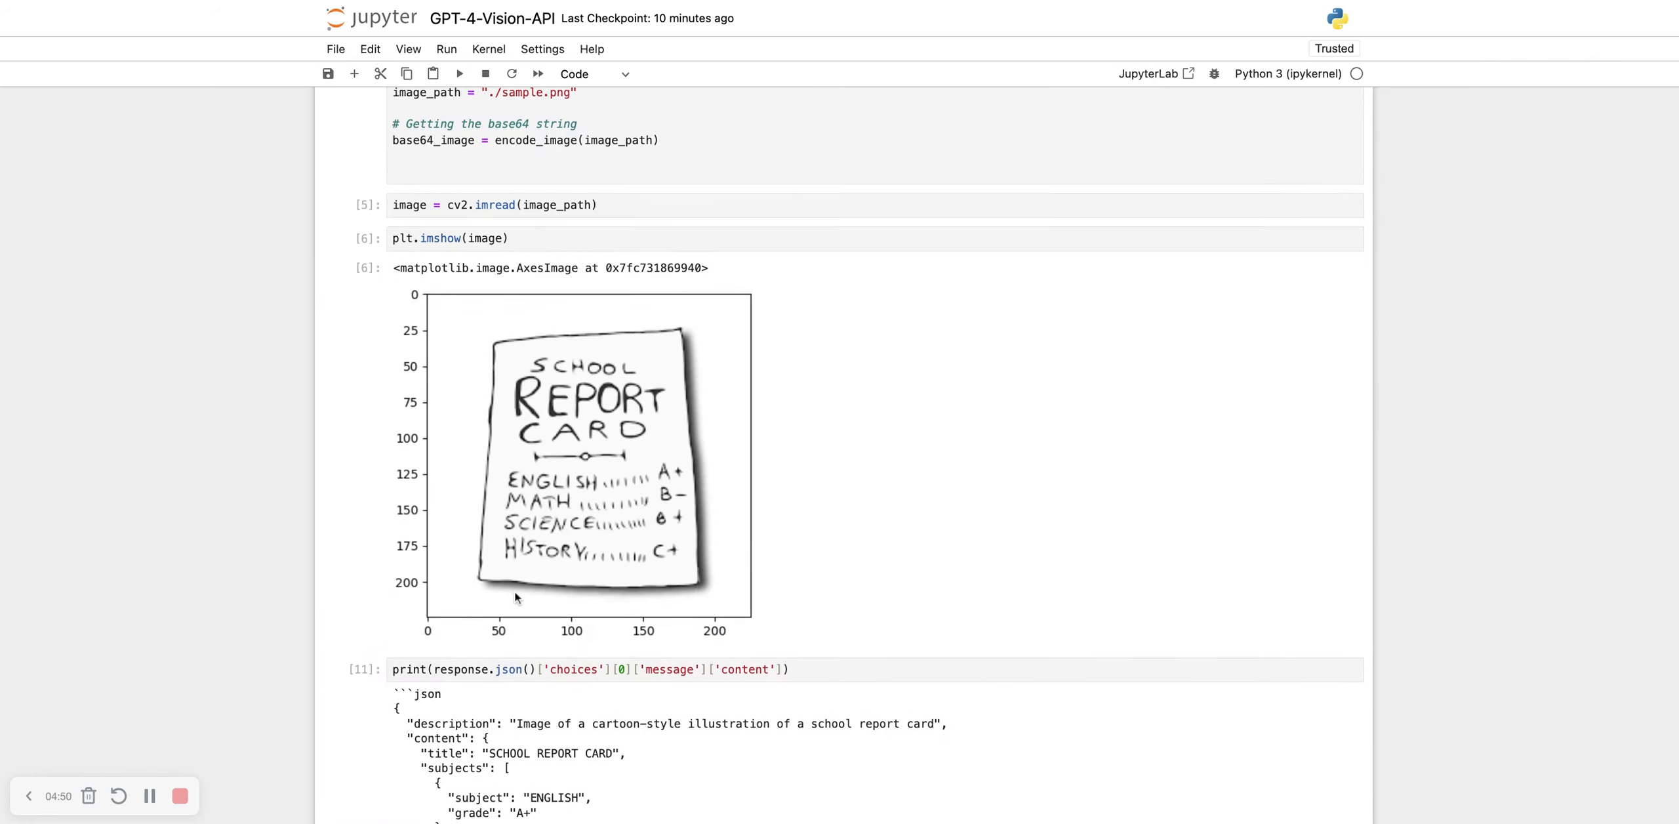
{"action": "mouse_move", "coordinate": [547, 493]}
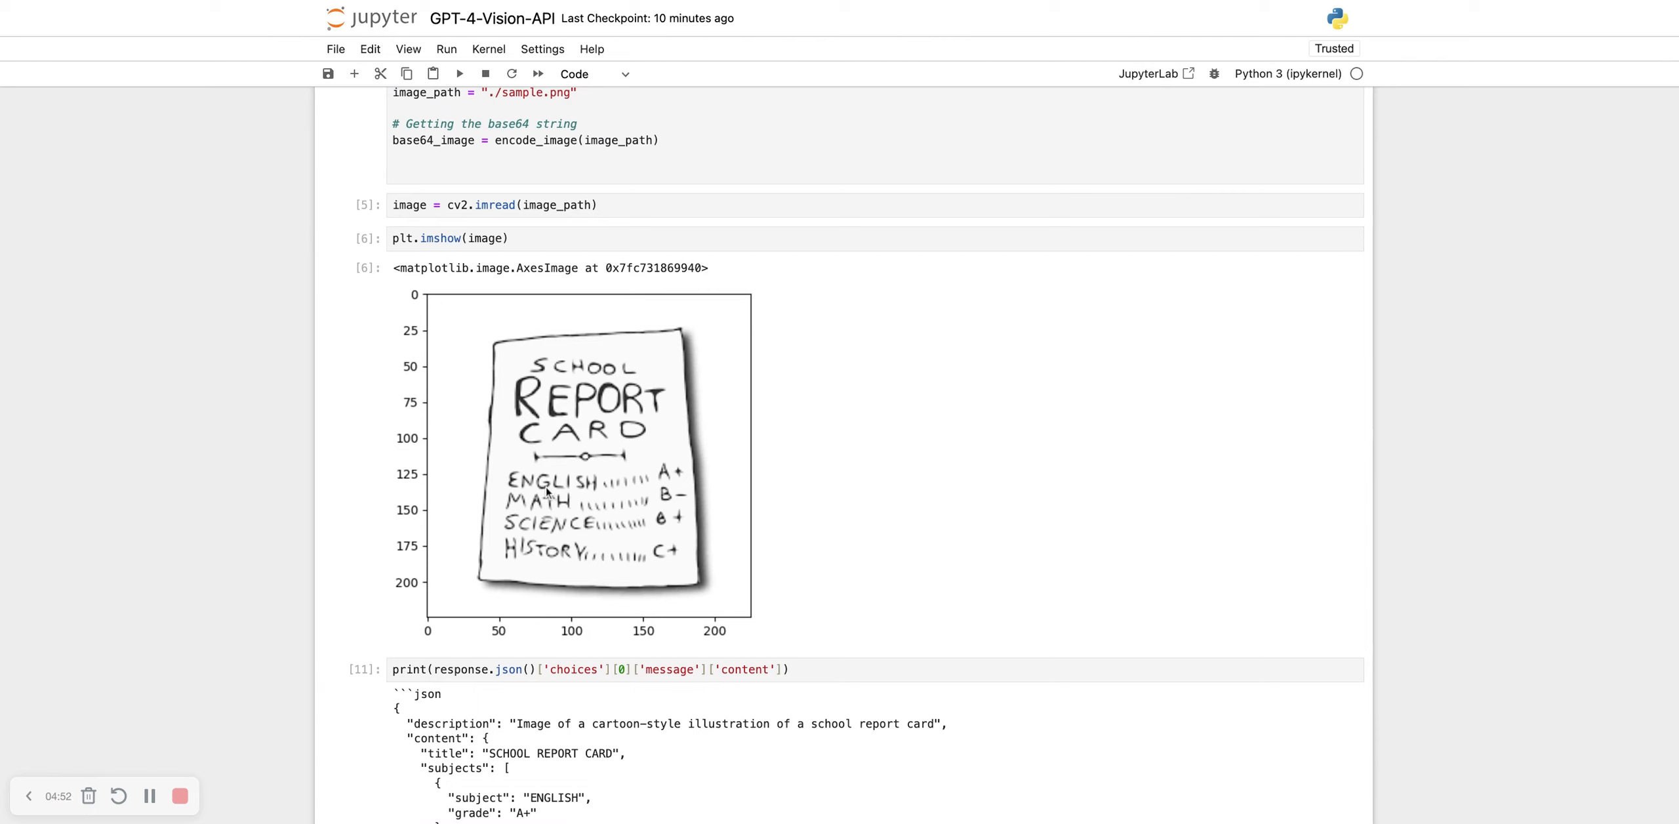
{"action": "mouse_move", "coordinate": [661, 481]}
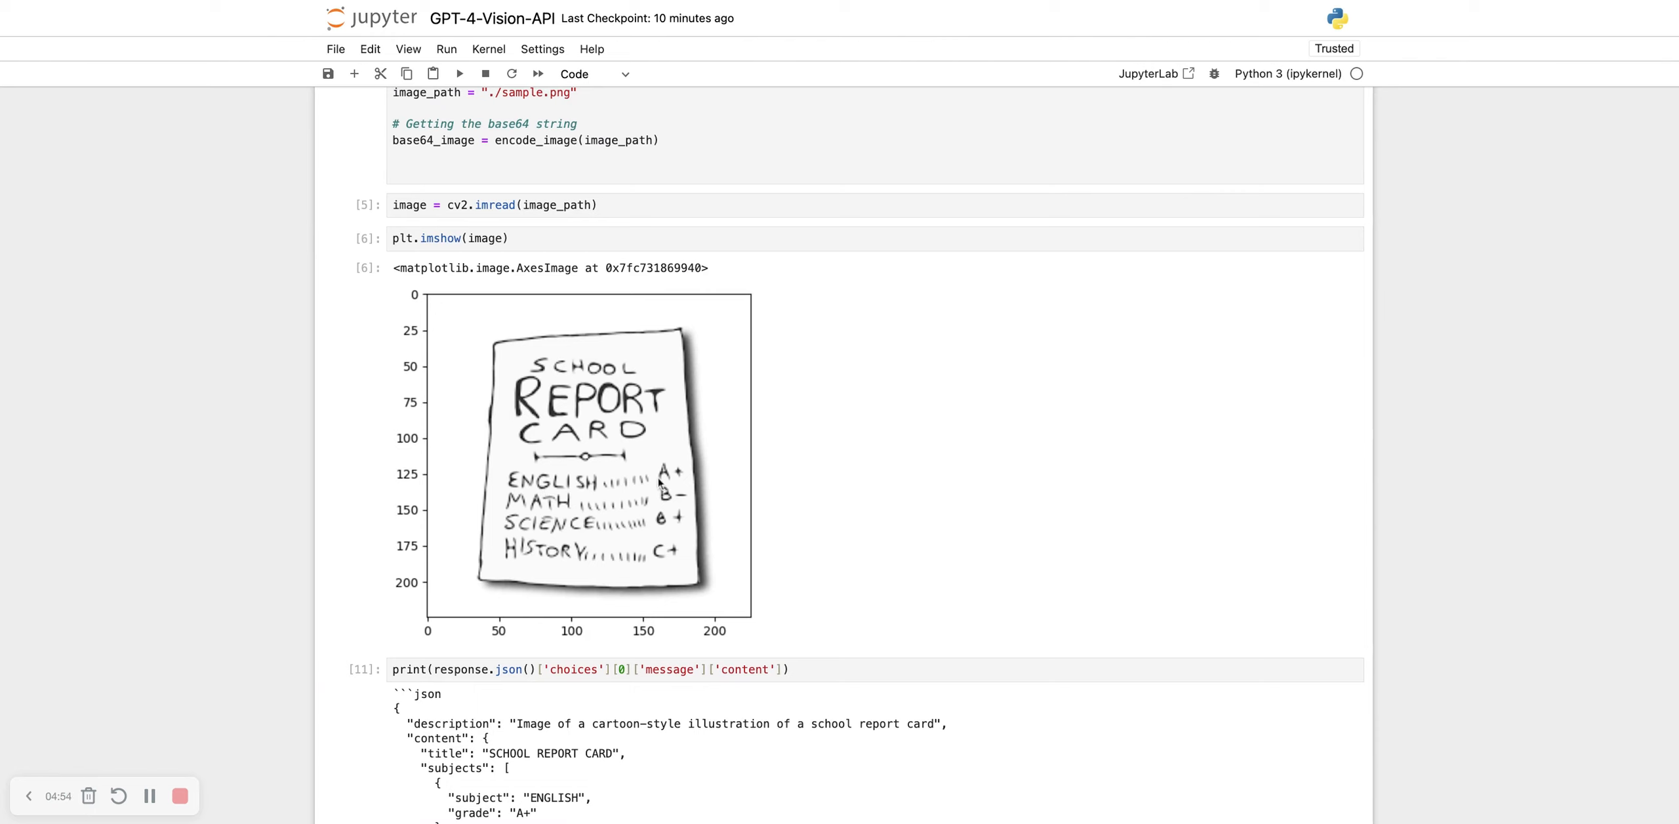
{"action": "mouse_move", "coordinate": [659, 482]}
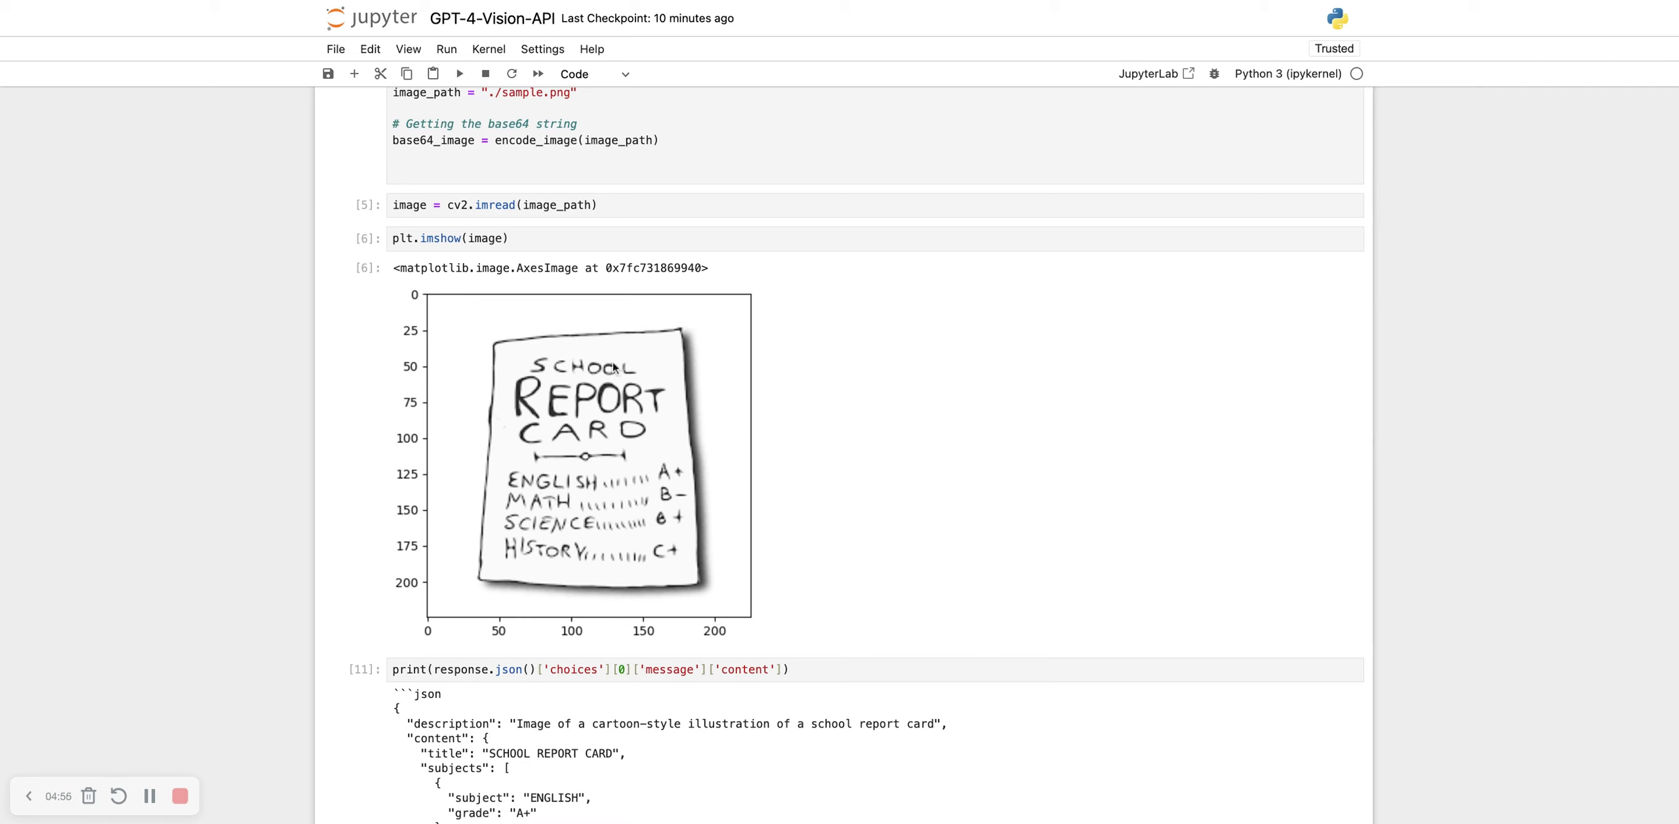
{"action": "mouse_move", "coordinate": [408, 473]}
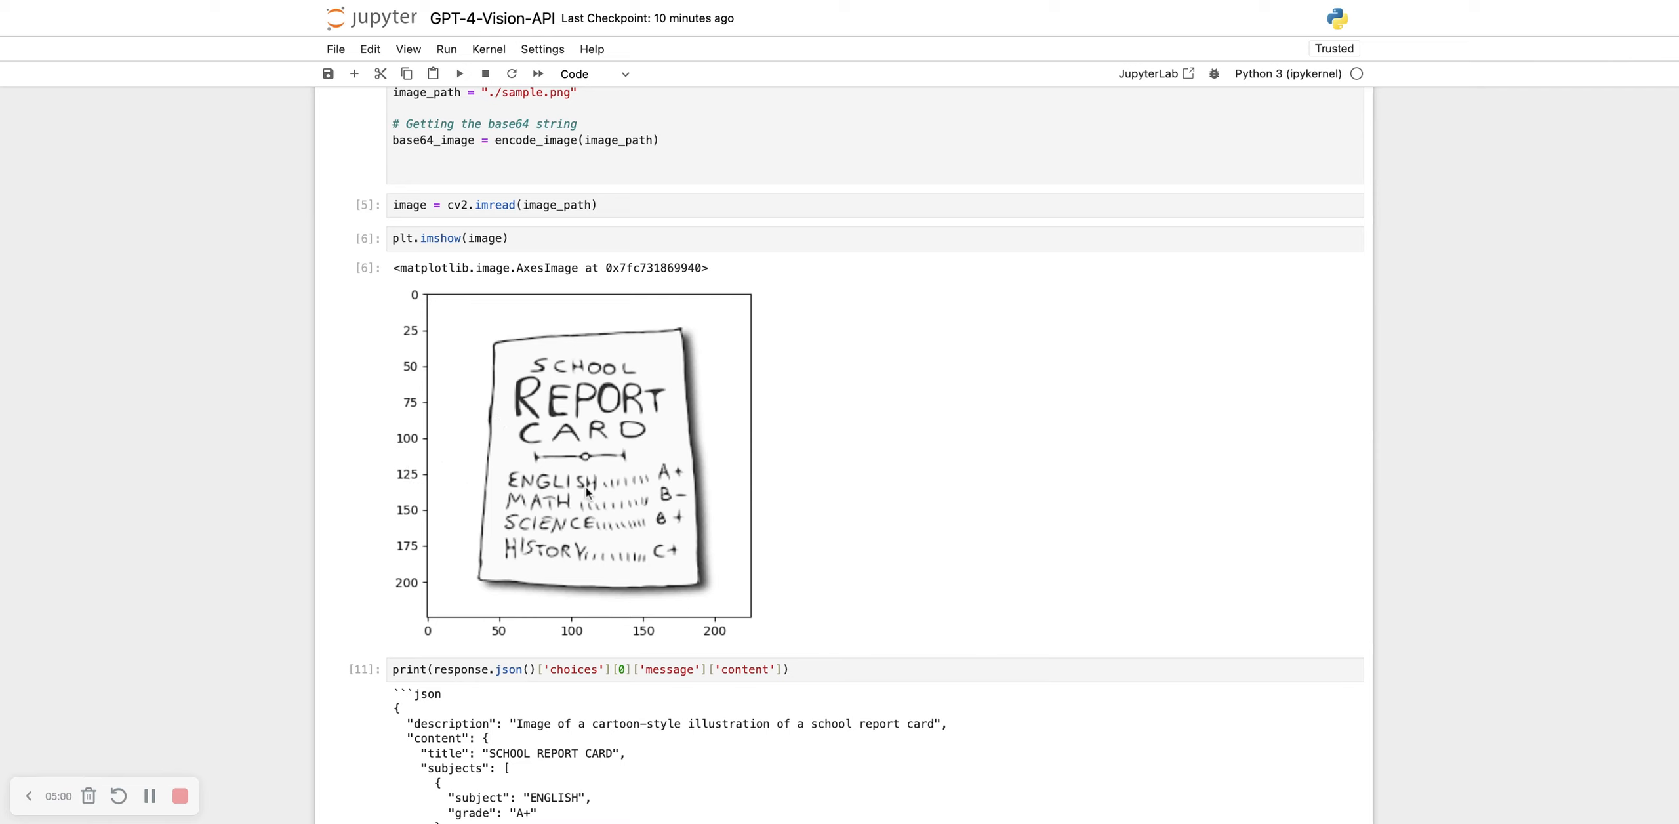
{"action": "scroll", "scroll_direction": "down", "scroll_amount": 3}
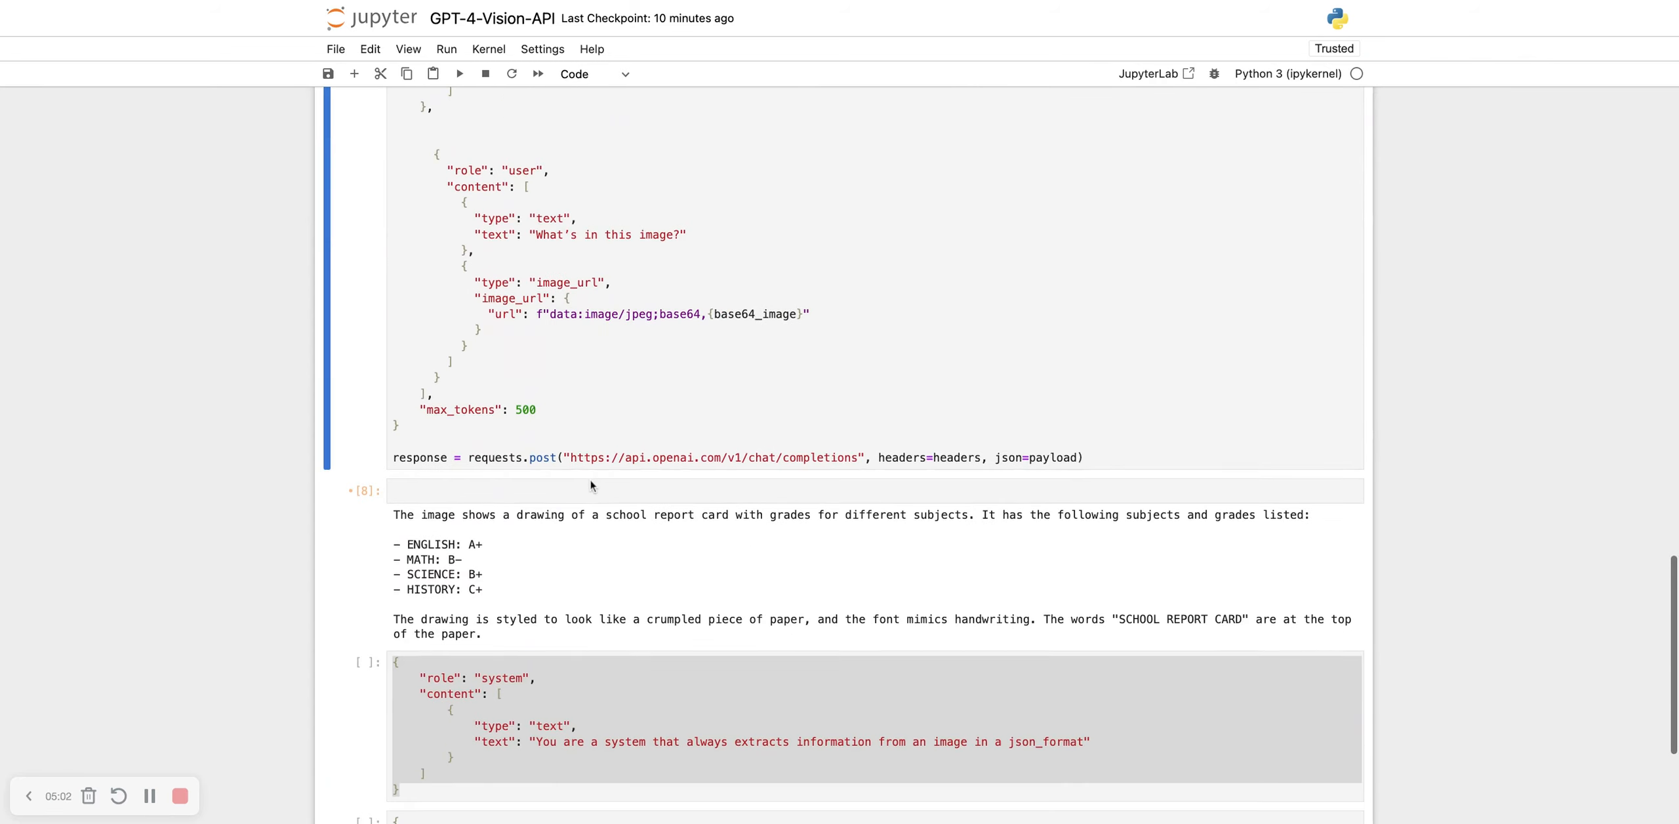
Step: Replace the user prompt with a subject-and-grade JSON list template and rerun the request
{"action": "scroll", "scroll_direction": "down", "scroll_amount": 3}
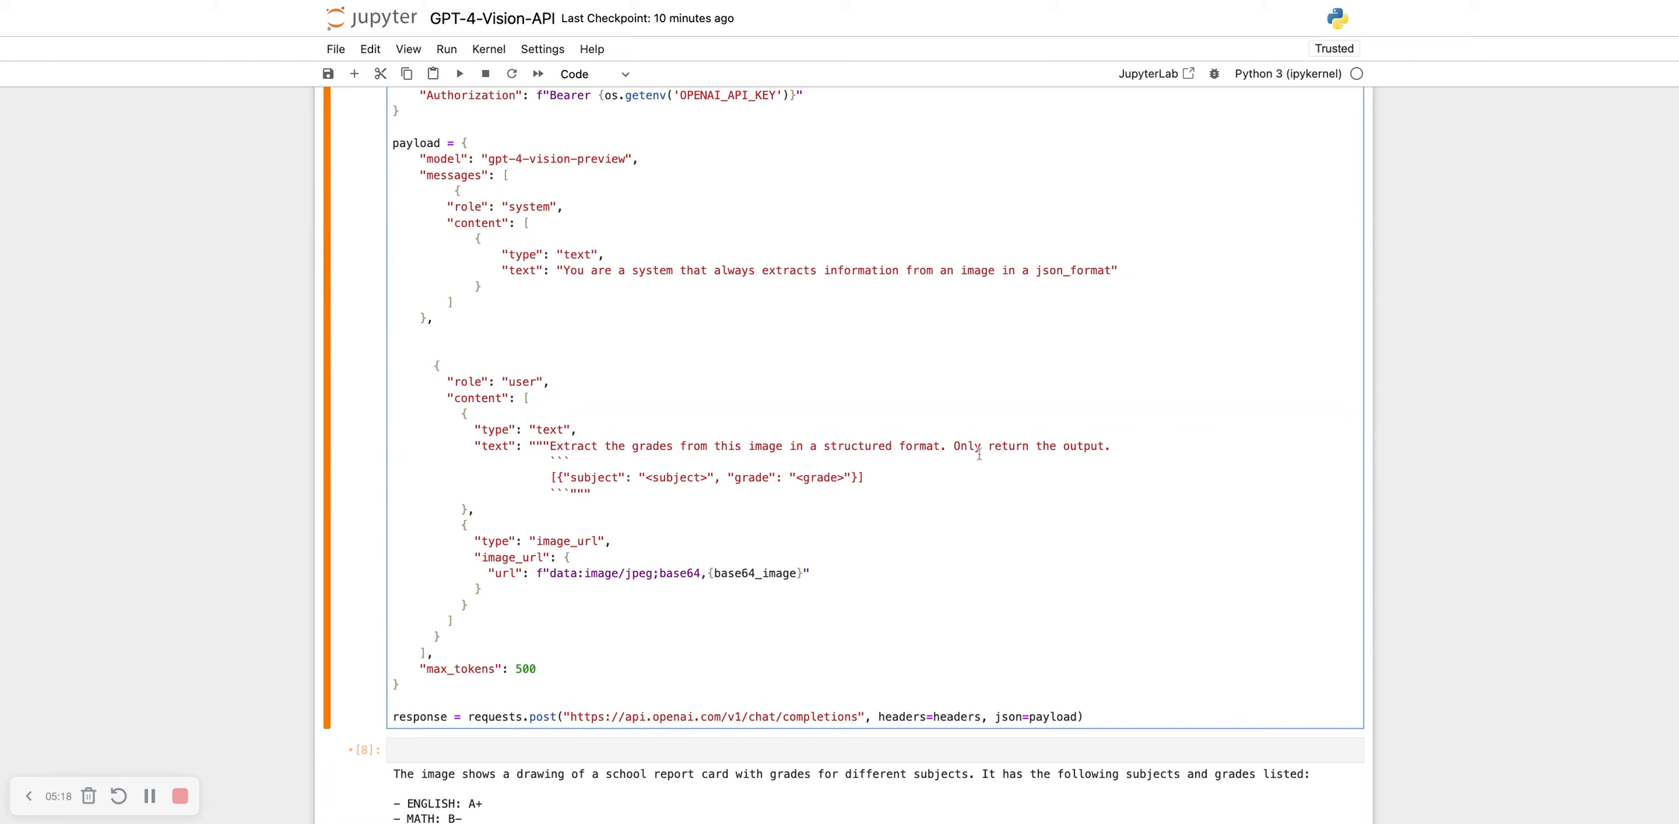
{"action": "mouse_move", "coordinate": [980, 497]}
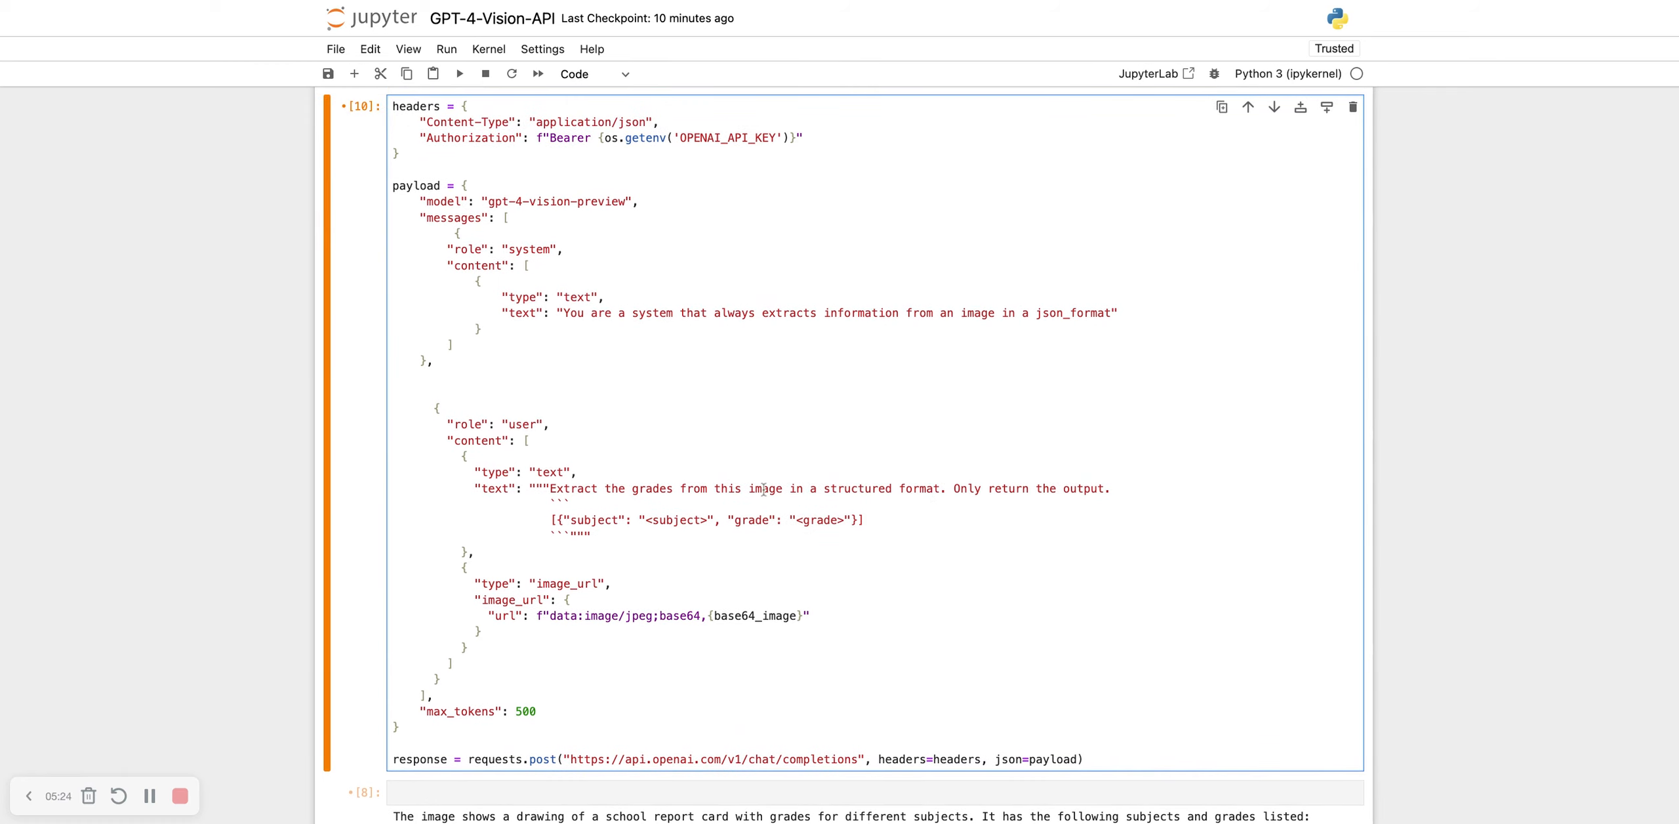
{"action": "scroll", "scroll_direction": "down", "scroll_amount": 3}
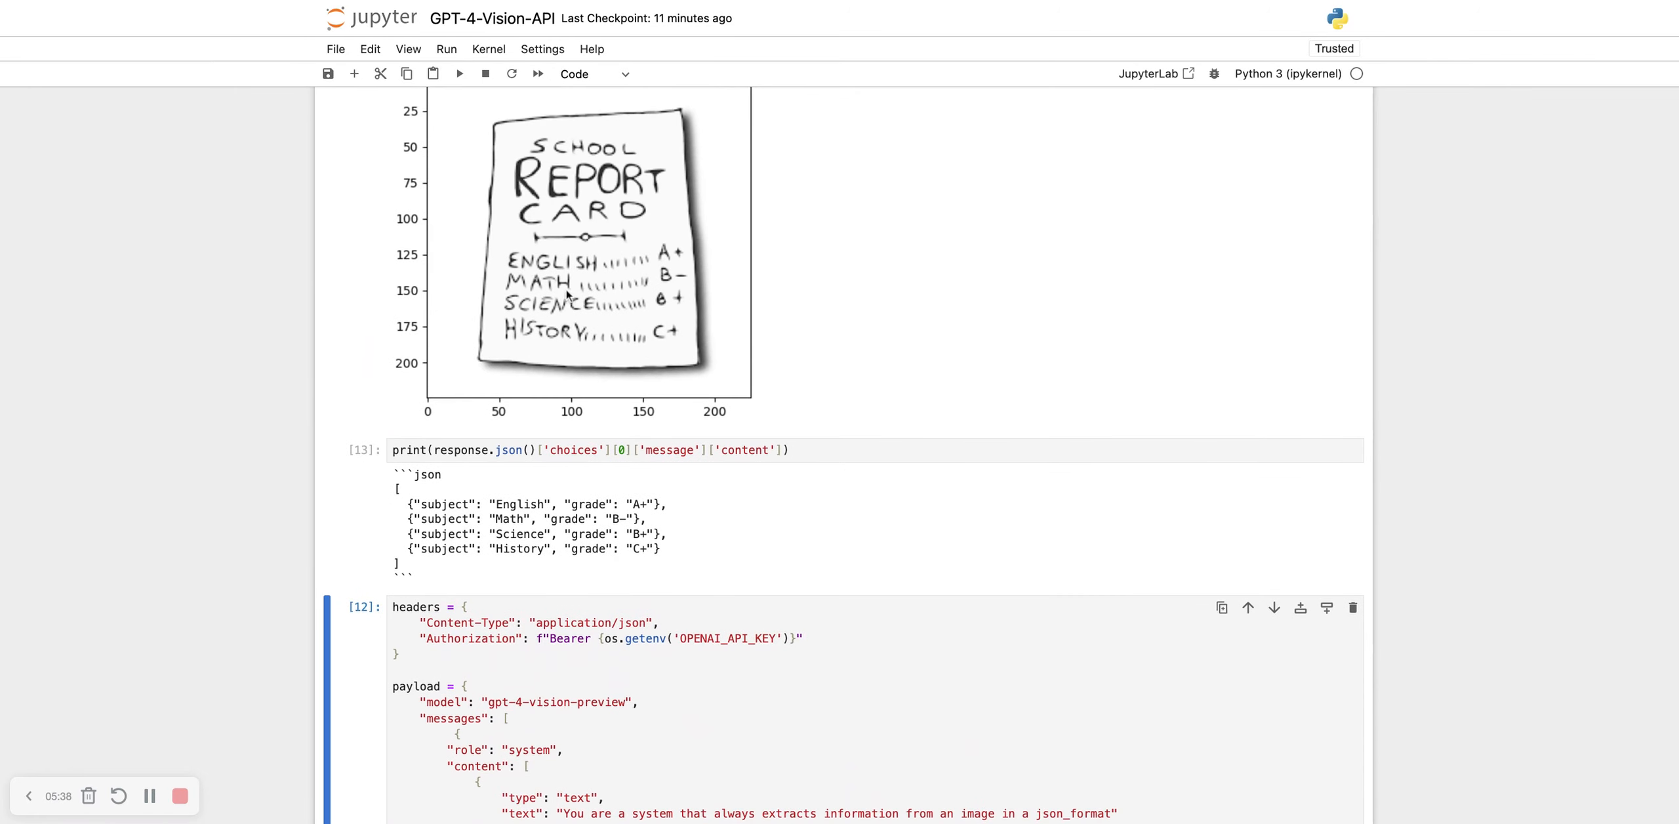
{"action": "mouse_move", "coordinate": [511, 483]}
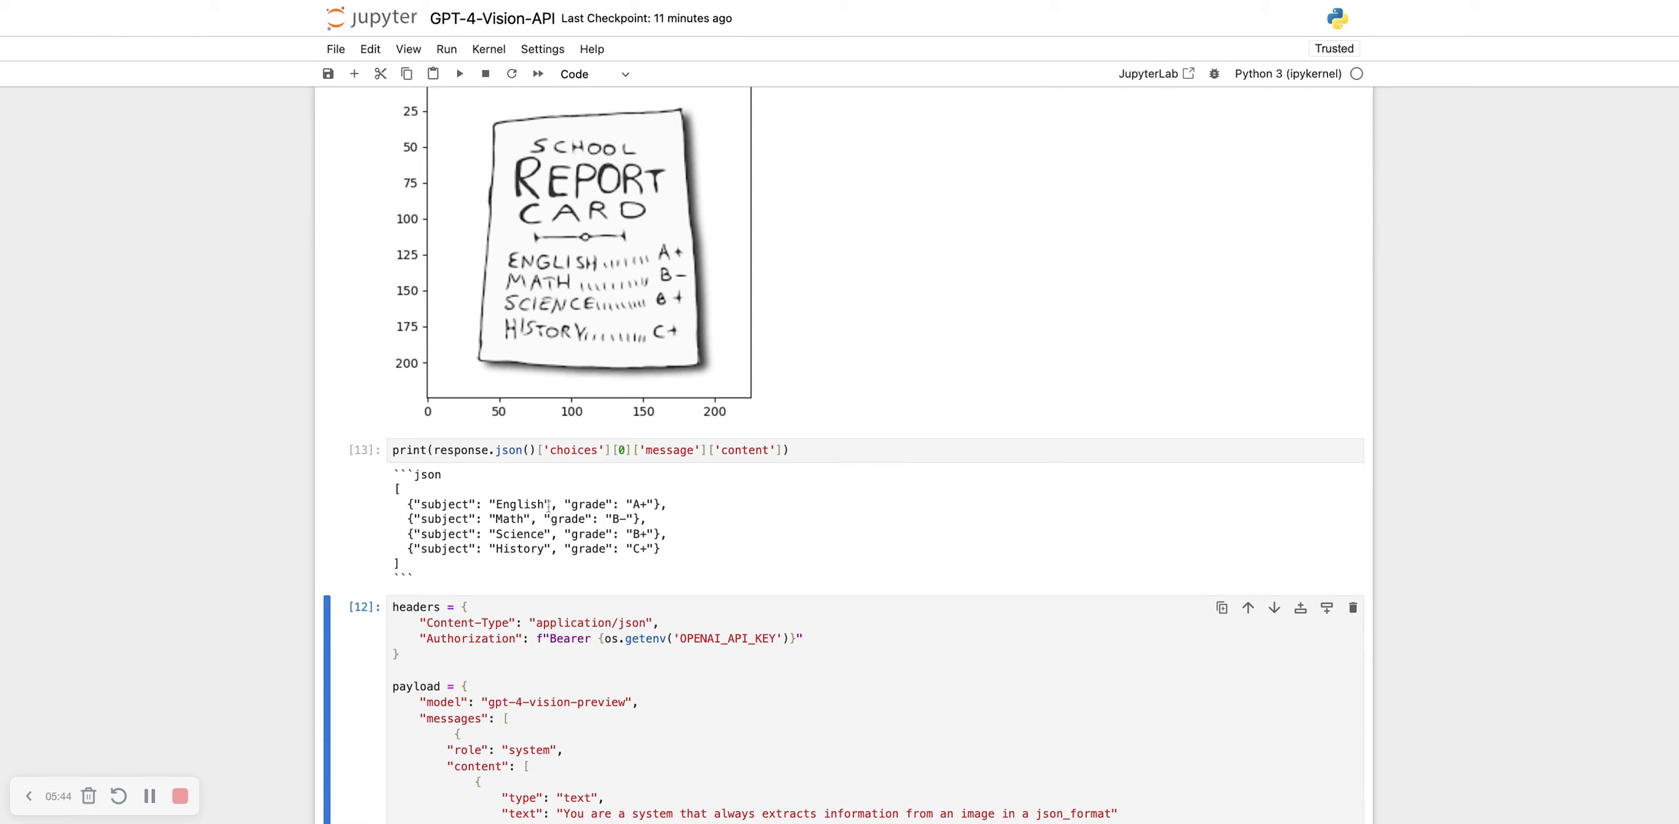
{"action": "mouse_move", "coordinate": [465, 588]}
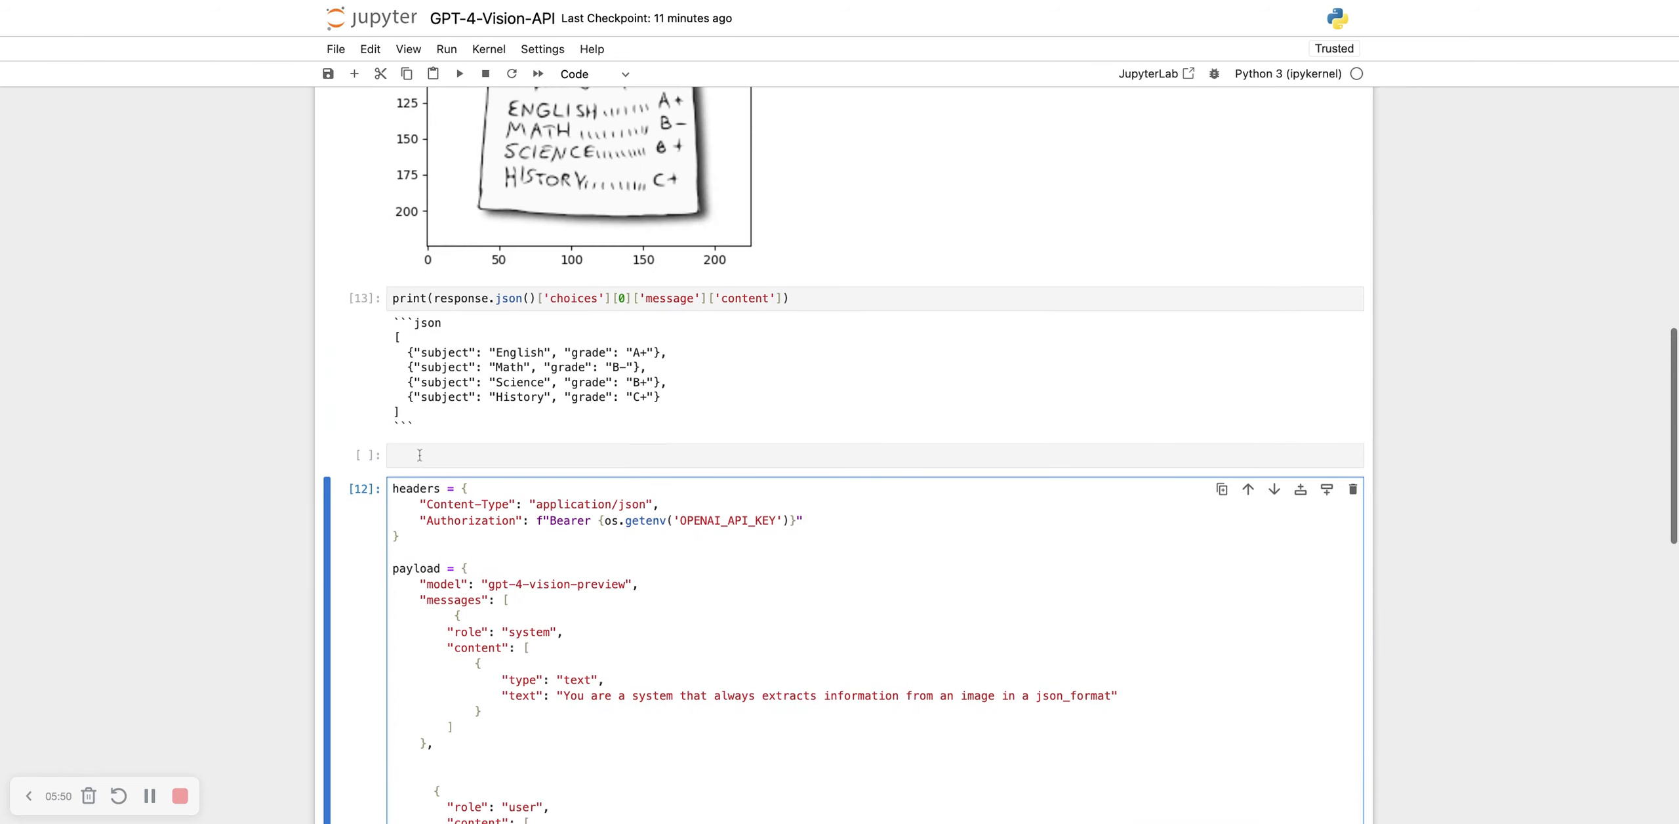
Step: Import pandas as pd and build pd.DataFrame from the four subject-grade pairs
{"action": "type", "text": "impor"}
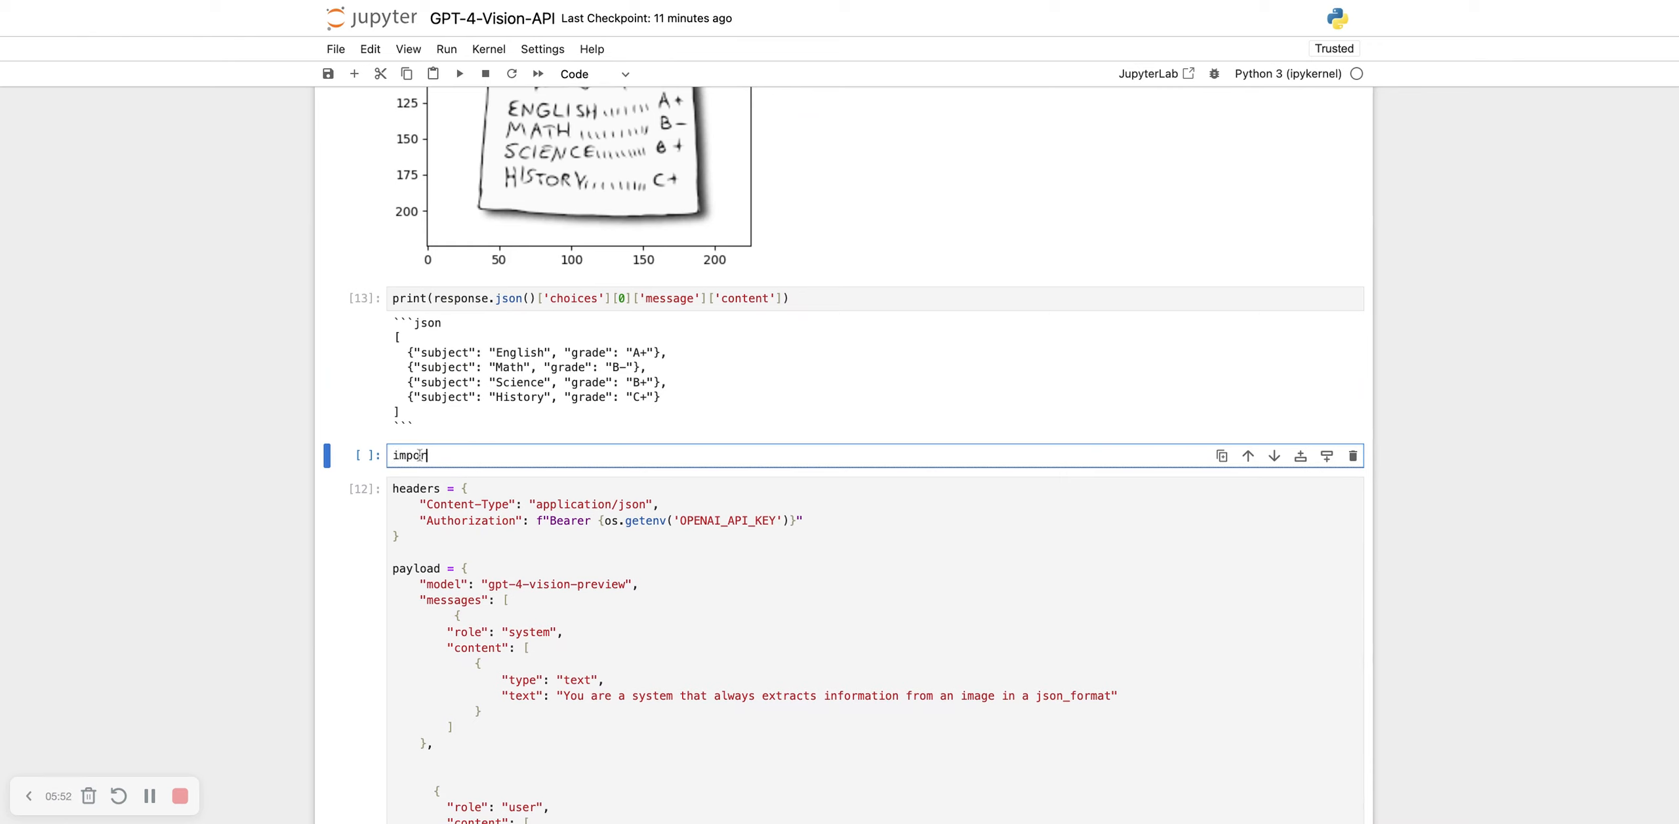
{"action": "type", "text": "pandas as pd"}
{"action": "type", "text": "pd."}
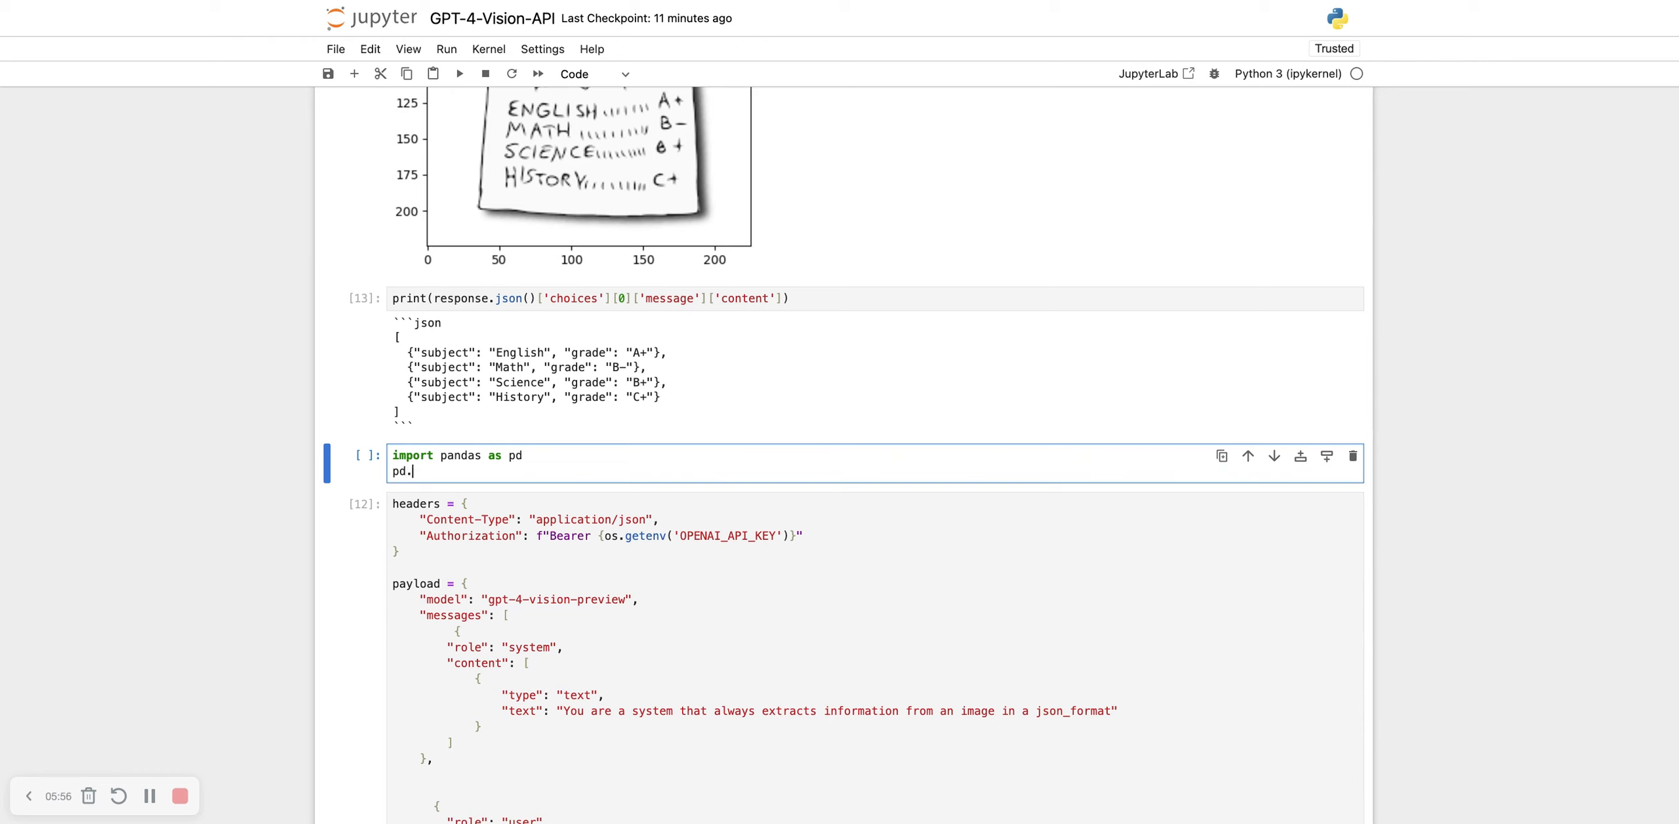
{"action": "type", "text": "DataFrame"}
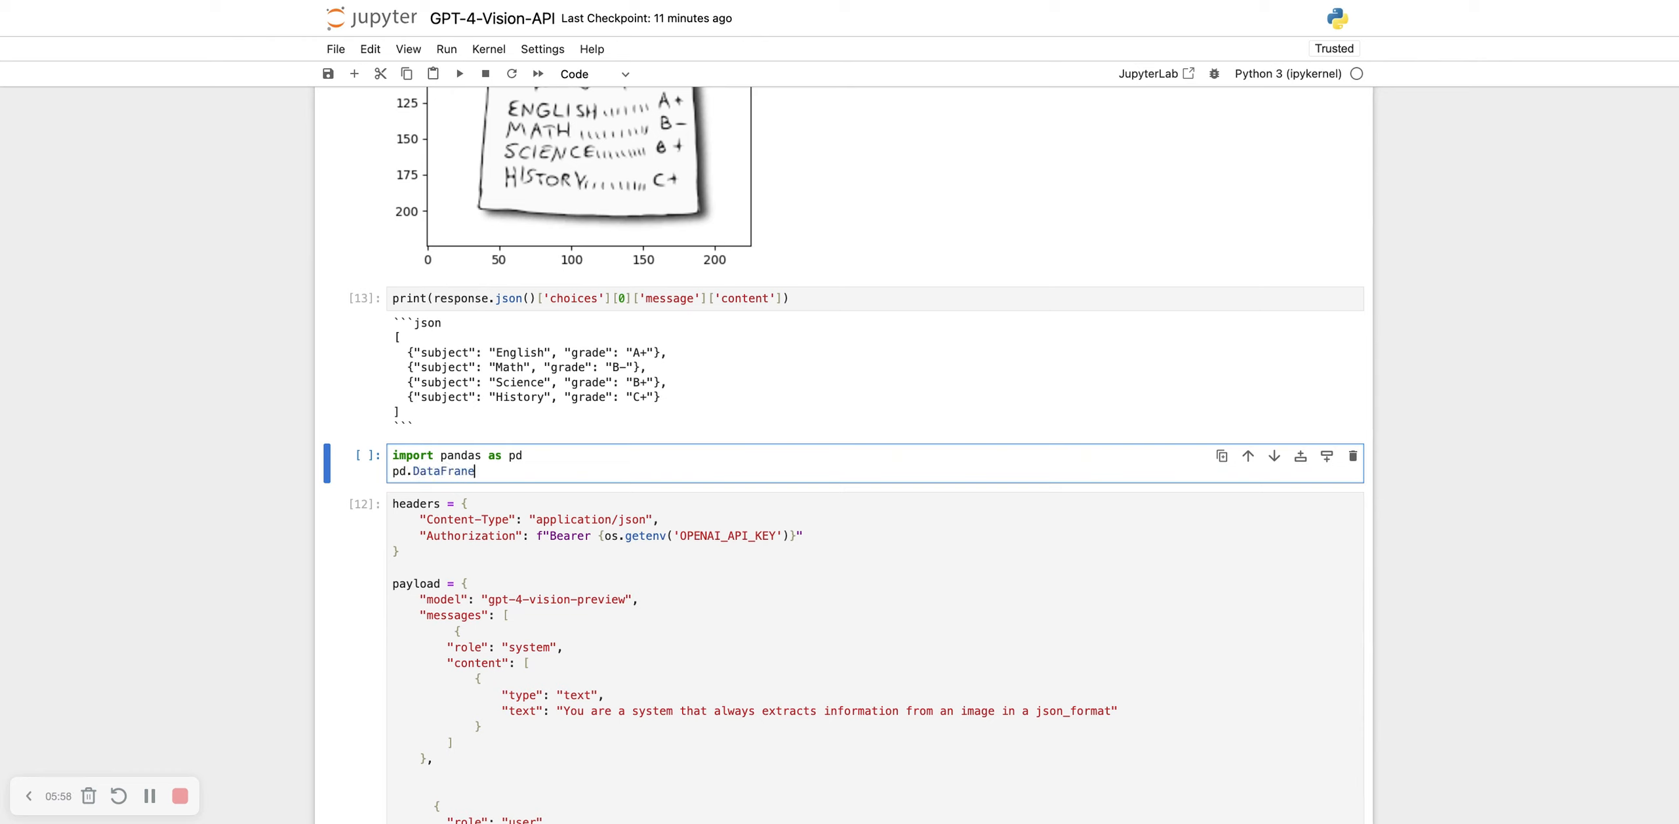
{"action": "type", "text": "(["}
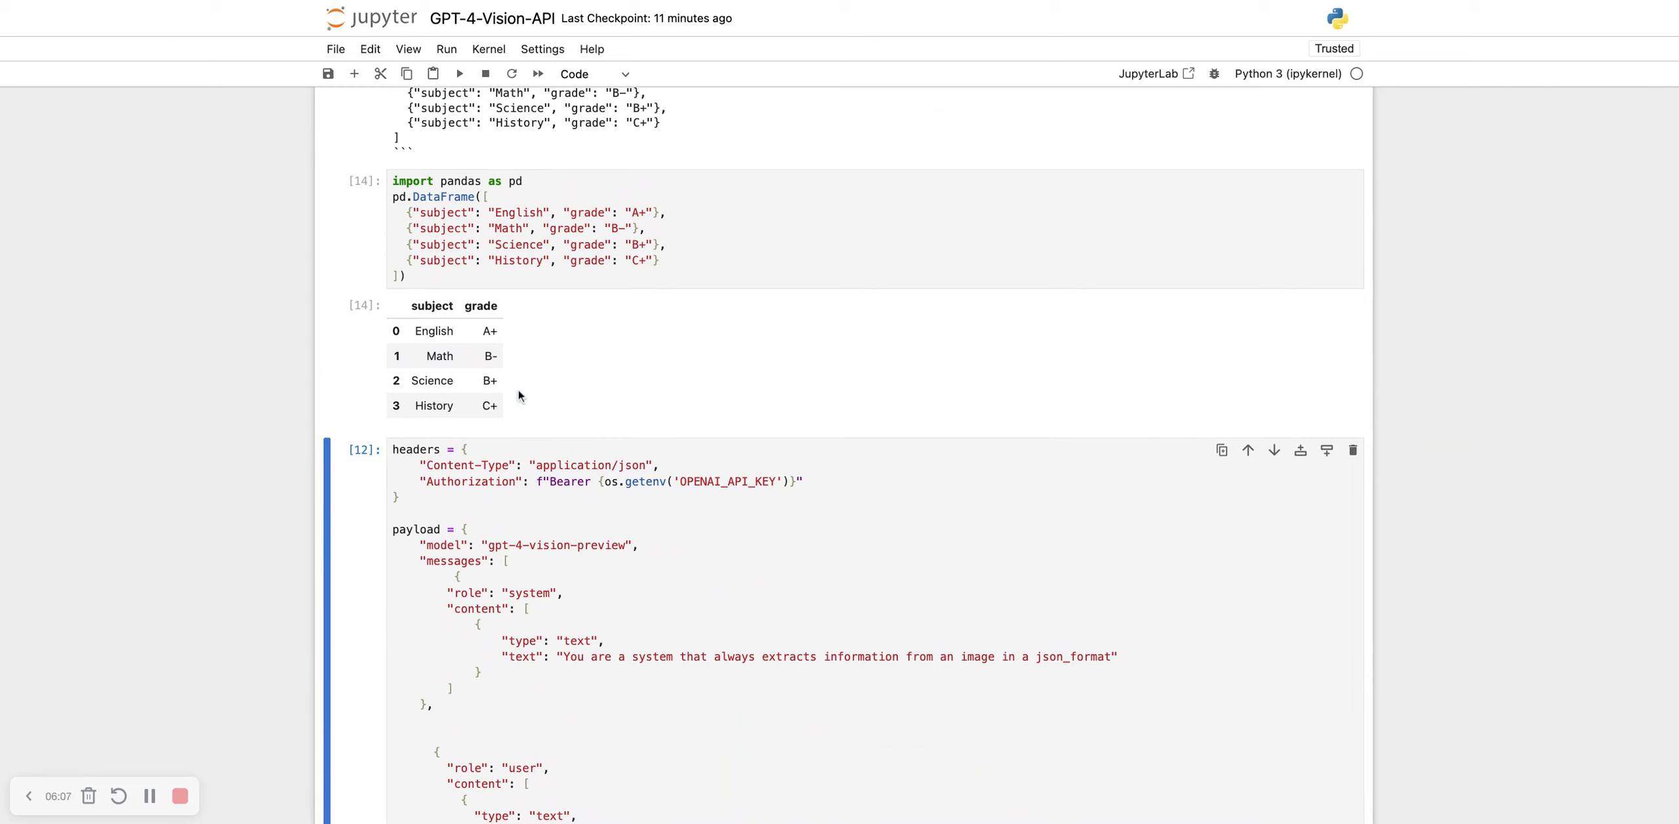
{"action": "mouse_move", "coordinate": [530, 396]}
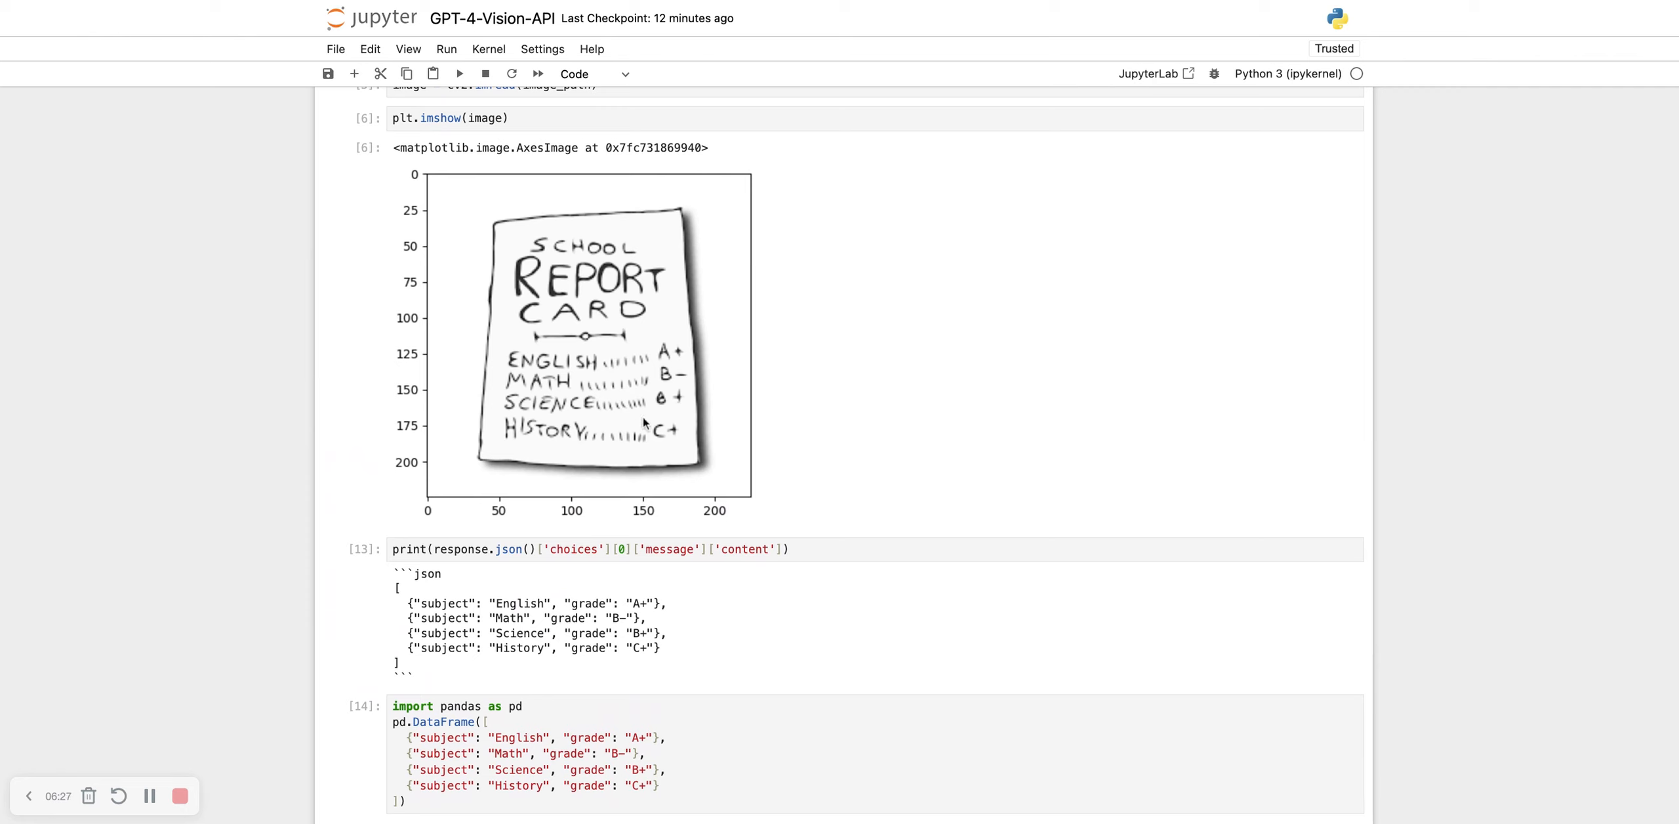
{"action": "mouse_move", "coordinate": [861, 428]}
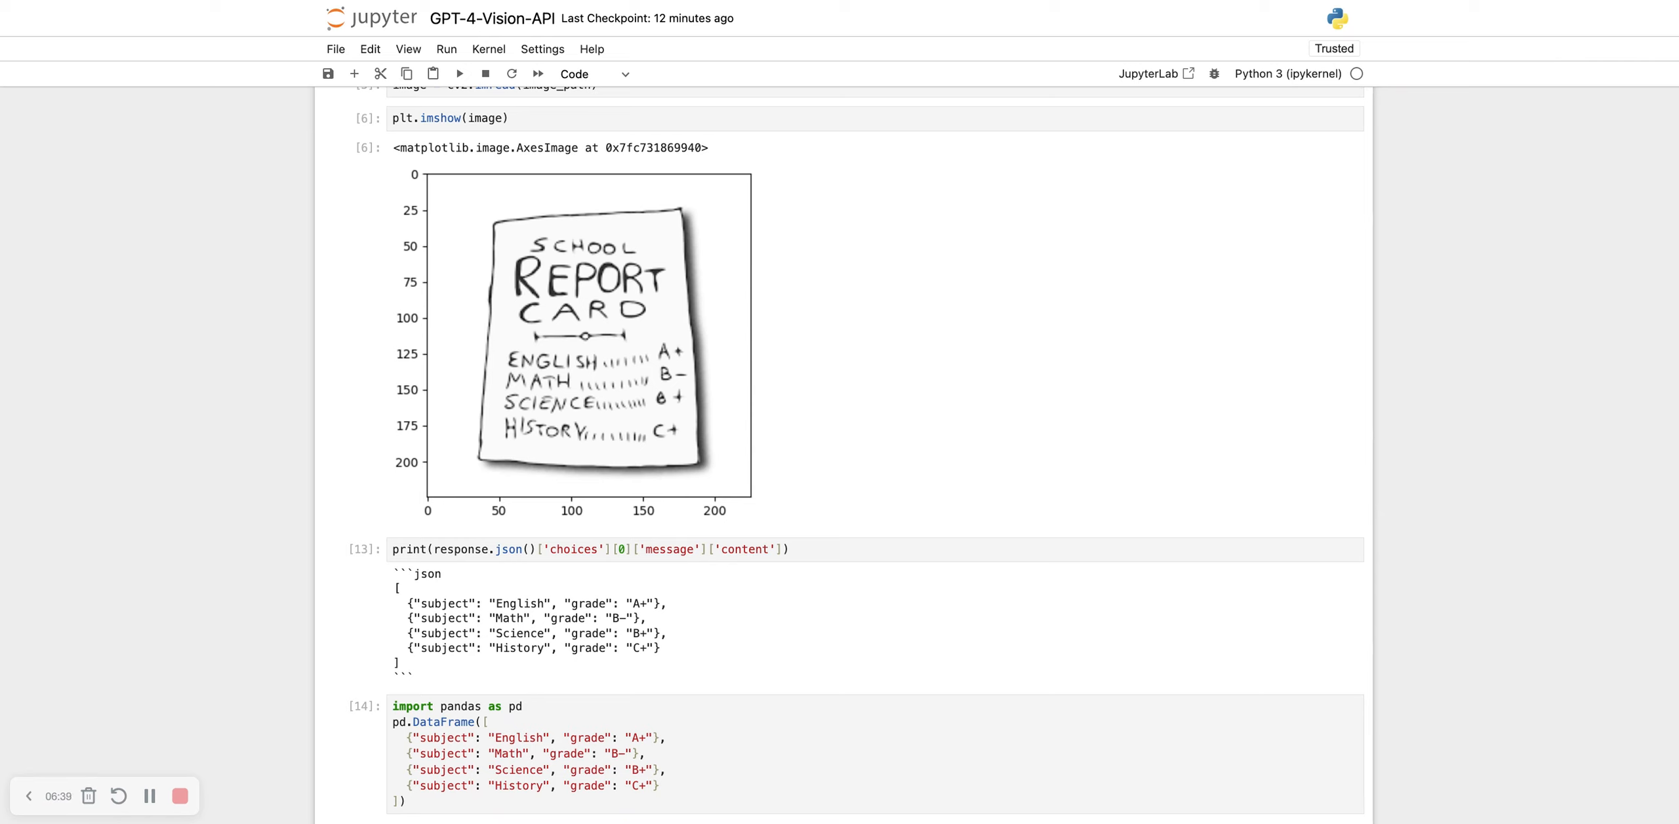
{"action": "mouse_move", "coordinate": [153, 780]}
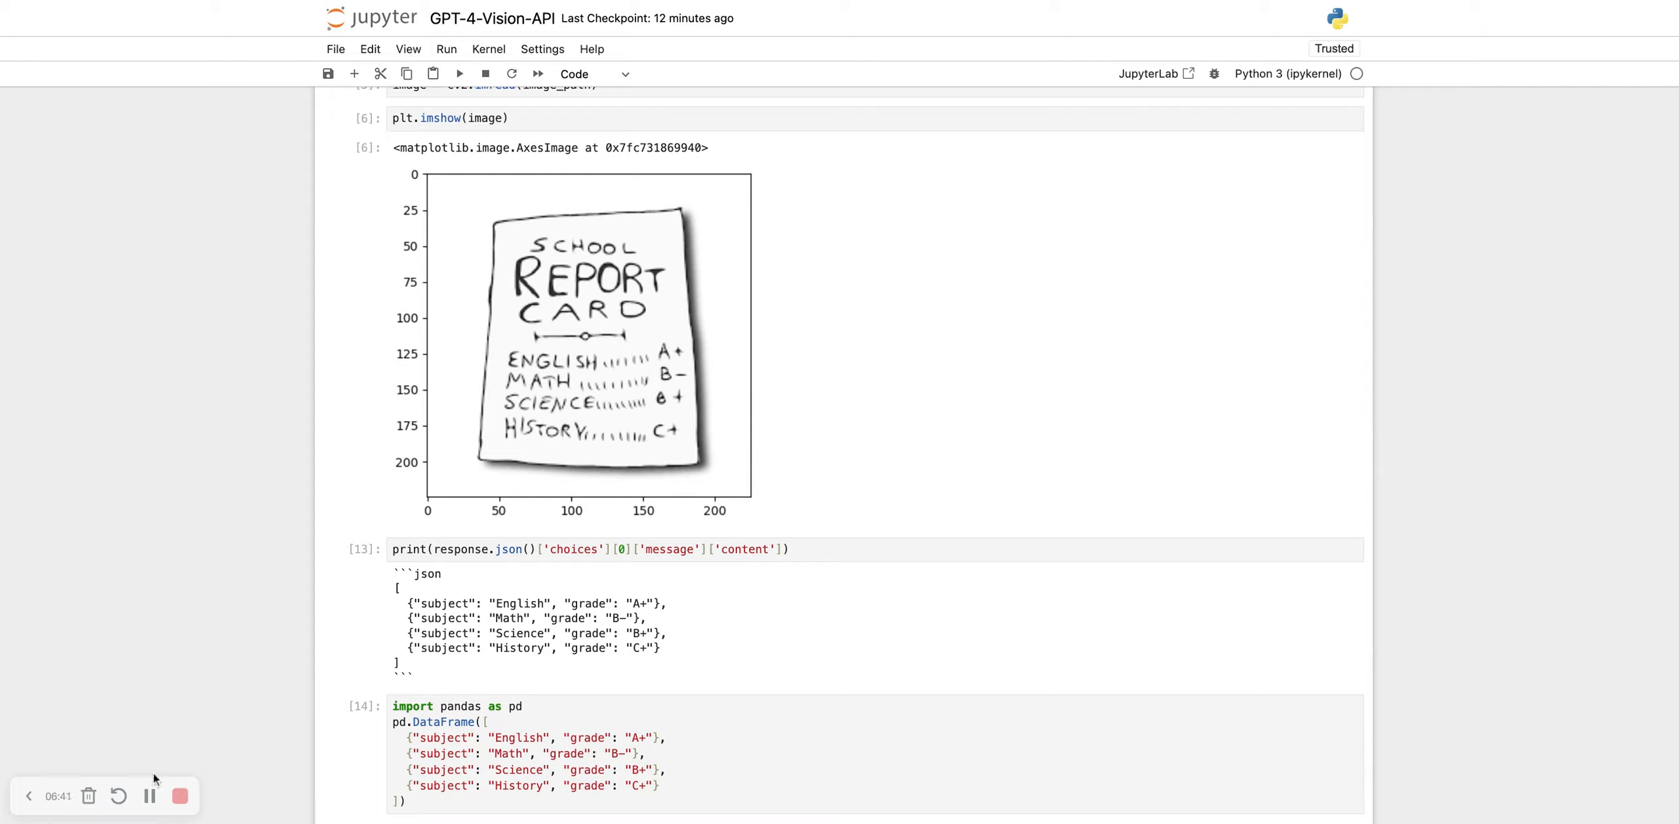